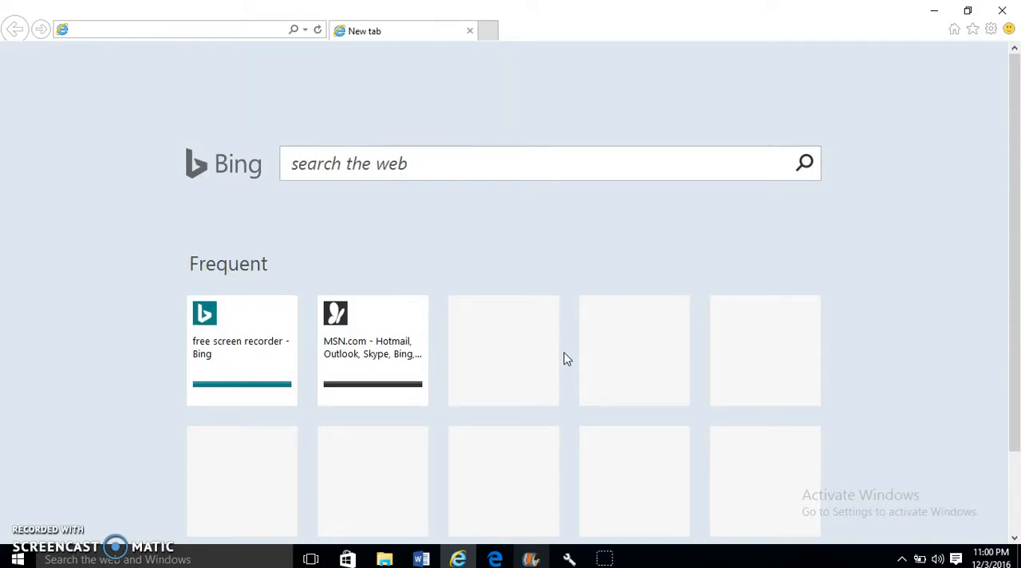
# Launch LowRider, continue past the trial notice and choose the demonstration database.
pyautogui.click(175, 29)
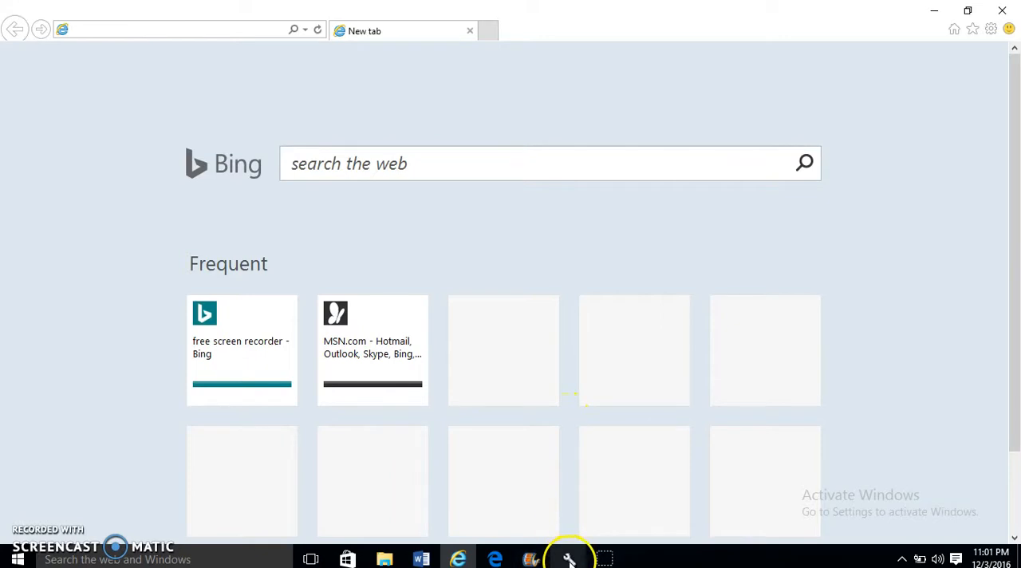
pyautogui.click(570, 559)
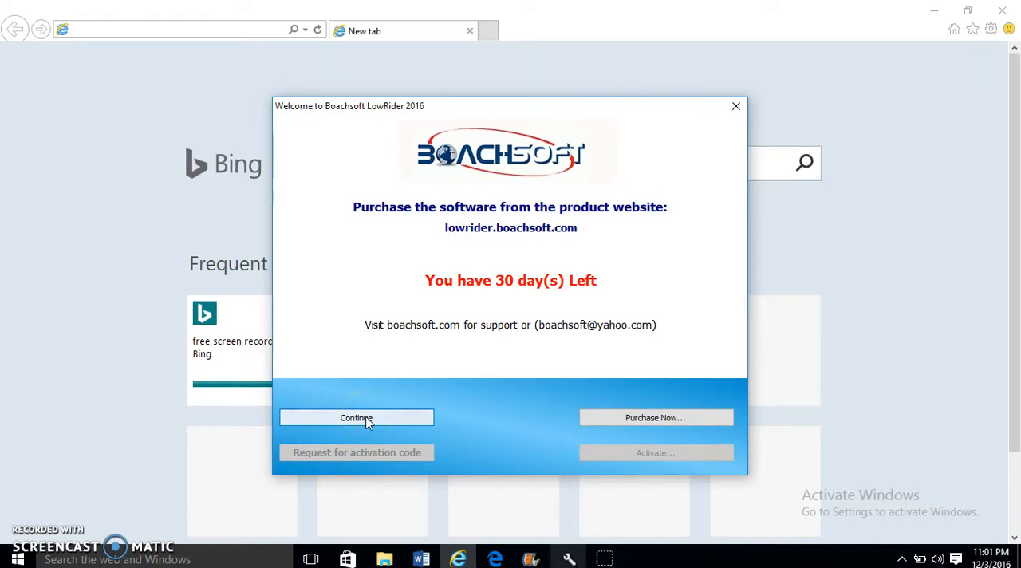
pyautogui.click(356, 418)
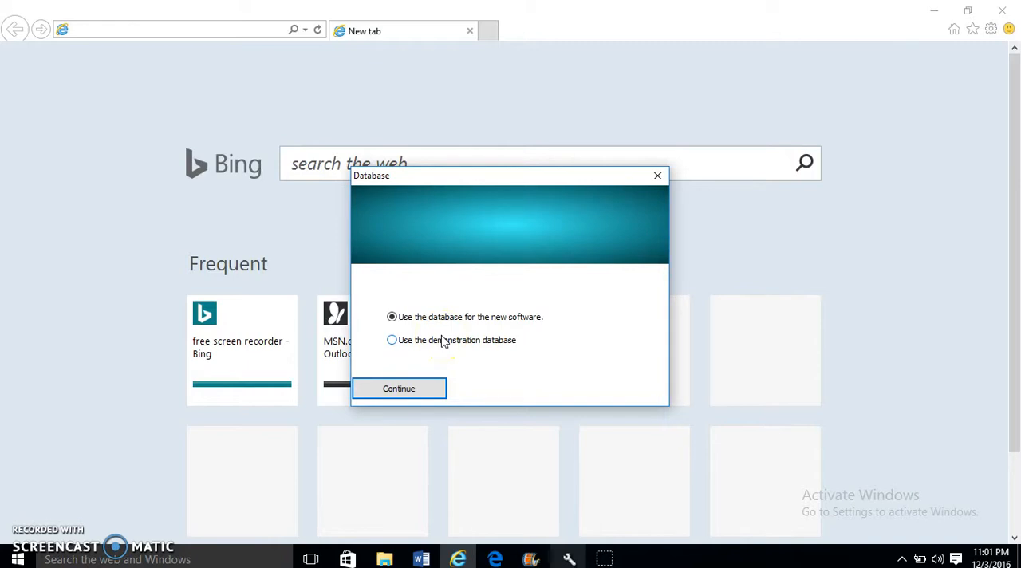
pyautogui.click(393, 340)
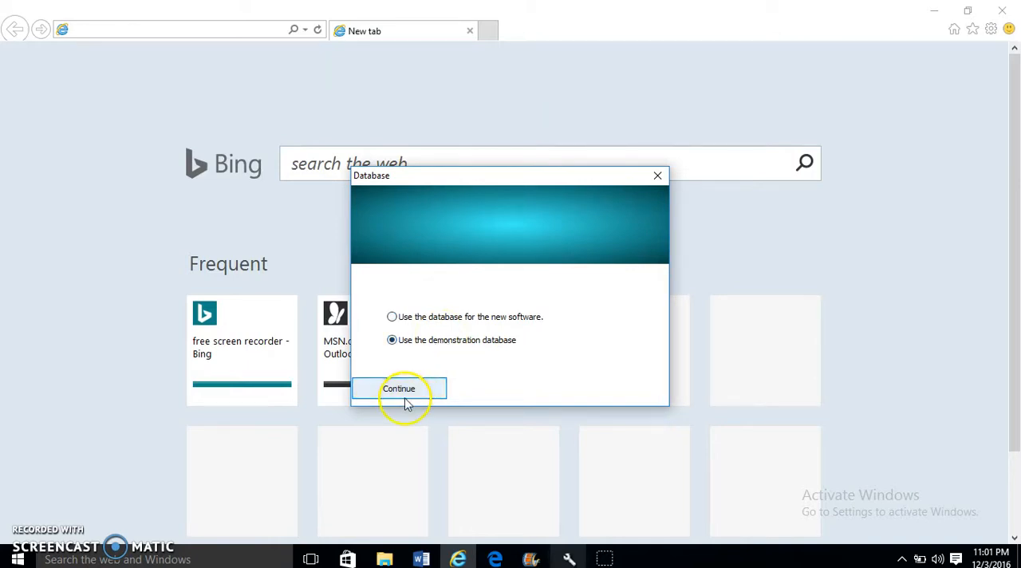
pyautogui.click(399, 389)
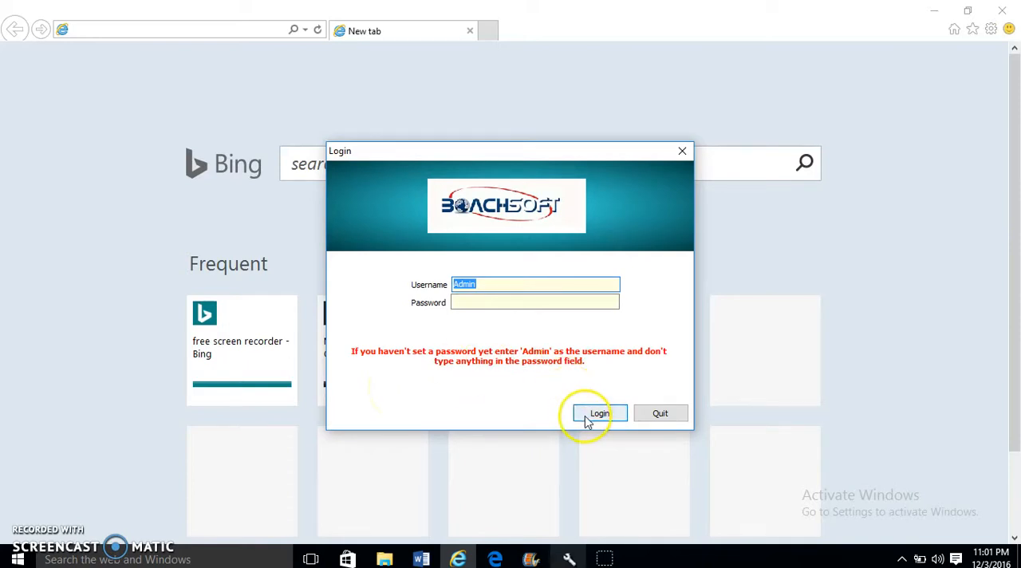
# Log in as Admin and bring up the Work Orders list via the Reports toolbar.
pyautogui.click(600, 414)
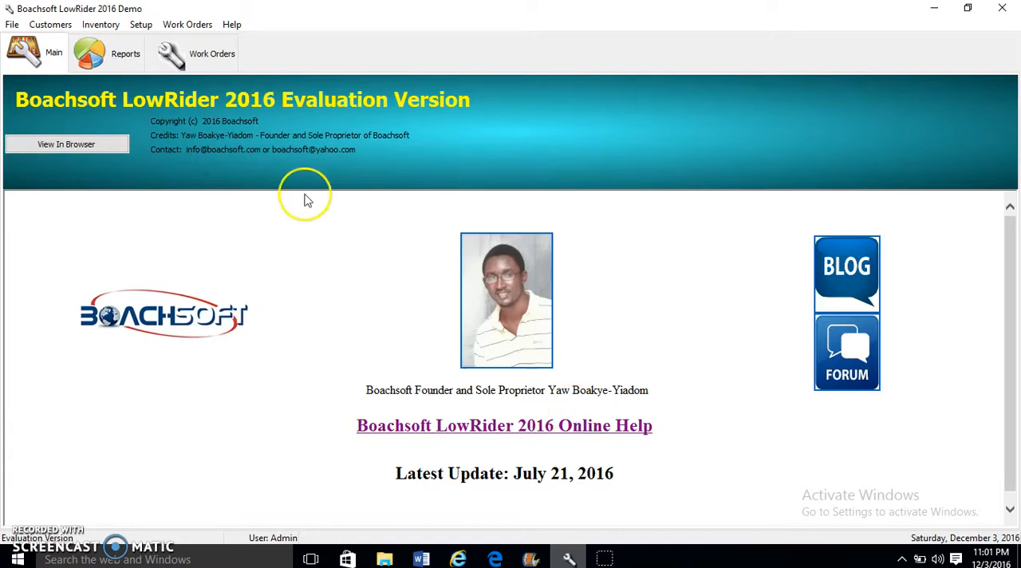
pyautogui.click(105, 51)
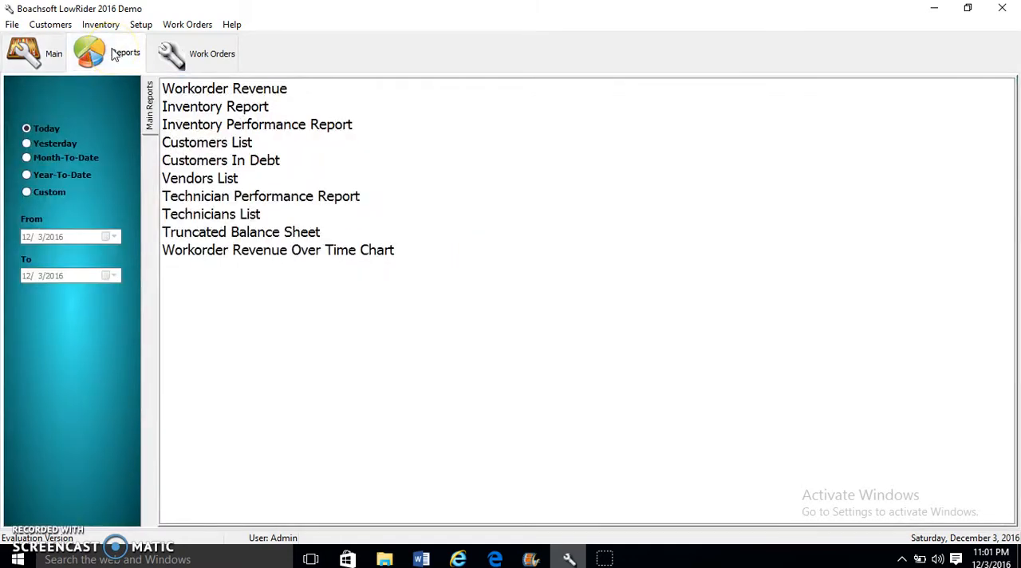
pyautogui.click(210, 54)
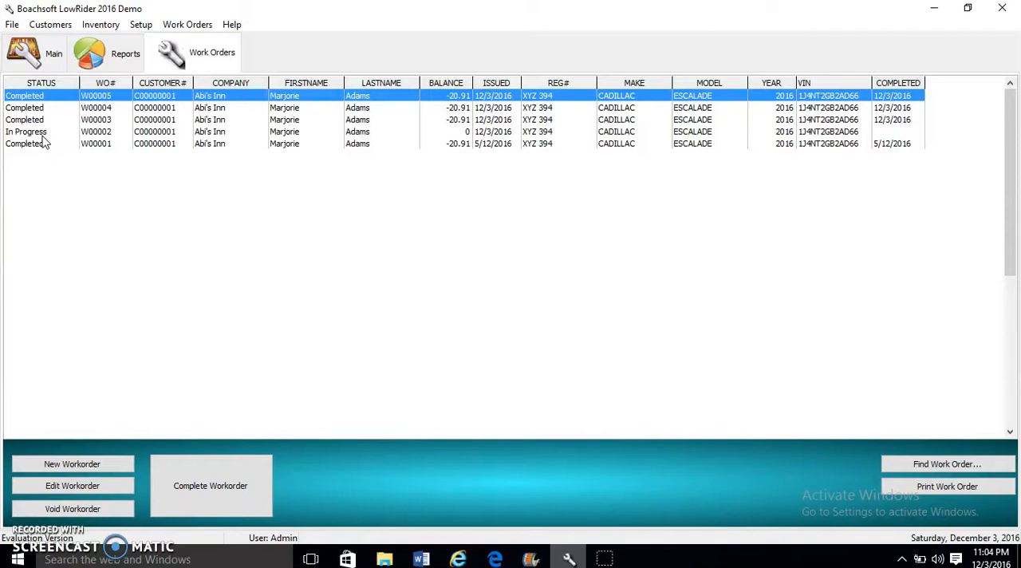
pyautogui.moveTo(201, 351)
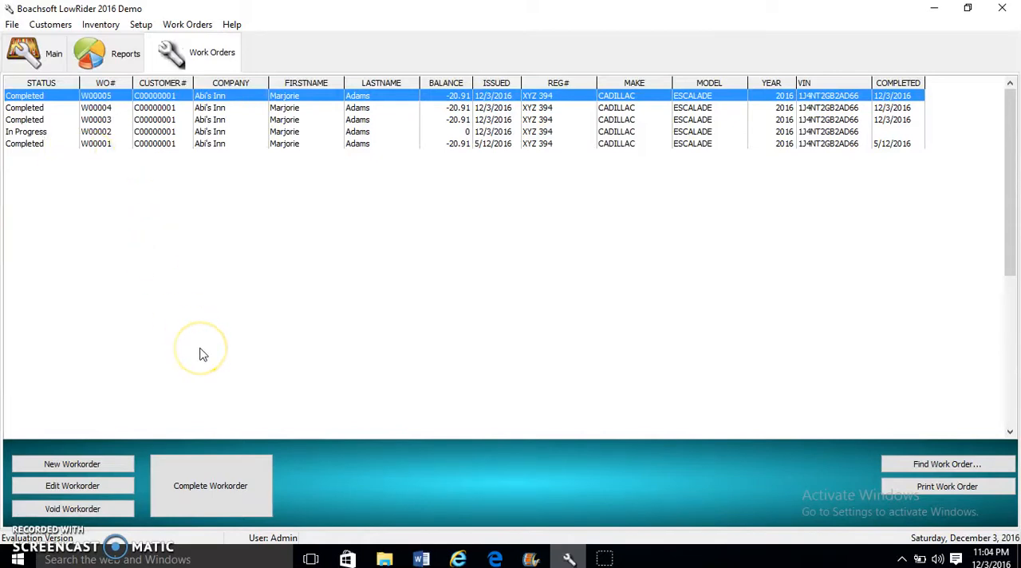
pyautogui.moveTo(201, 355)
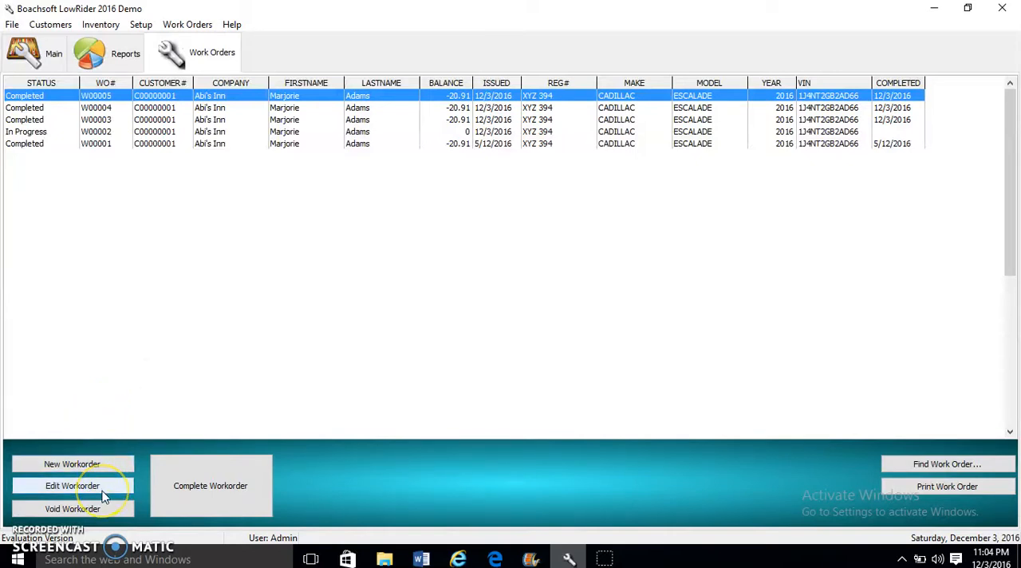
pyautogui.moveTo(104, 514)
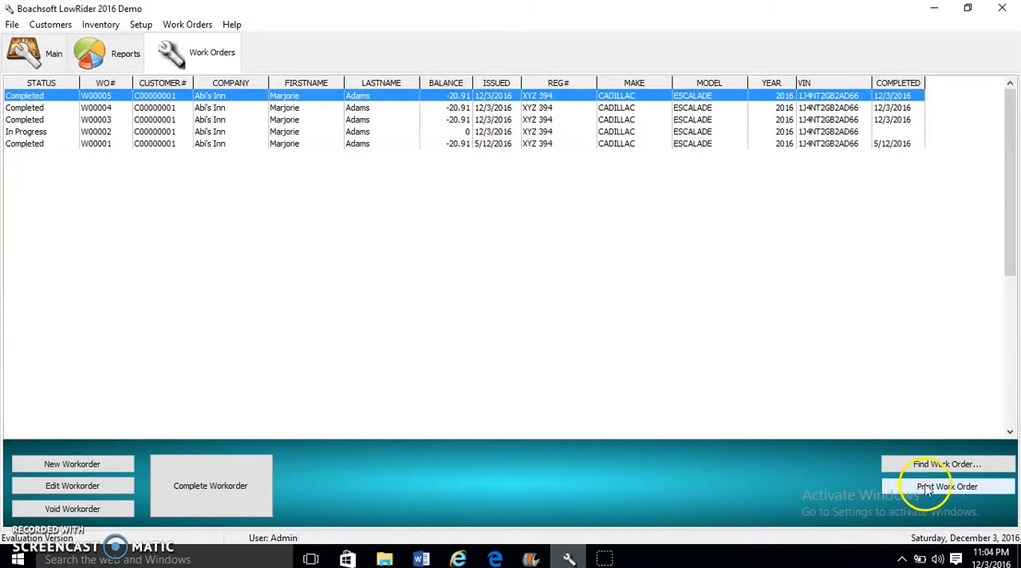
pyautogui.moveTo(947, 463)
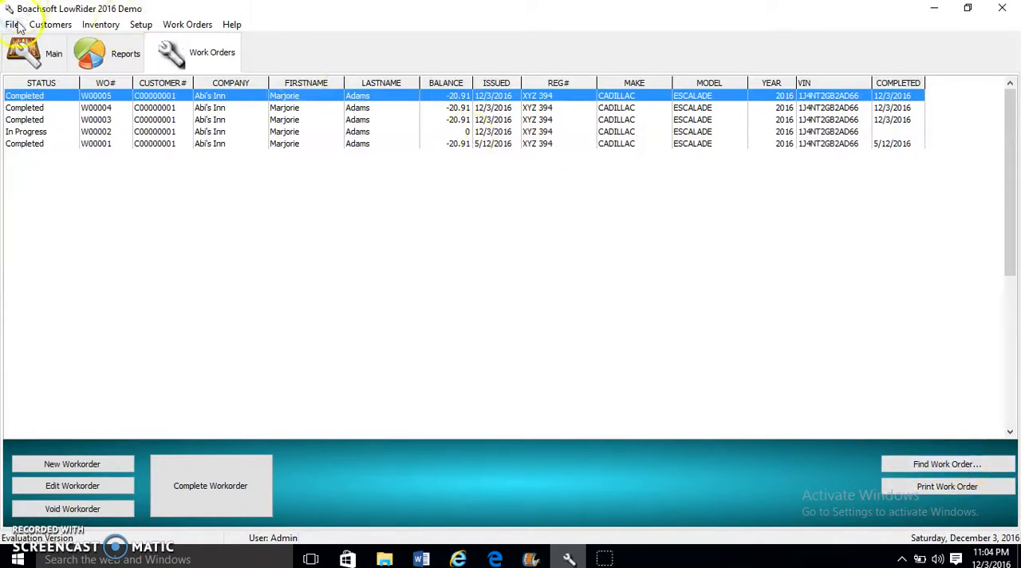
# In File > Options, review the tax rate fields and rename the first tax to TAX1.
pyautogui.click(13, 23)
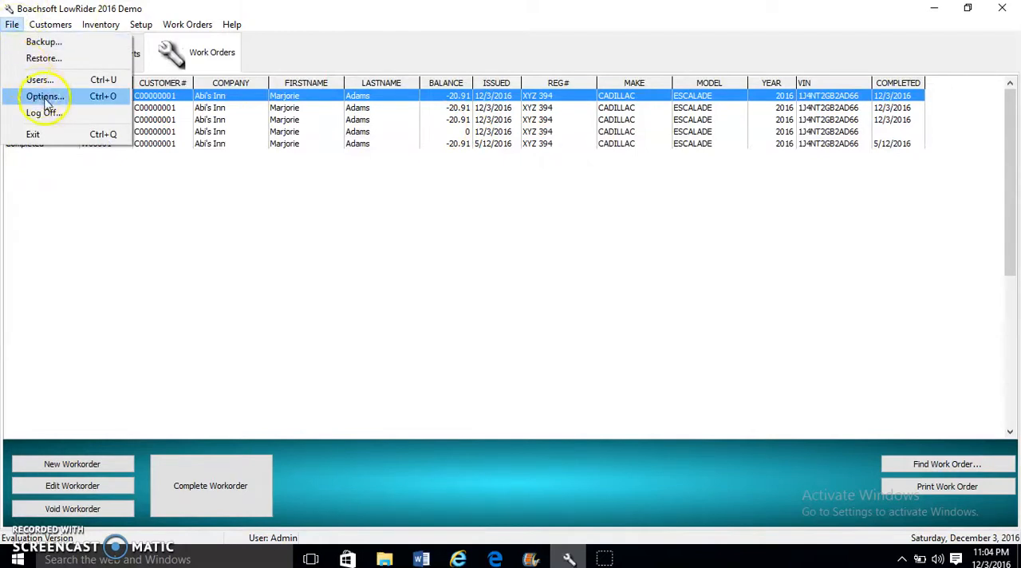
pyautogui.click(44, 96)
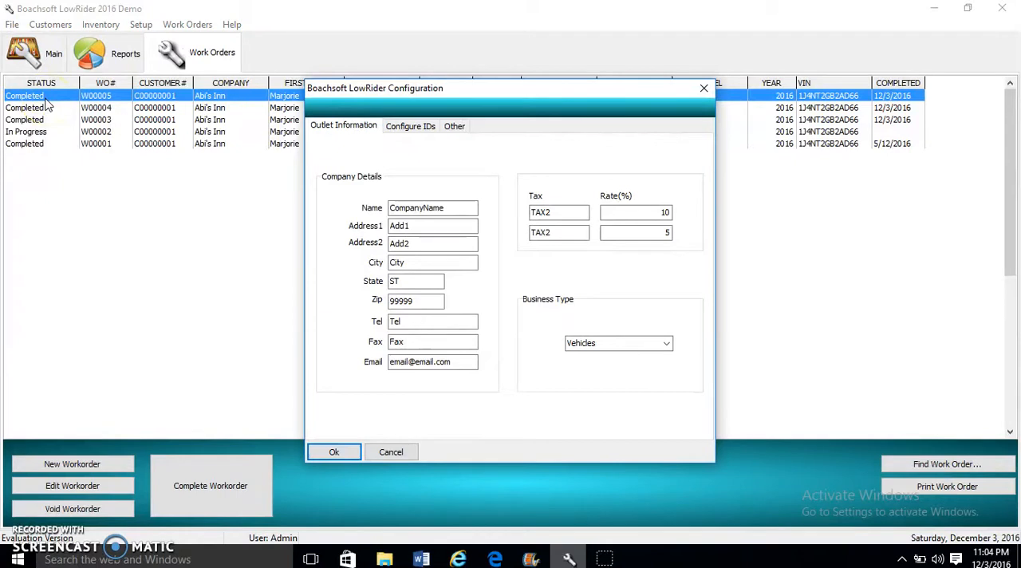
pyautogui.moveTo(363, 71)
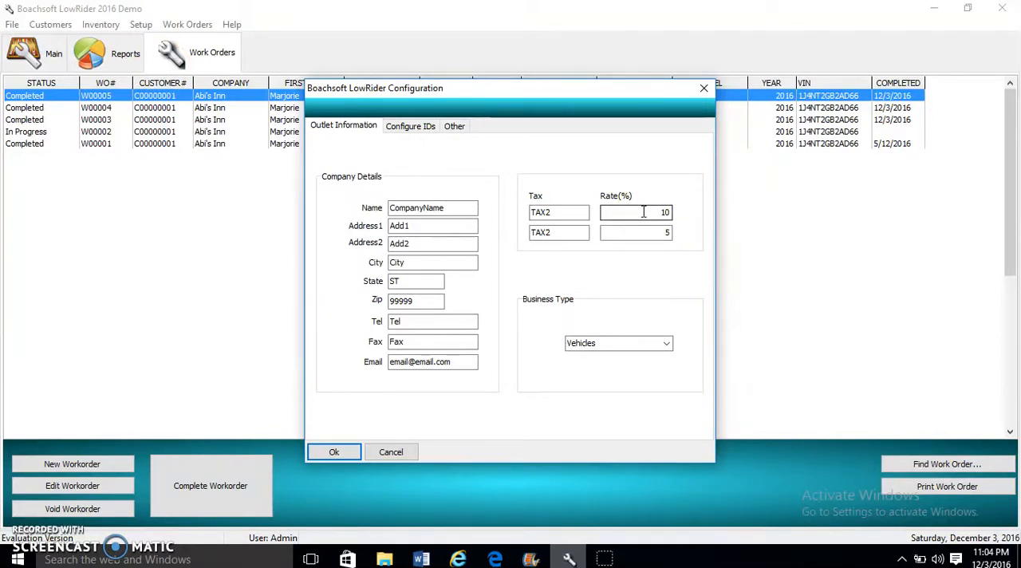
pyautogui.click(635, 213)
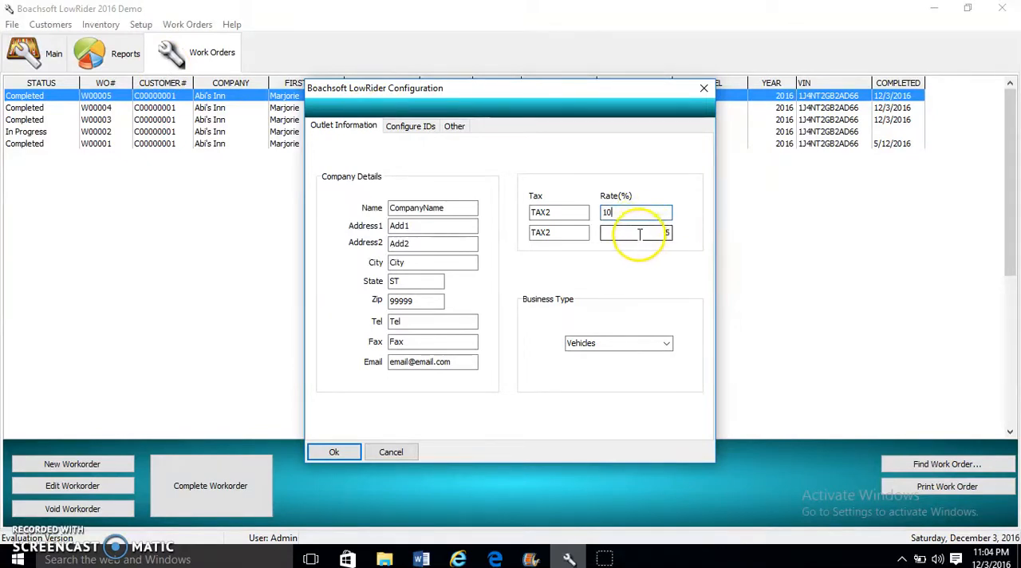
pyautogui.click(635, 233)
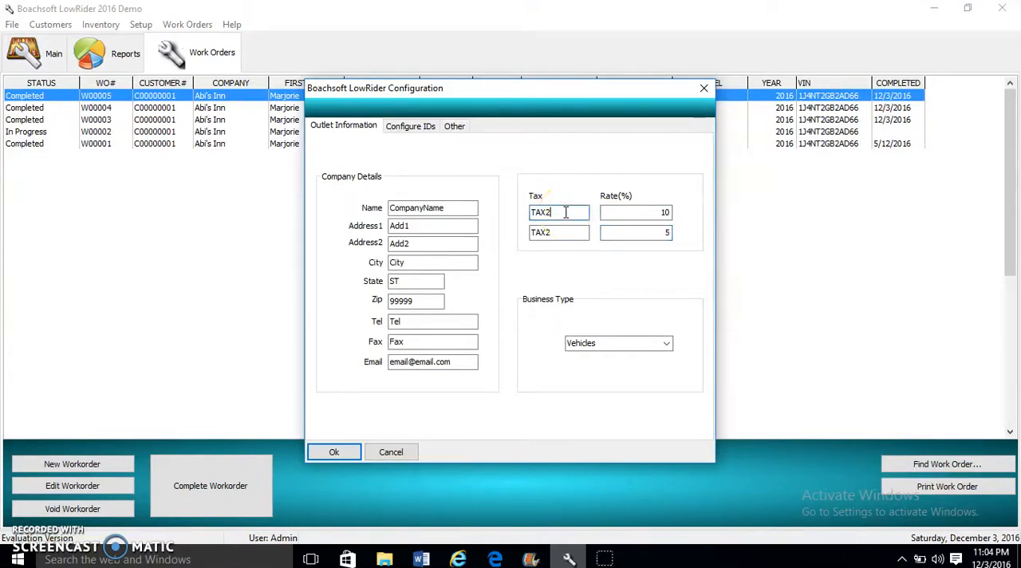
pyautogui.write('TAX1')
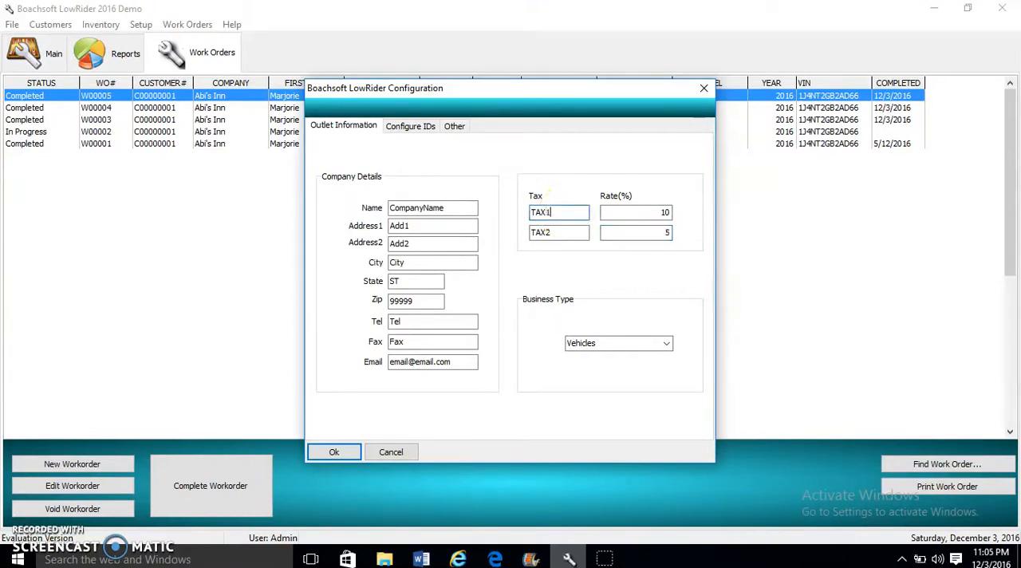
pyautogui.tripleClick(558, 213)
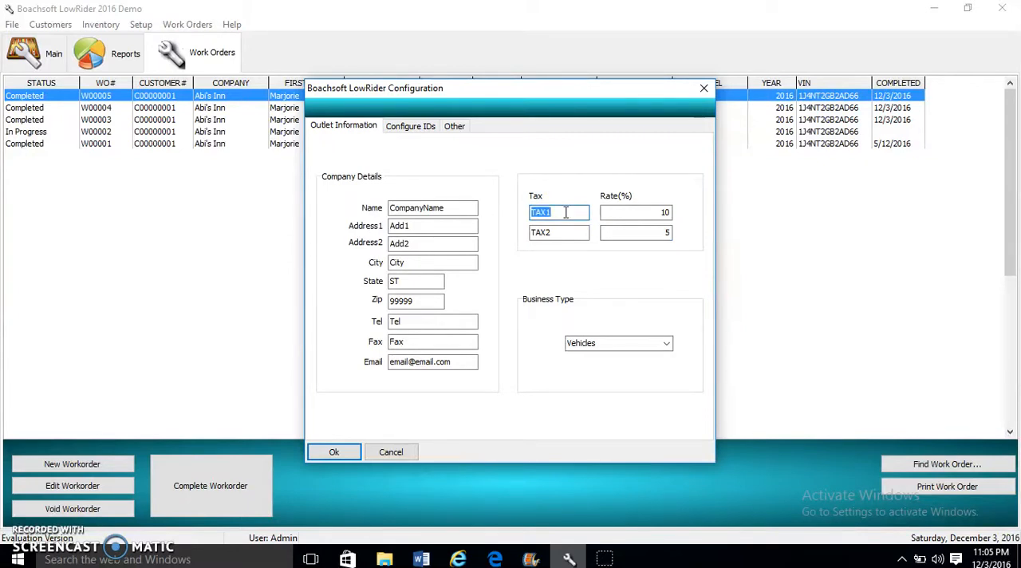
pyautogui.write('state')
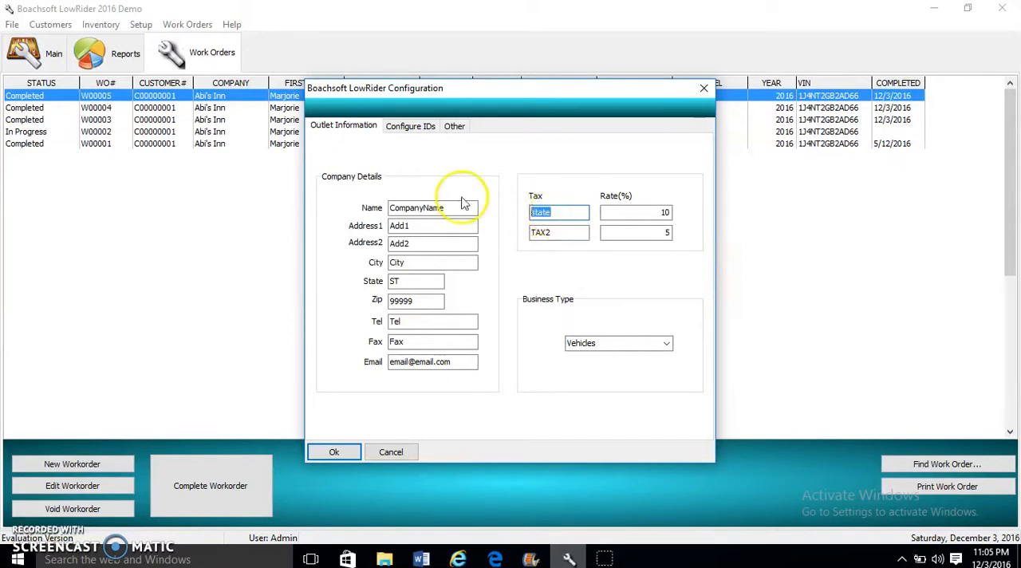
pyautogui.write('T')
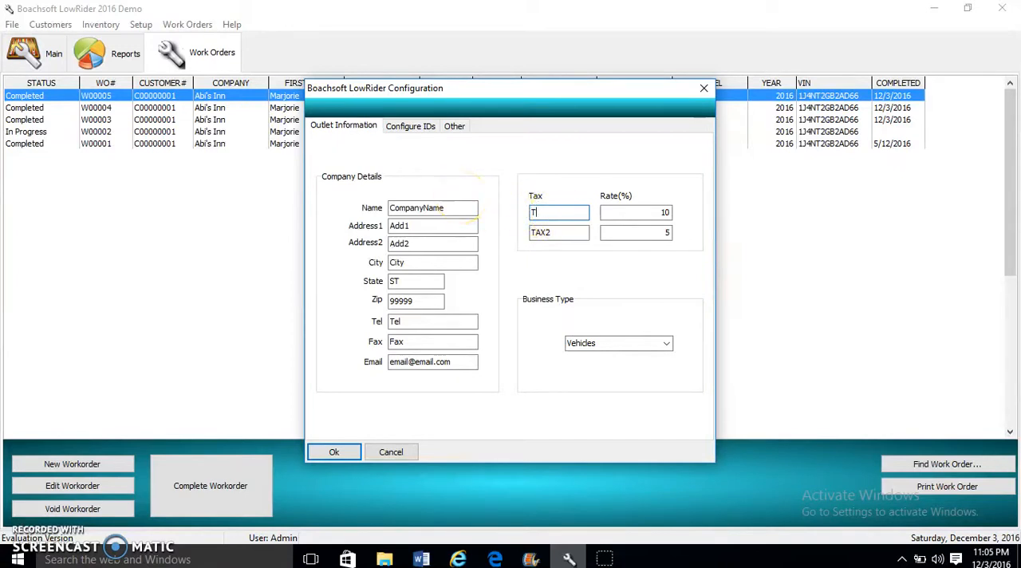
pyautogui.write('AX1')
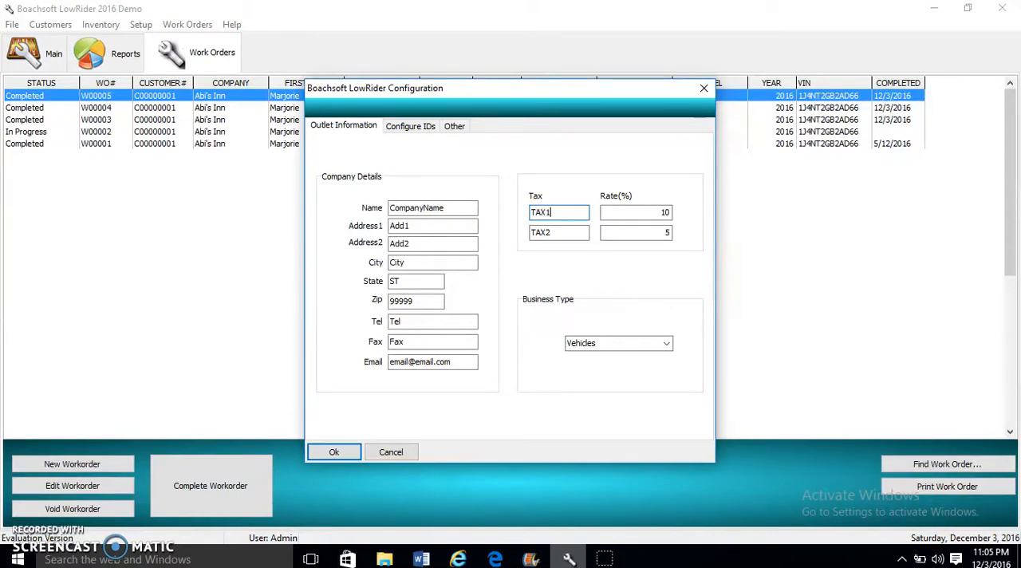
pyautogui.moveTo(619, 343)
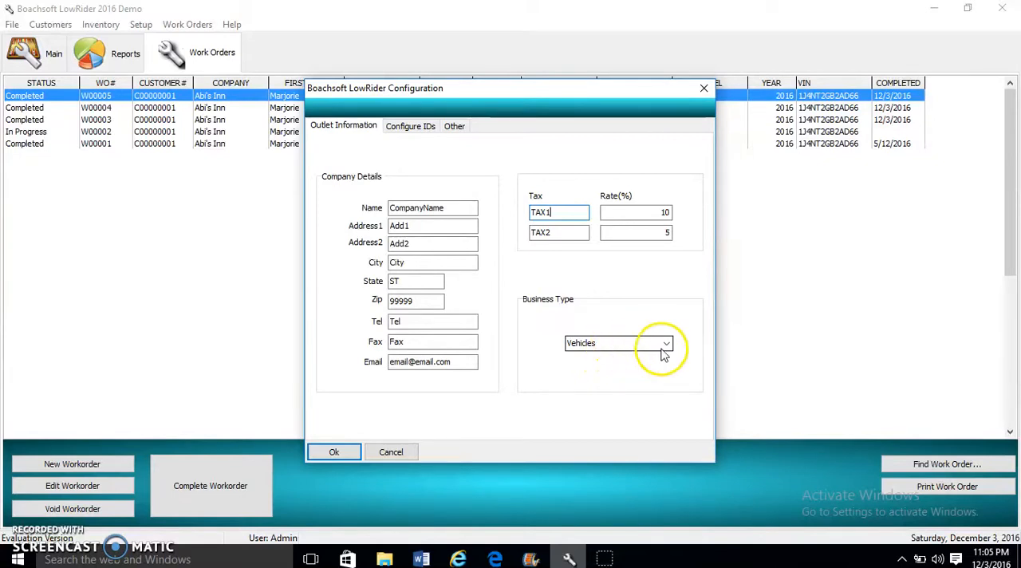
# Keep Vehicles as the business type and save the configuration with Ok.
pyautogui.click(667, 343)
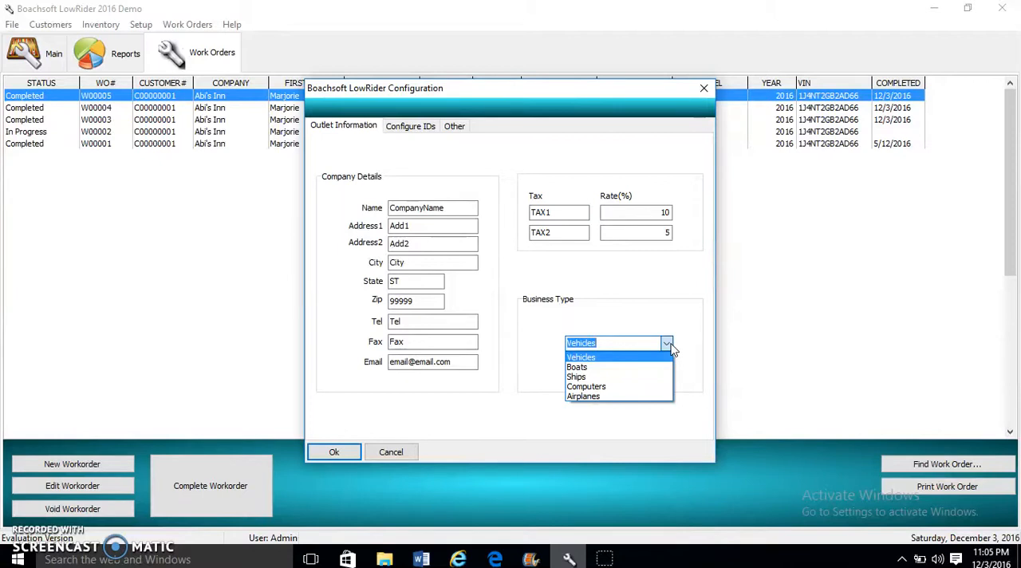
pyautogui.click(581, 356)
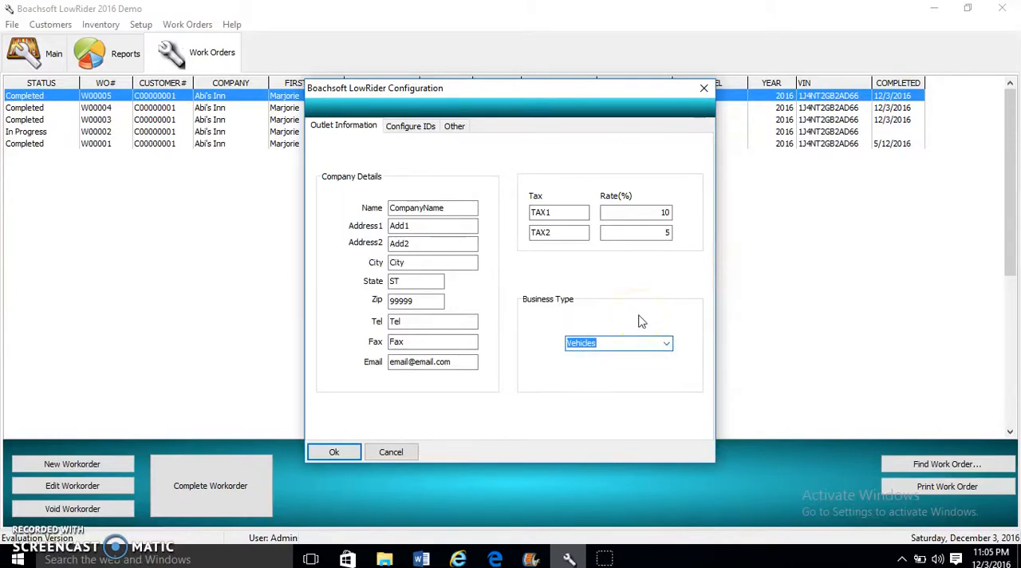
pyautogui.moveTo(374, 395)
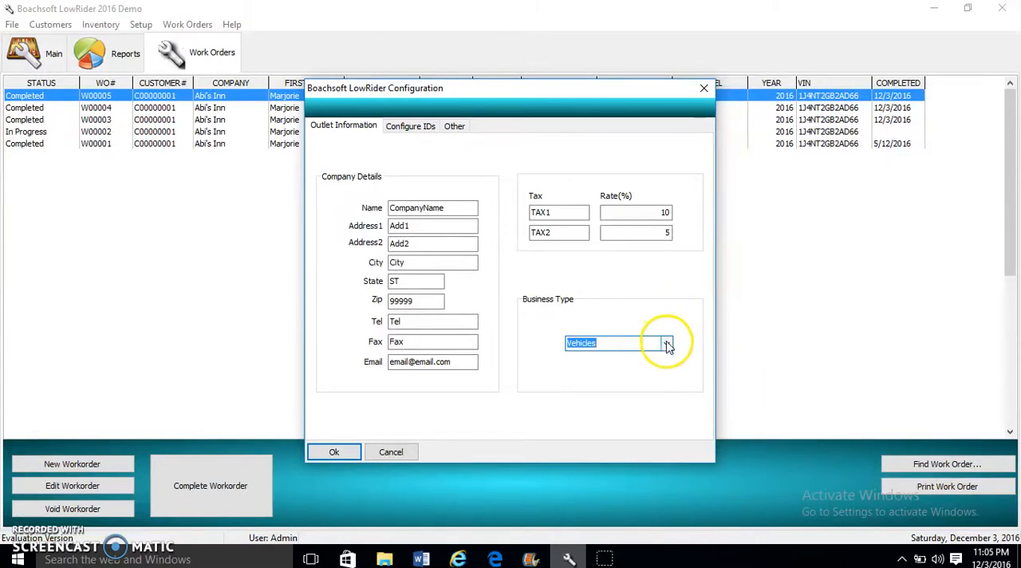
pyautogui.click(667, 343)
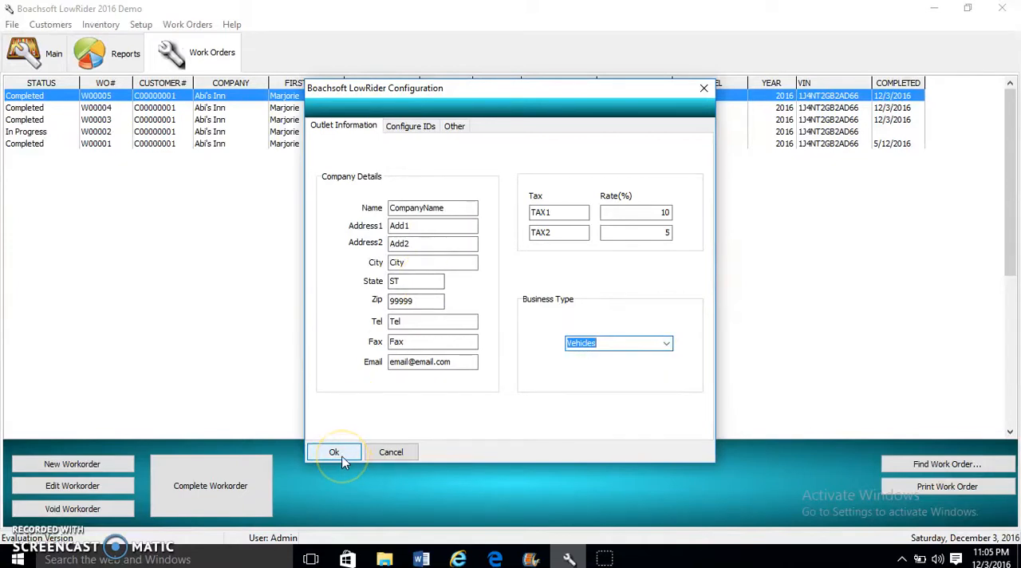
pyautogui.click(333, 452)
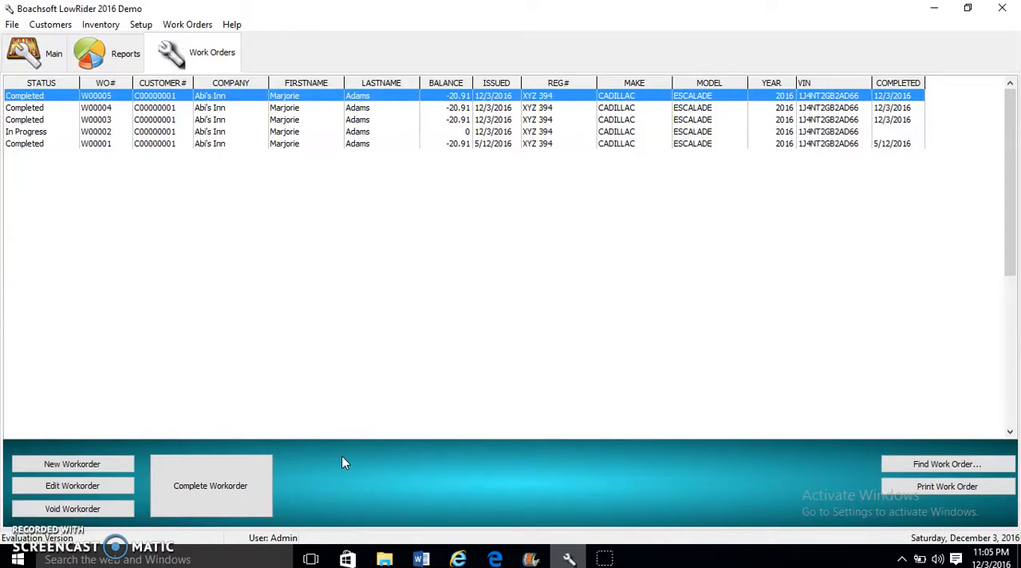
pyautogui.moveTo(72, 462)
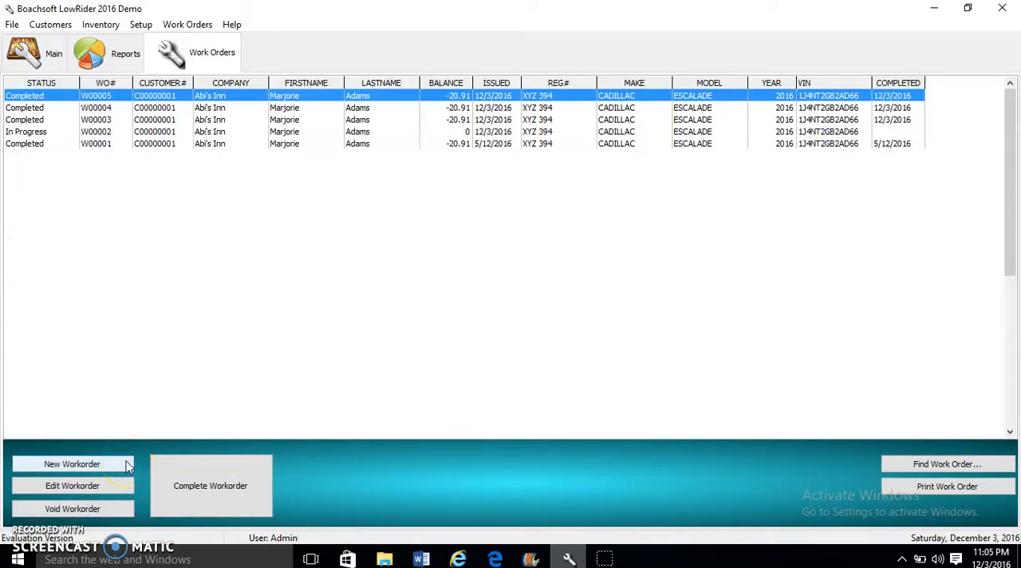
# Start new work order W00006 and bring up the customer Select Record lookup.
pyautogui.click(72, 463)
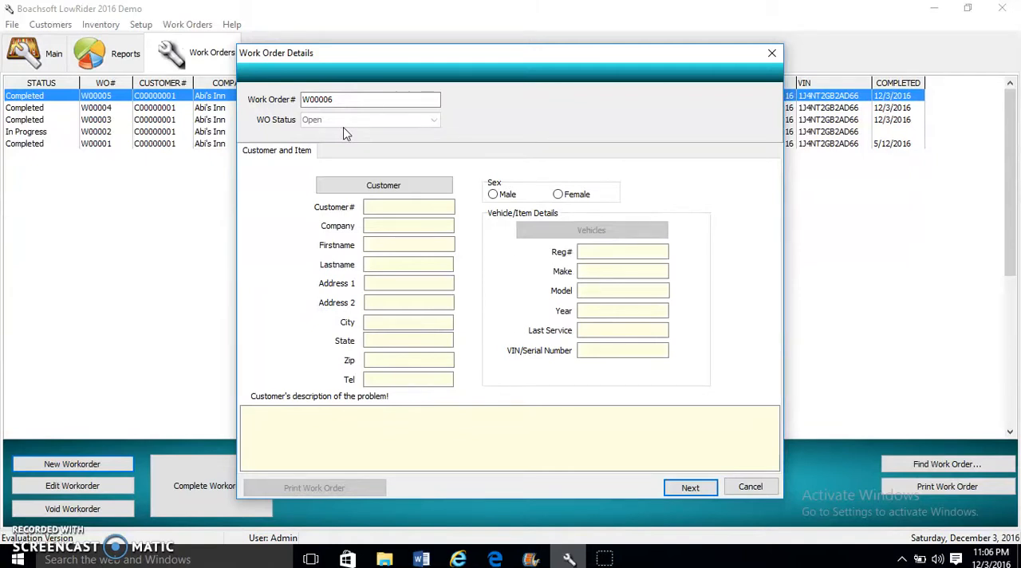
pyautogui.click(383, 186)
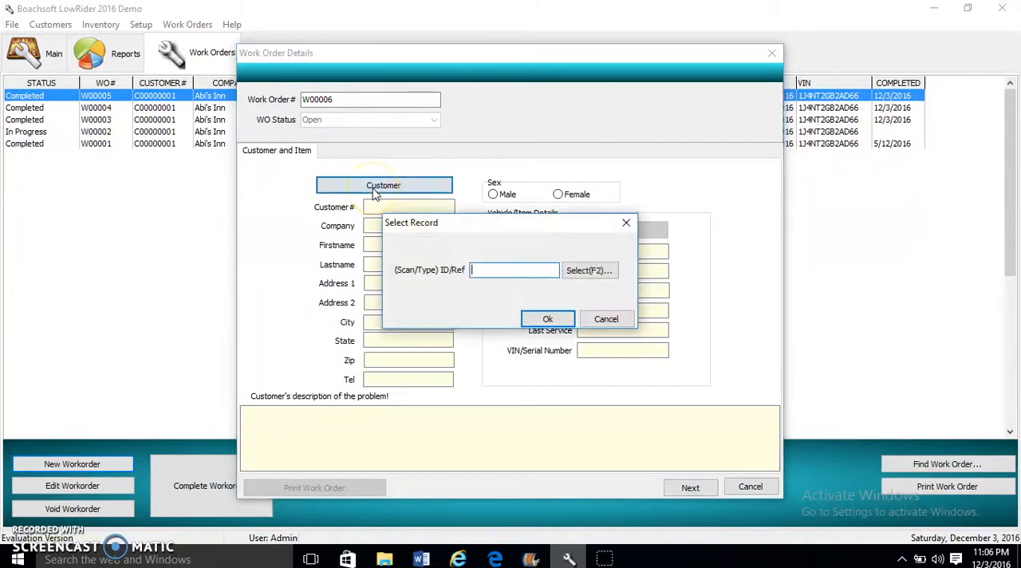
pyautogui.moveTo(504, 264)
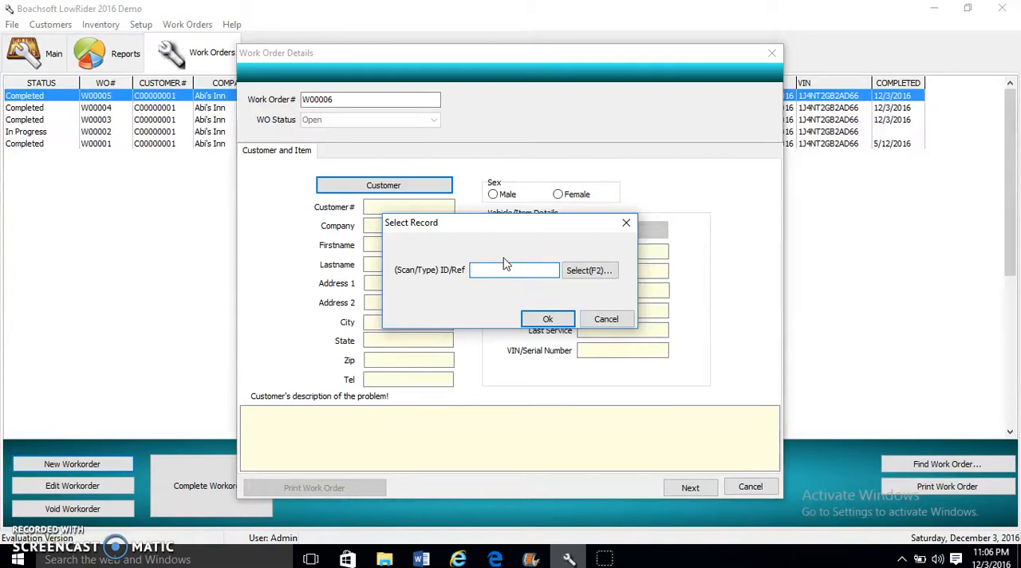
pyautogui.click(514, 270)
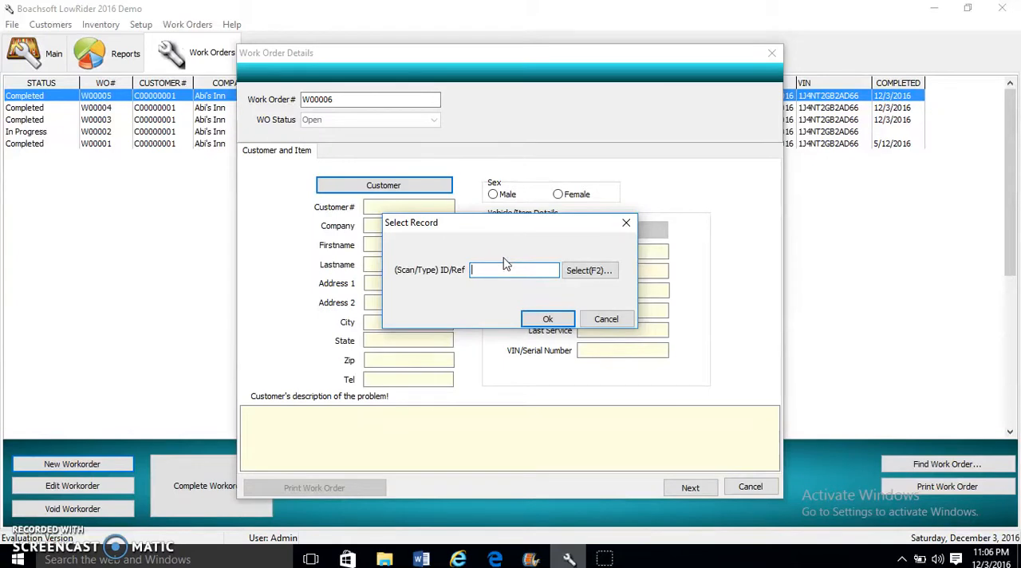
# Choose customer C00000001 of Abi's Inn and load her details into work order W00006.
pyautogui.click(589, 270)
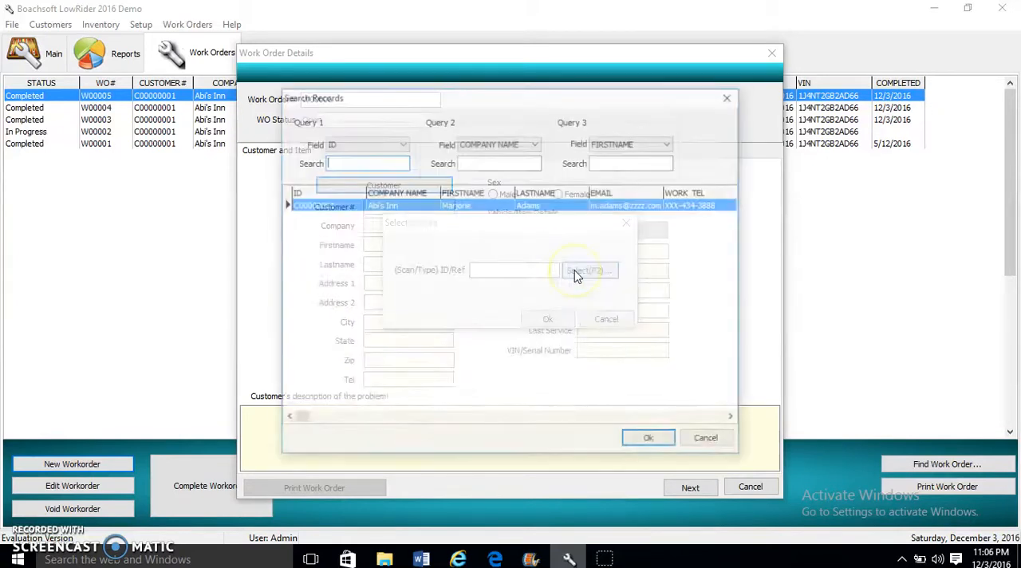
pyautogui.click(606, 319)
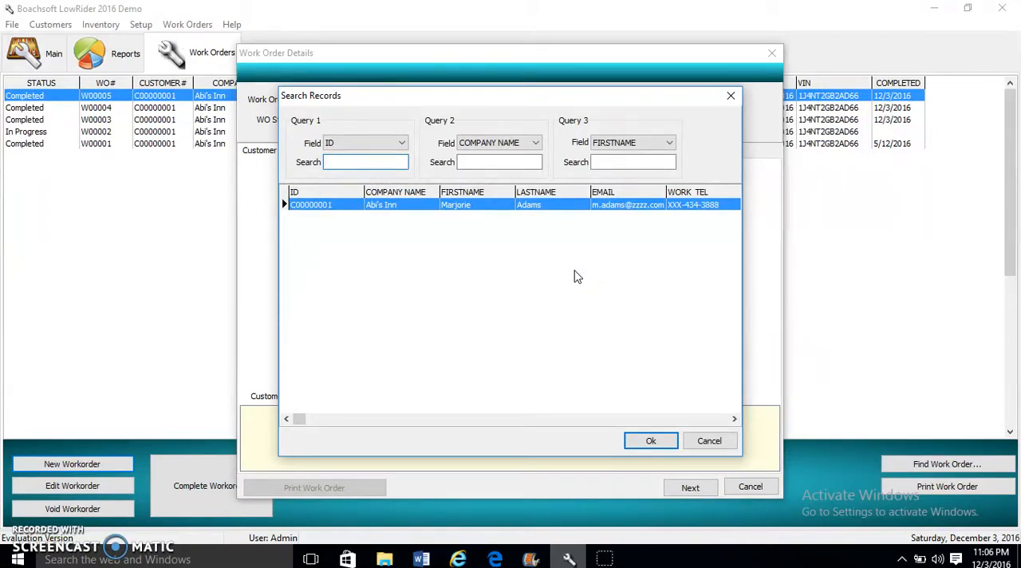
pyautogui.moveTo(619, 312)
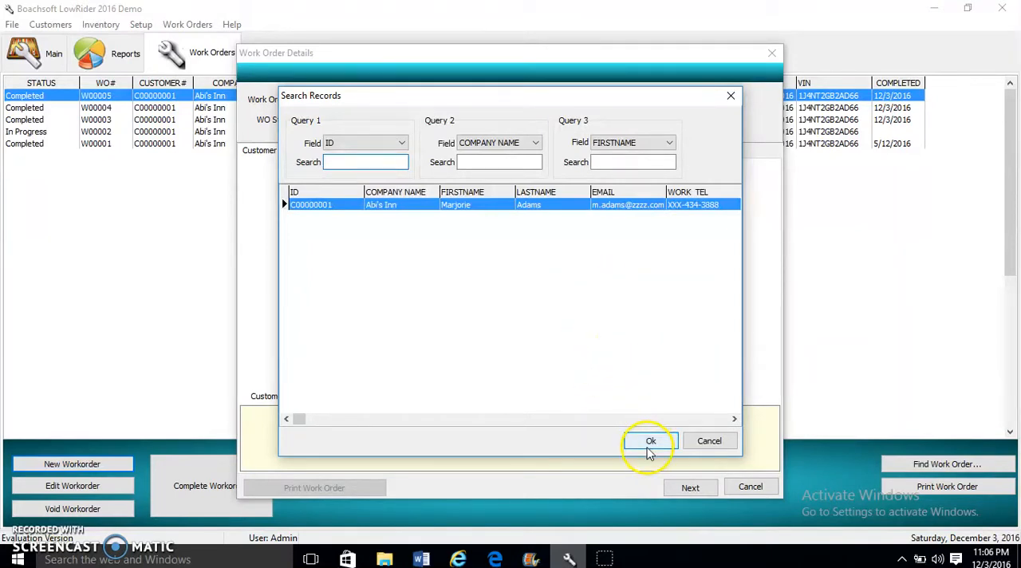
pyautogui.click(651, 440)
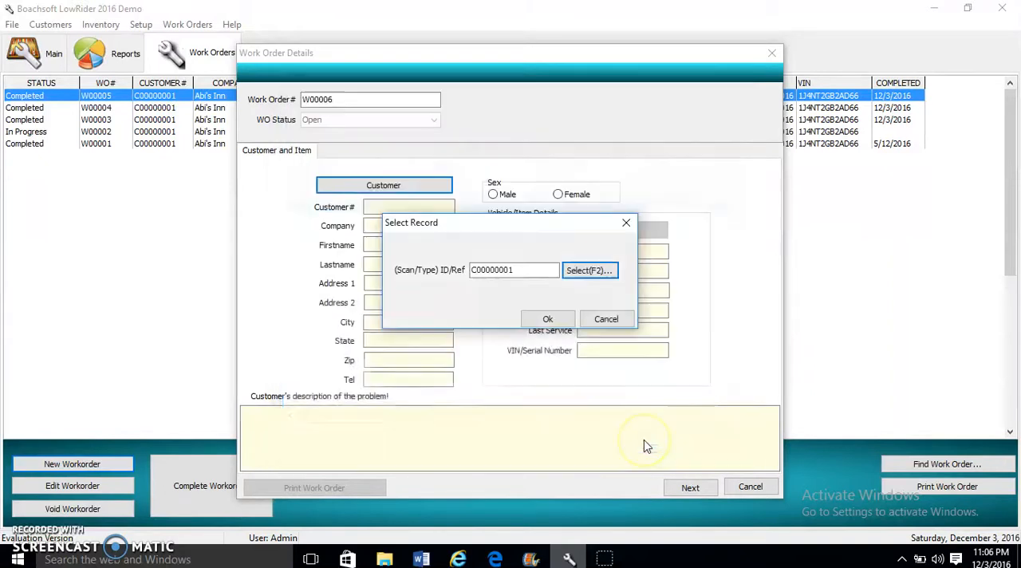
pyautogui.moveTo(556, 311)
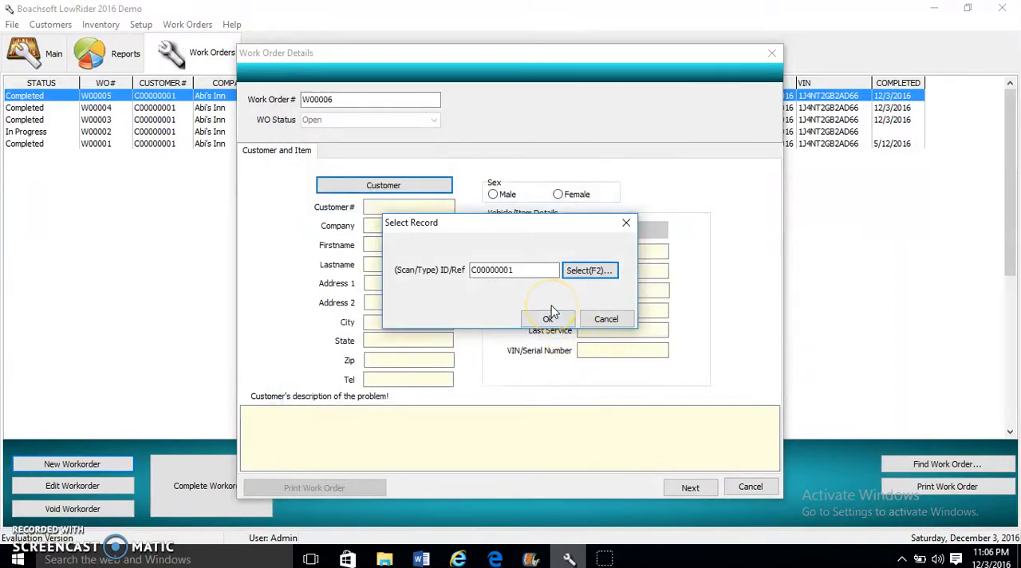
pyautogui.click(549, 319)
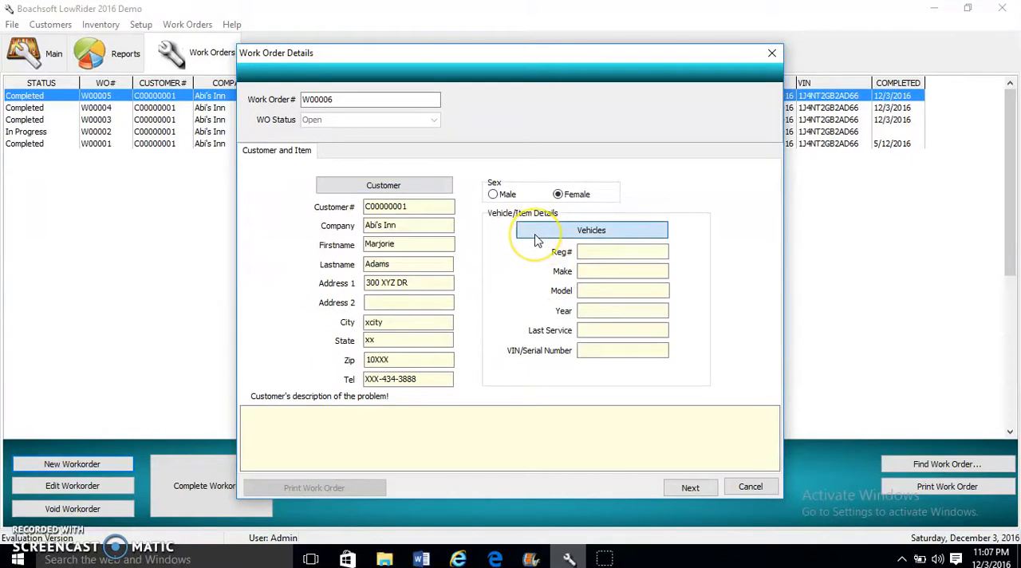
# Attach the 2016 Cadillac Escalade, reg XYZ 394, to the work order.
pyautogui.click(590, 230)
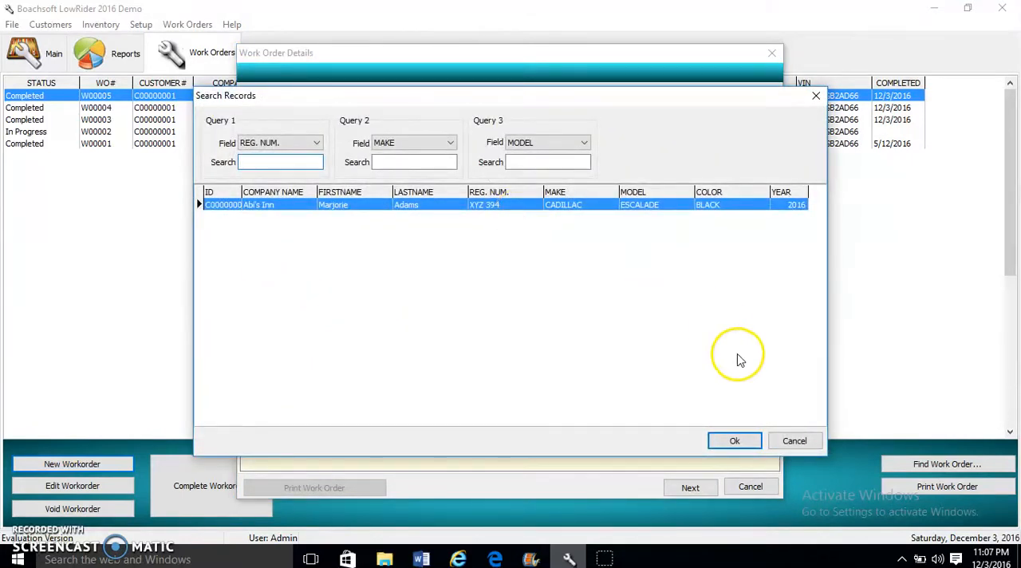
pyautogui.click(734, 440)
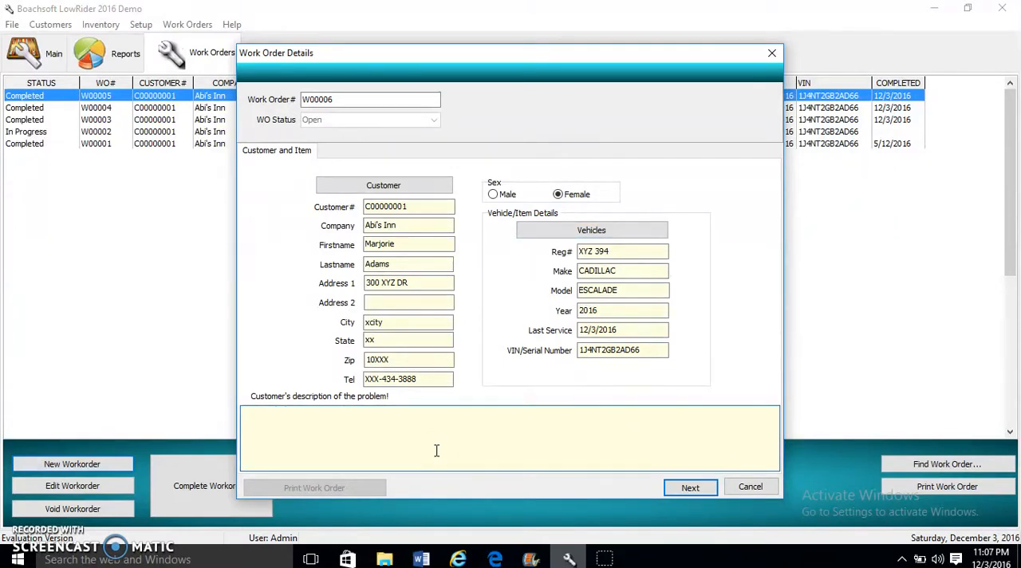
# Enter the problem description "Alternator seems to be malfunctioning".
pyautogui.write('Alter')
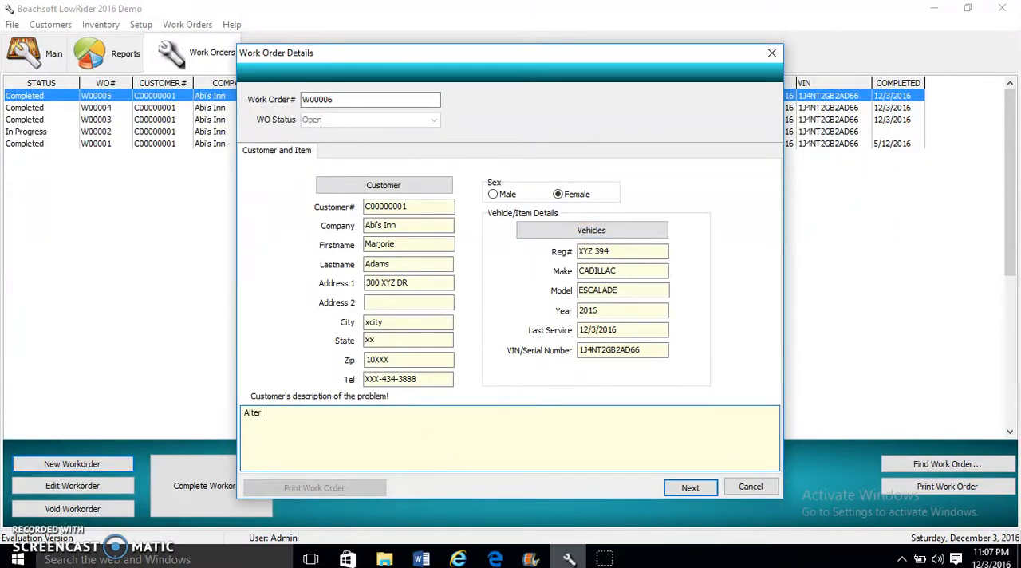
pyautogui.write('nator')
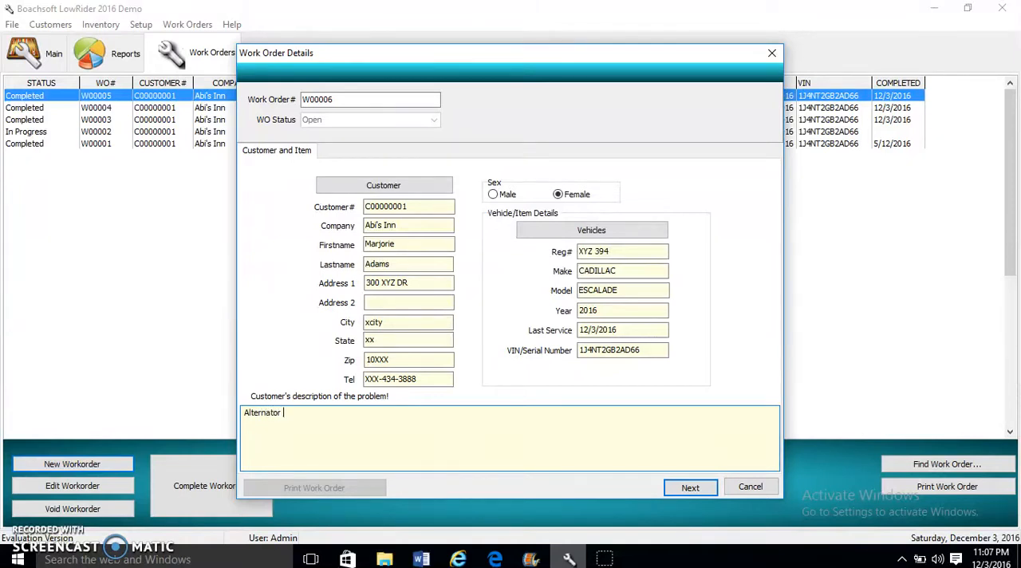
pyautogui.write('seems to be')
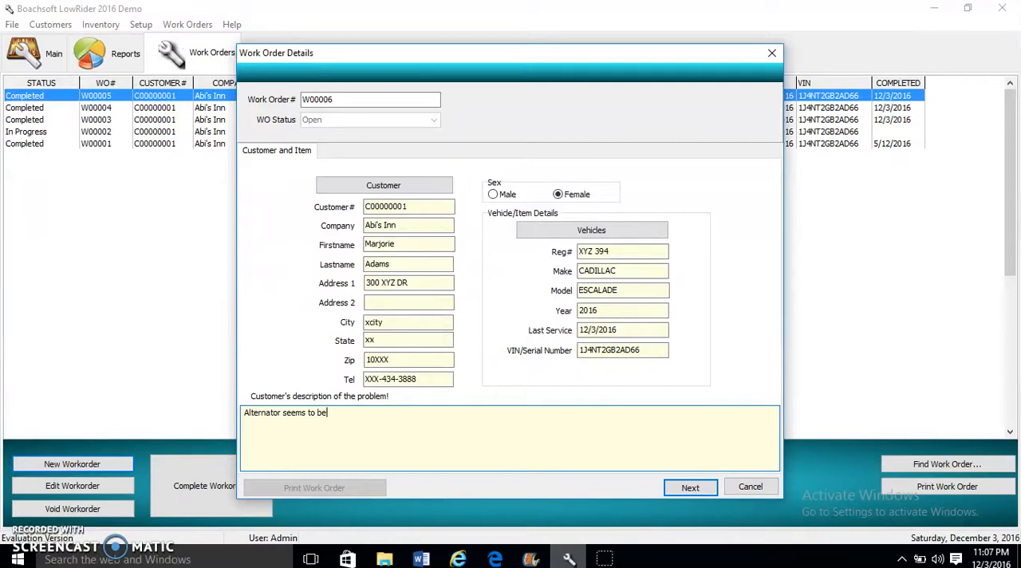
pyautogui.write('malfunc')
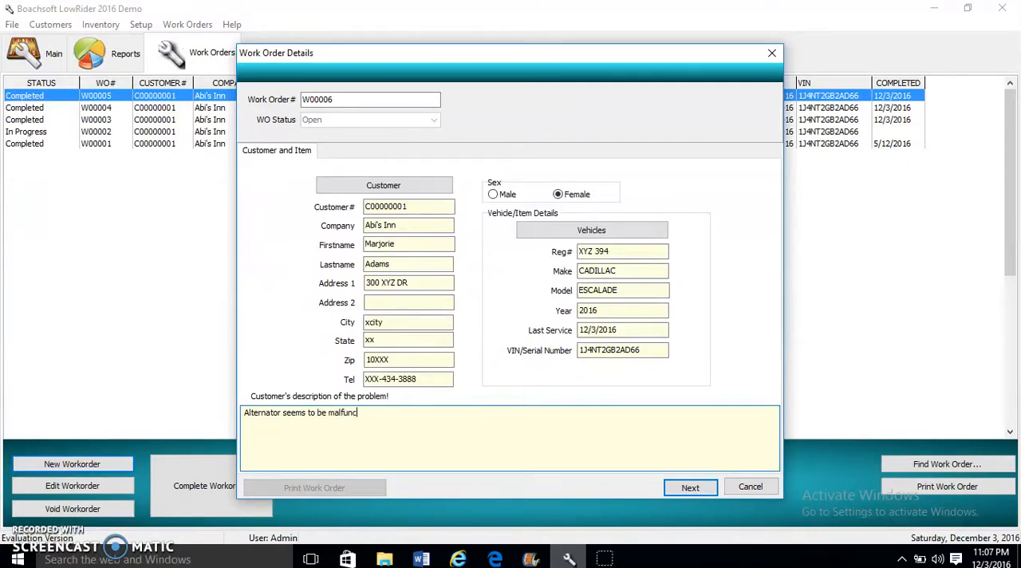
pyautogui.write('tion')
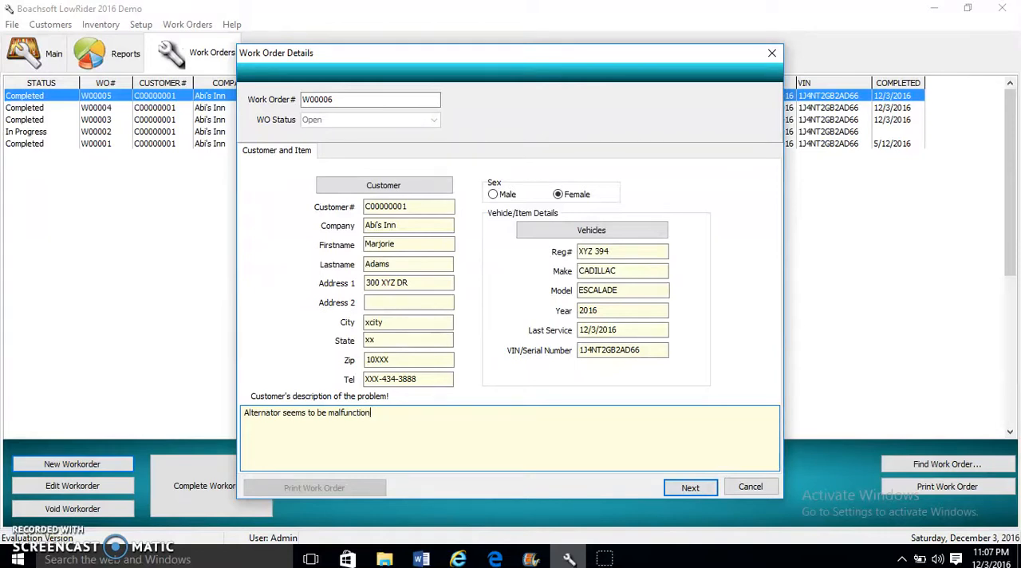
pyautogui.write('ing')
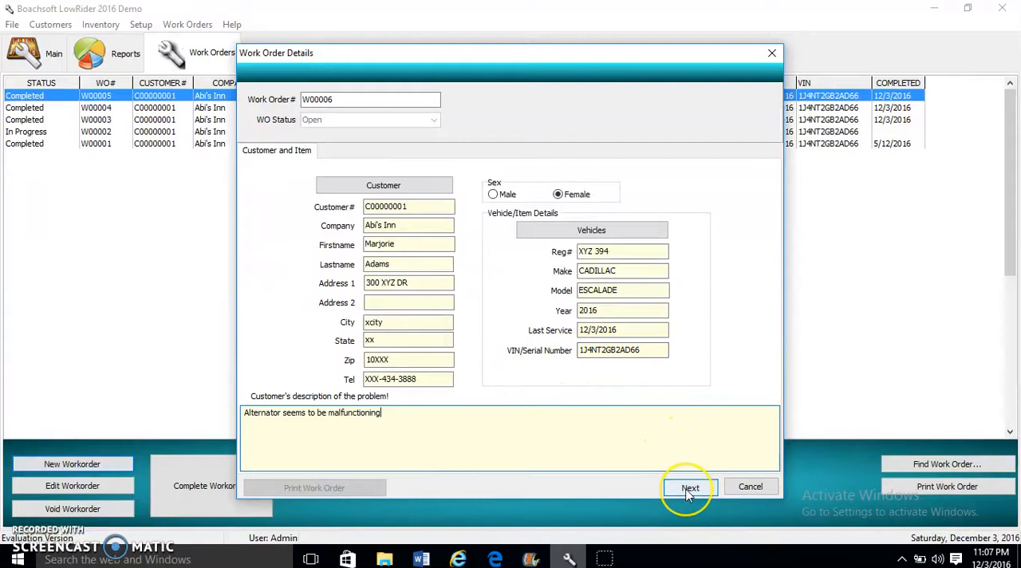
# Review the Parts Used, other costs and Payment sections, then save W00006 as In Progress.
pyautogui.click(690, 489)
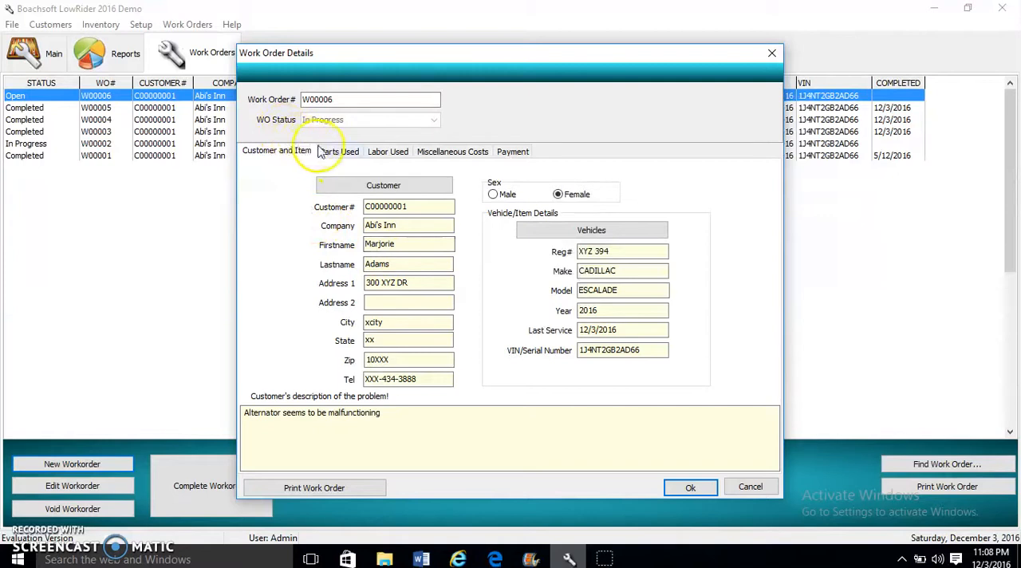
pyautogui.click(338, 150)
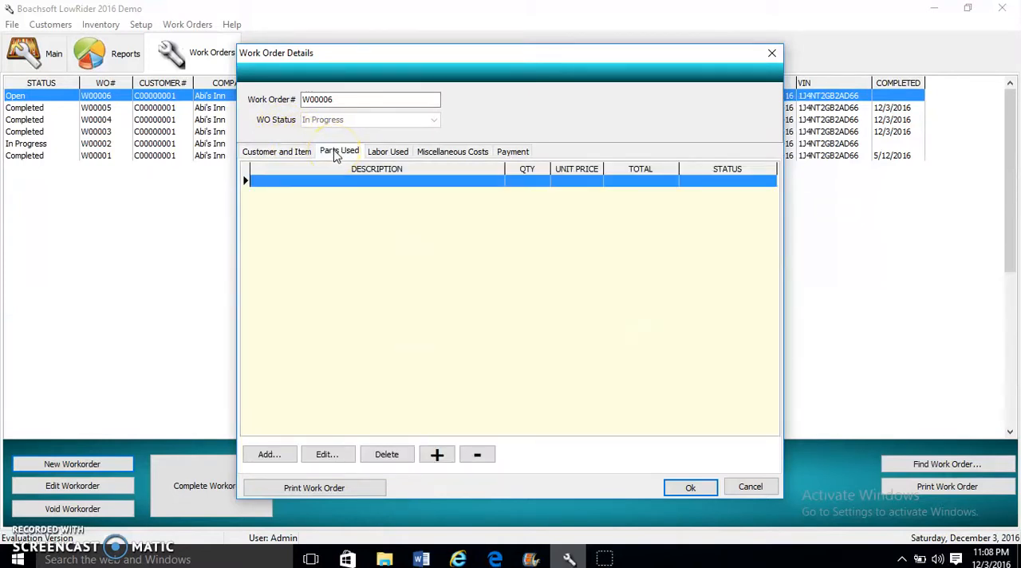
pyautogui.click(388, 151)
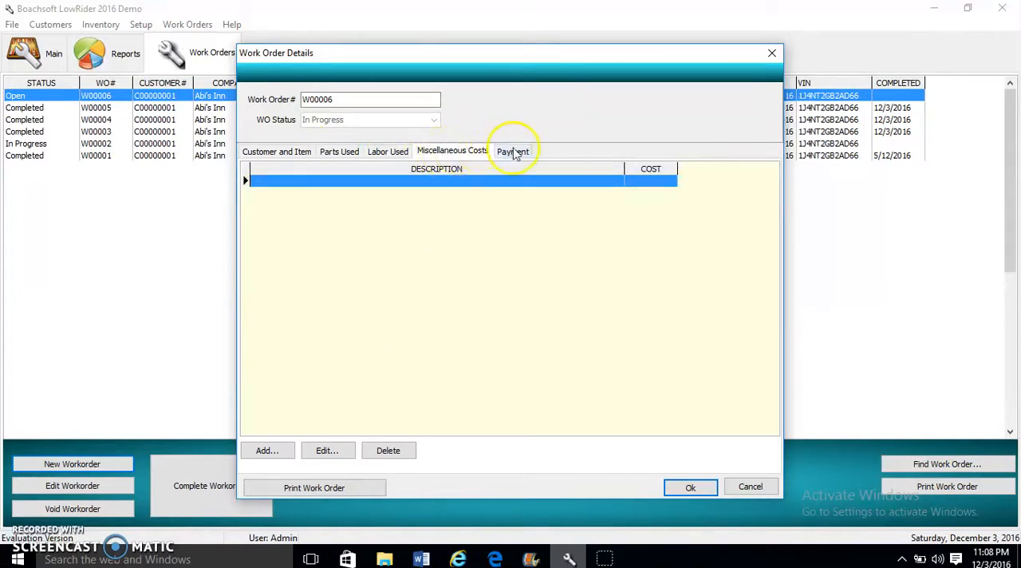
pyautogui.click(512, 150)
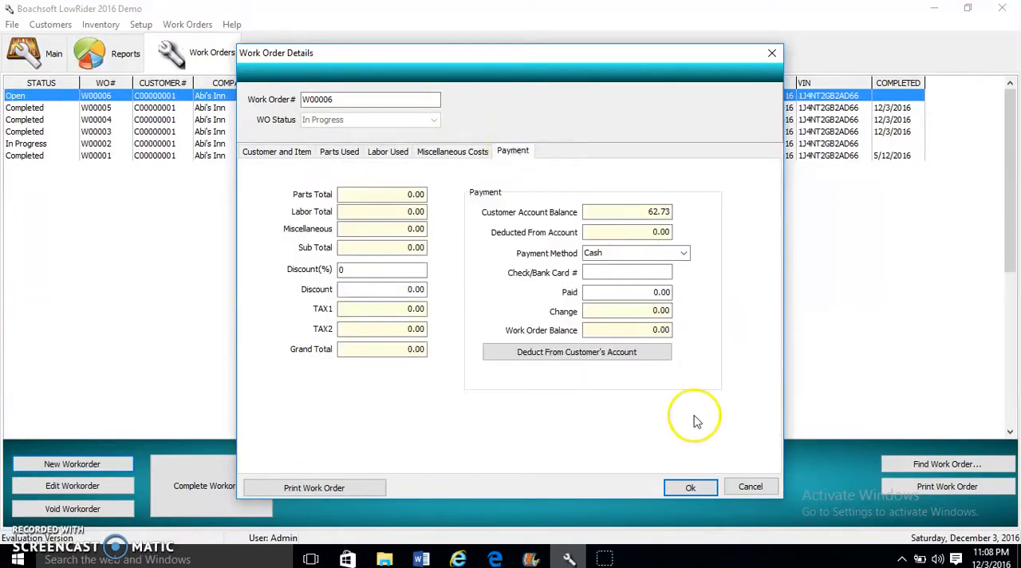
pyautogui.click(690, 488)
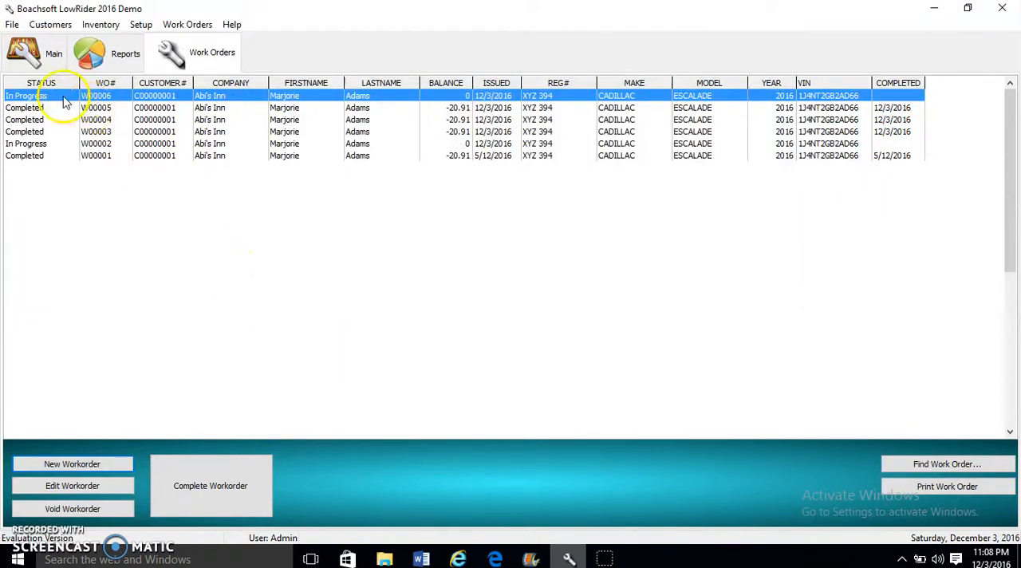
pyautogui.moveTo(318, 131)
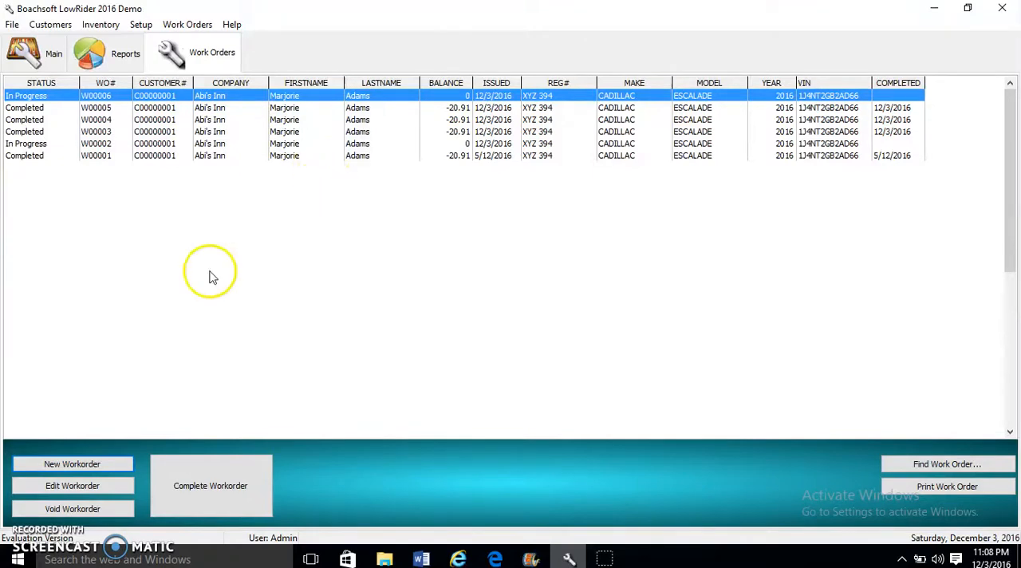
# Reopen work order W00006 from the Work Orders list.
pyautogui.click(72, 485)
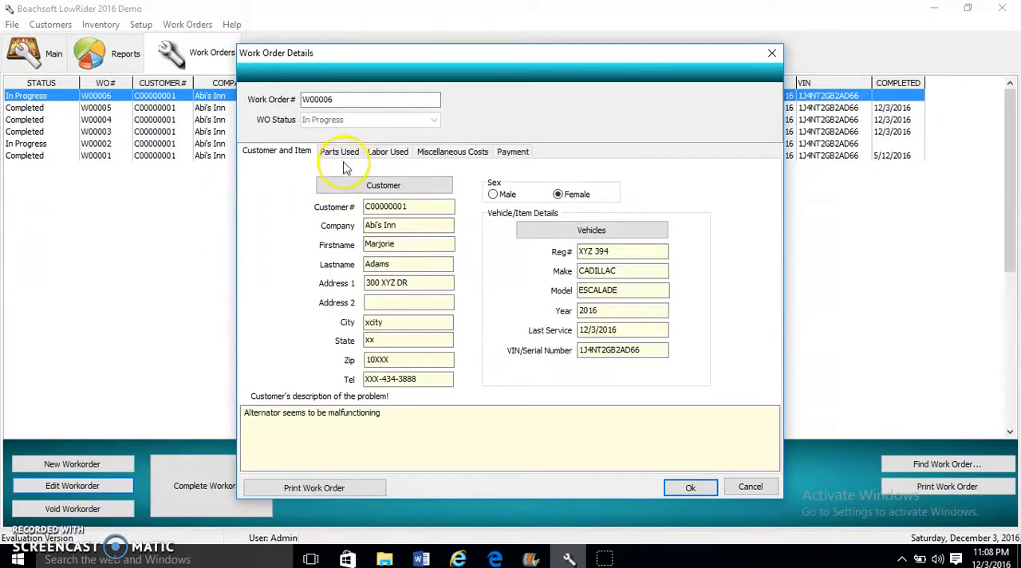
# On the Parts Used section of W00006, add a new blank used-part entry.
pyautogui.click(338, 152)
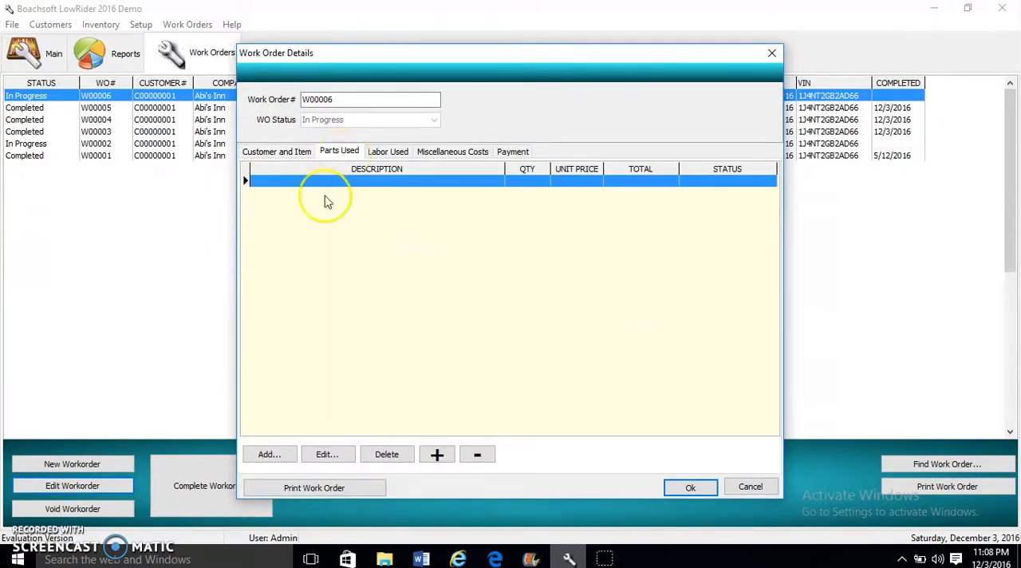
pyautogui.click(268, 454)
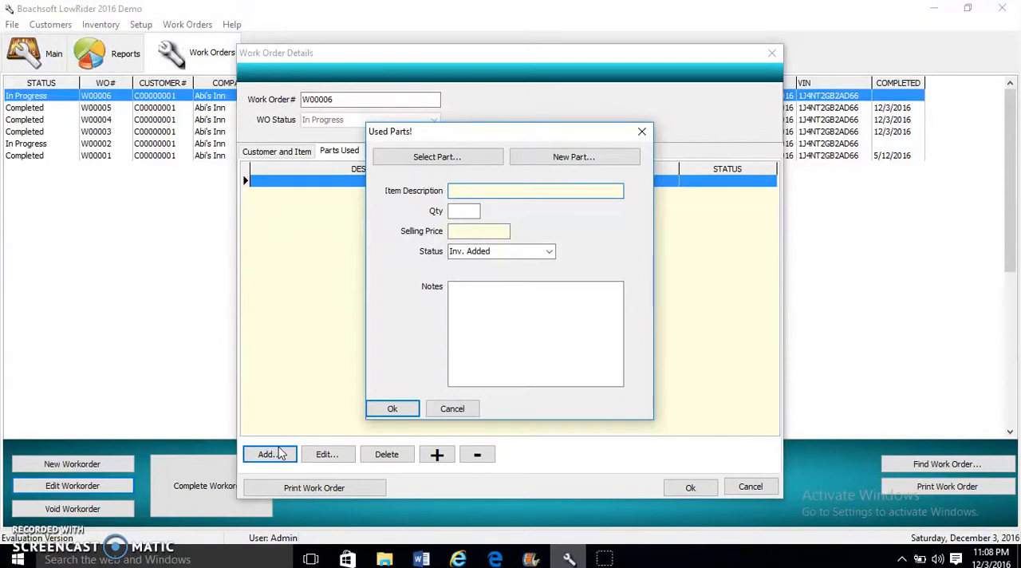
# Add inventory part P00001 ESCALADE ALTERNATOR at 345.56 to work order W00006's used parts.
pyautogui.click(534, 190)
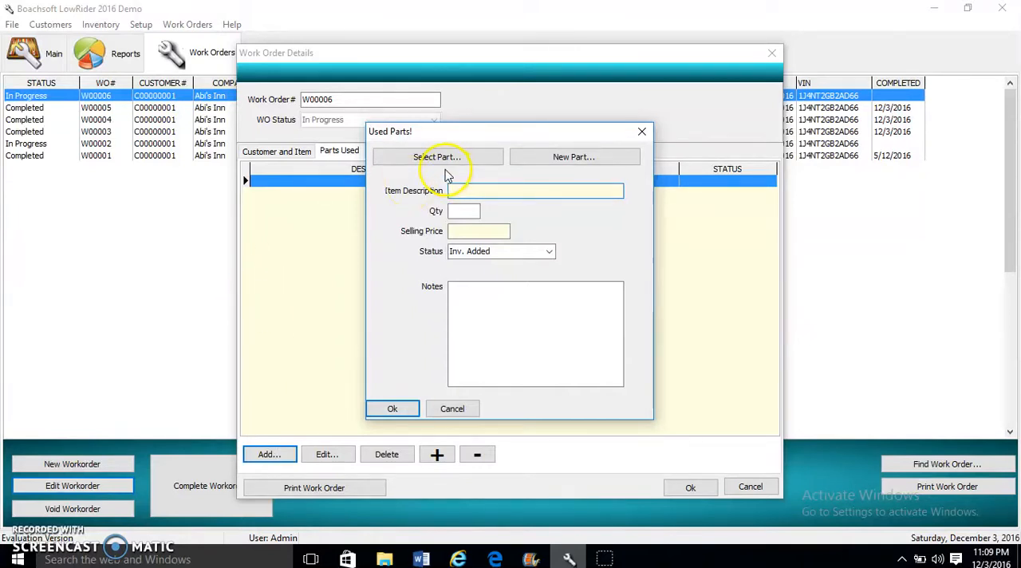
pyautogui.click(437, 157)
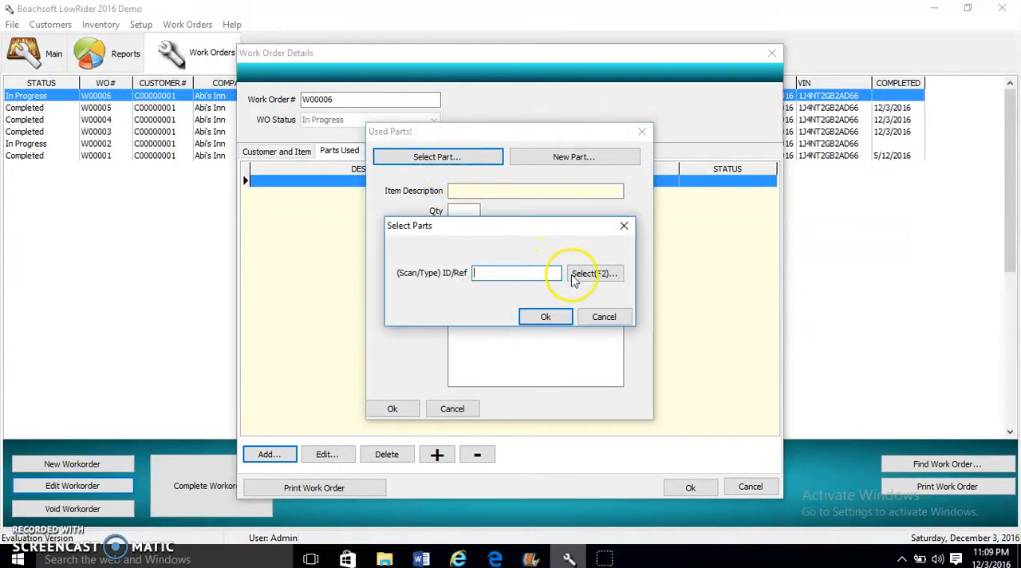
pyautogui.click(594, 273)
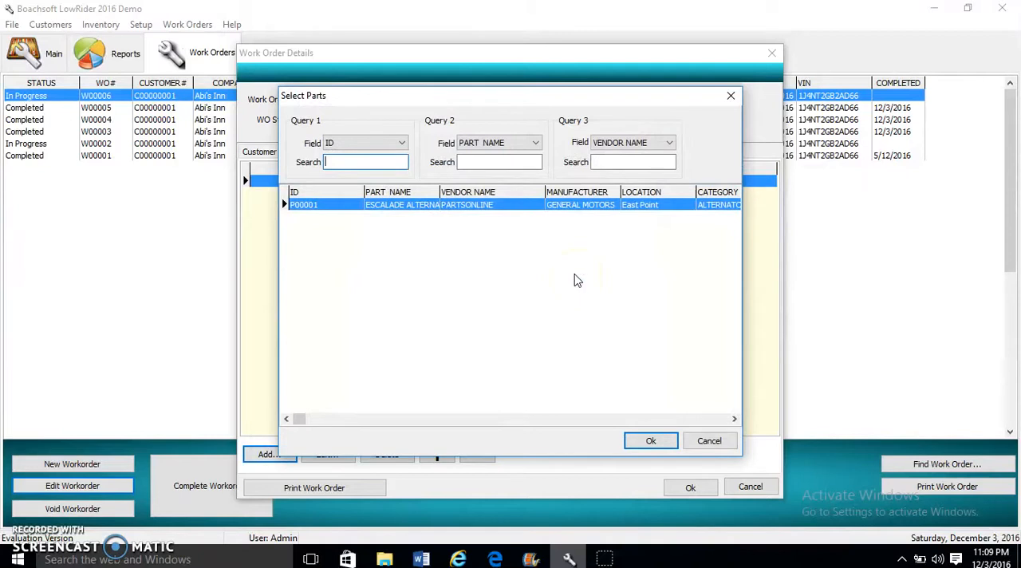
pyautogui.click(652, 441)
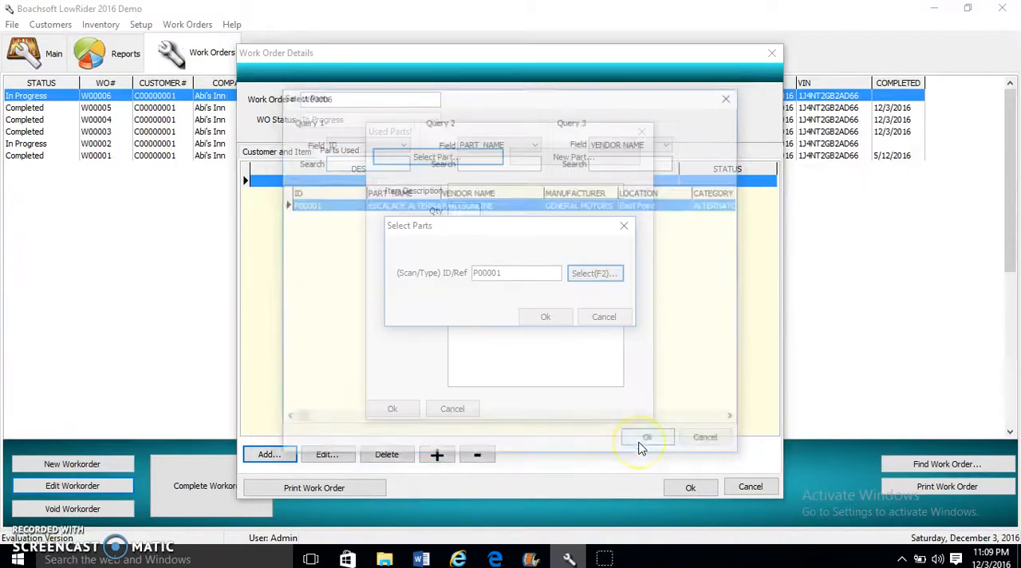
pyautogui.click(546, 316)
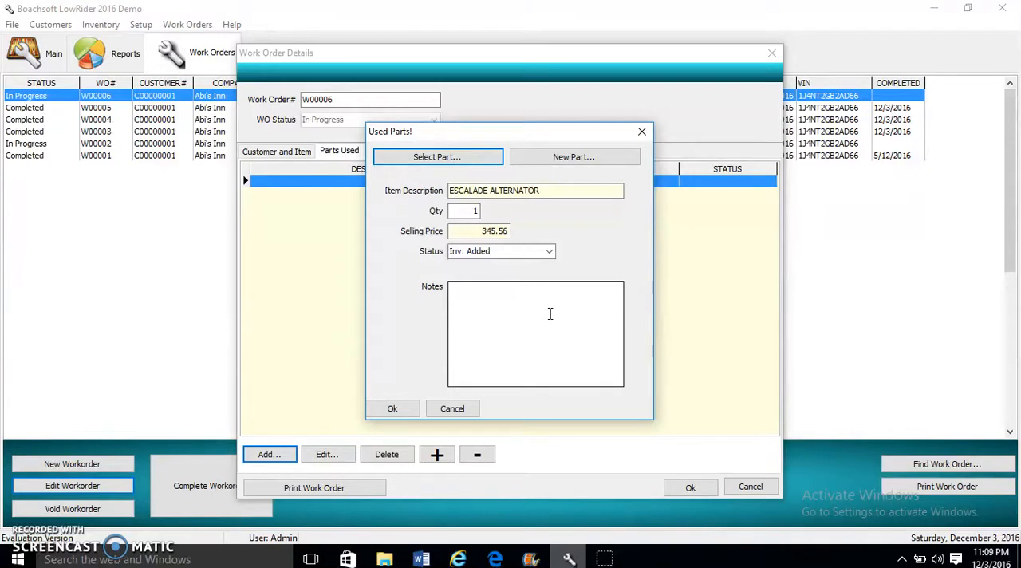
pyautogui.click(438, 157)
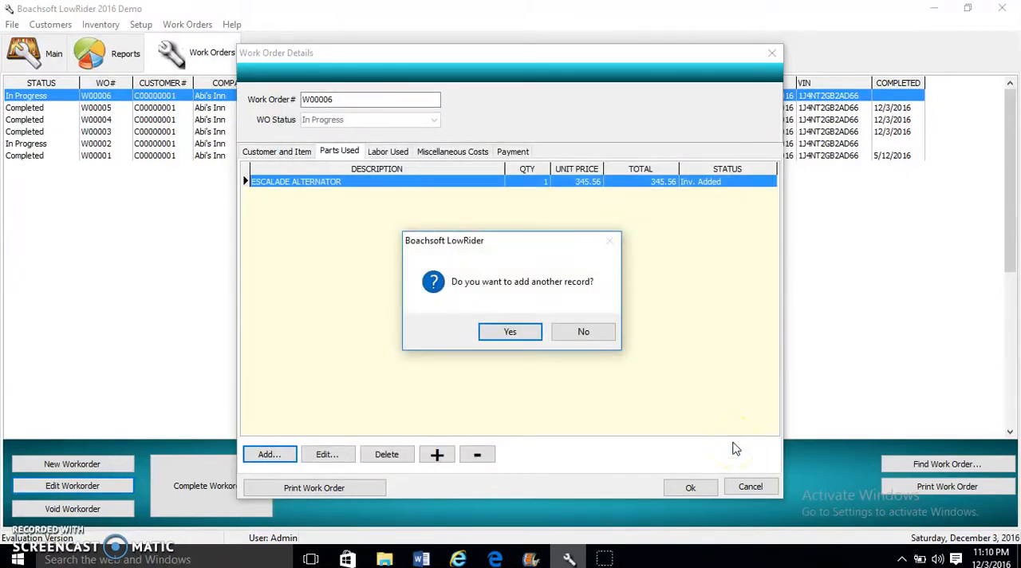
# Decline adding another part record and show W00006's empty Labor Used entries.
pyautogui.click(584, 330)
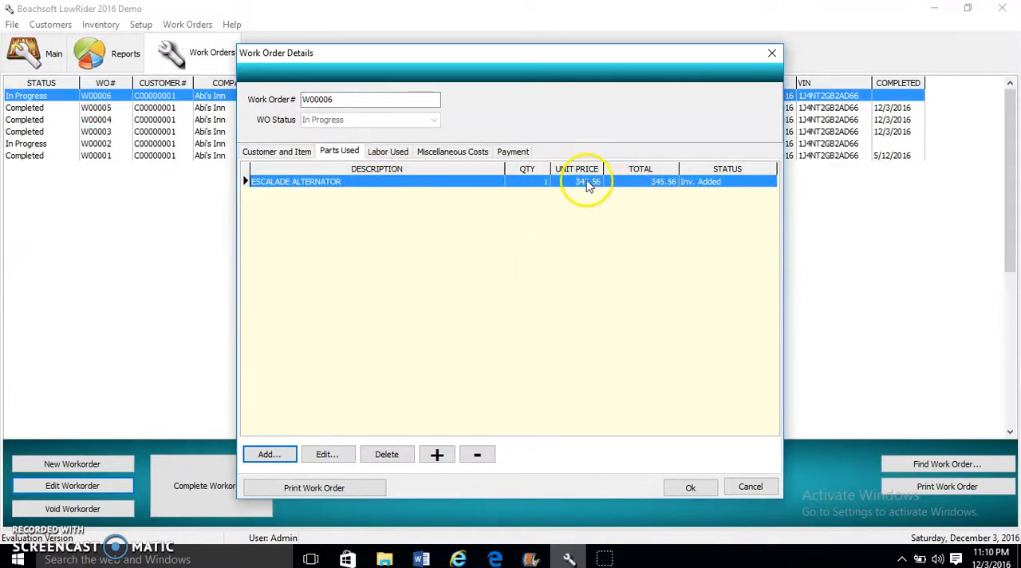
pyautogui.moveTo(437, 453)
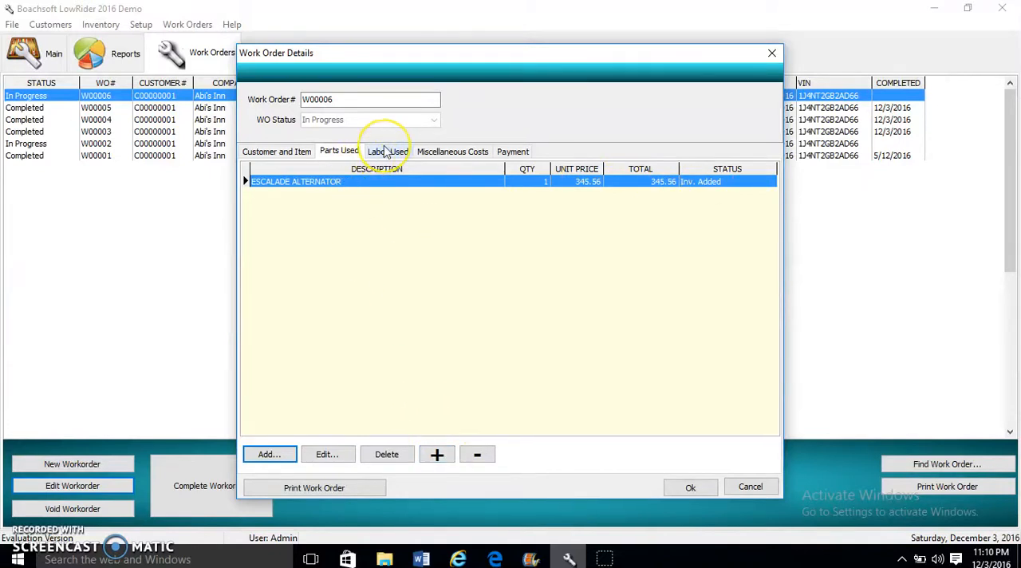
pyautogui.click(387, 150)
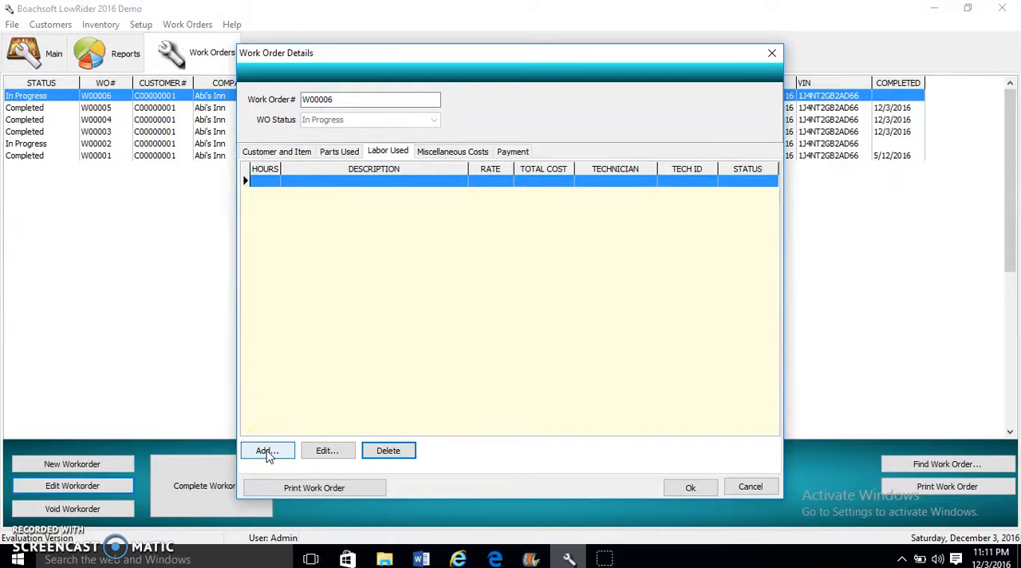
# Start a new labor entry and assign technician T00001 Juan Perez to it.
pyautogui.click(268, 450)
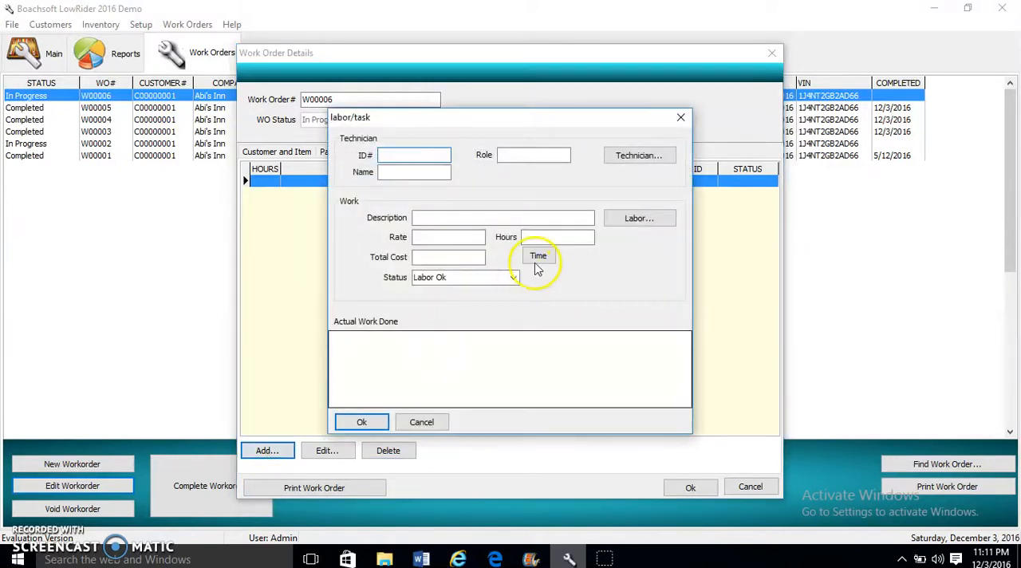
pyautogui.click(638, 155)
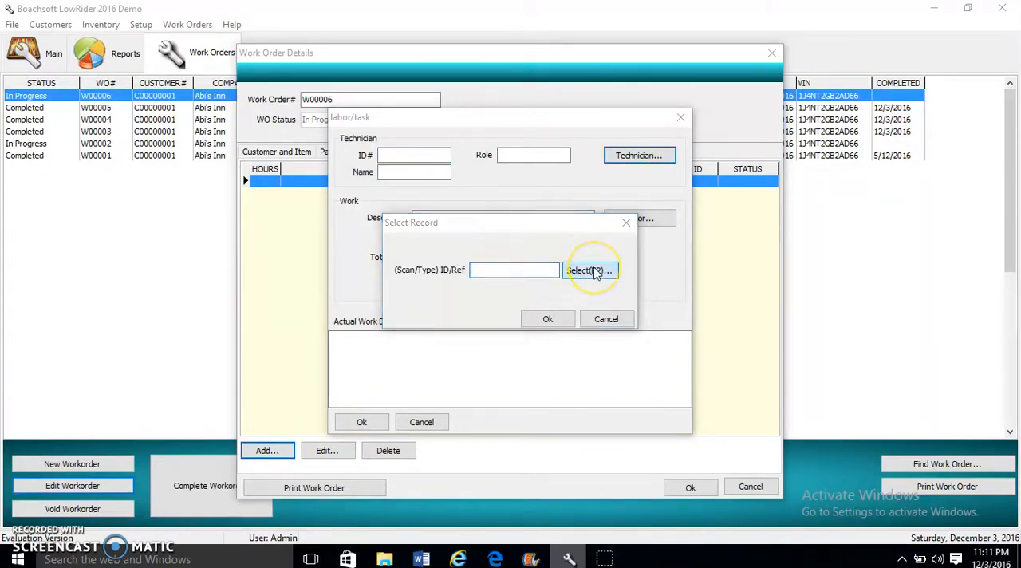
pyautogui.click(590, 270)
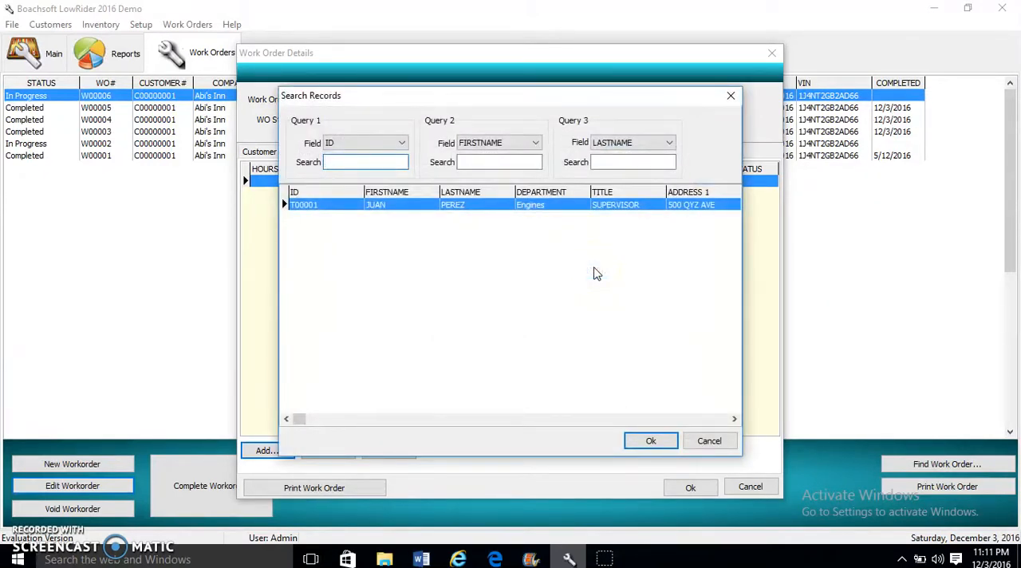
pyautogui.click(651, 440)
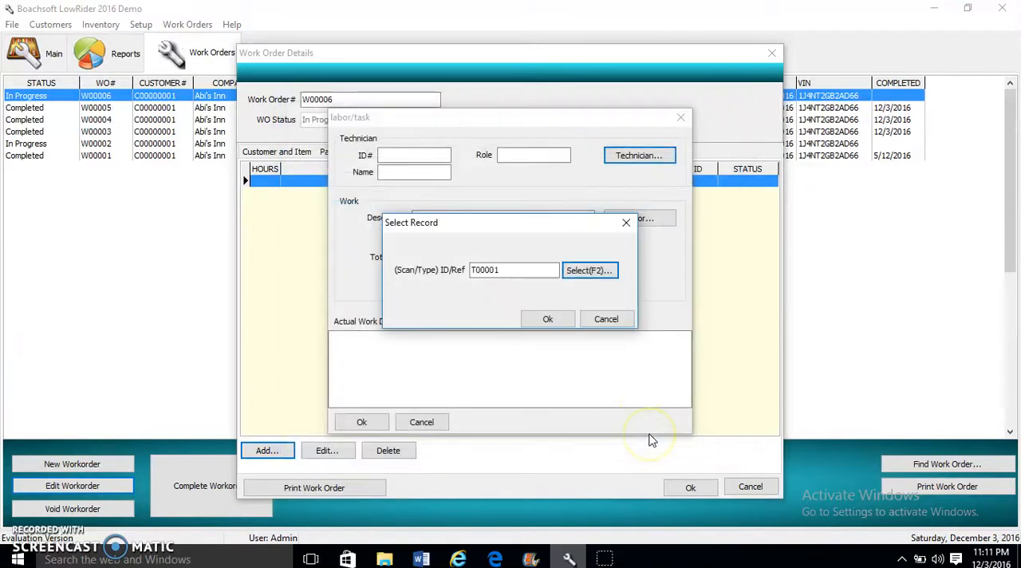
pyautogui.click(548, 319)
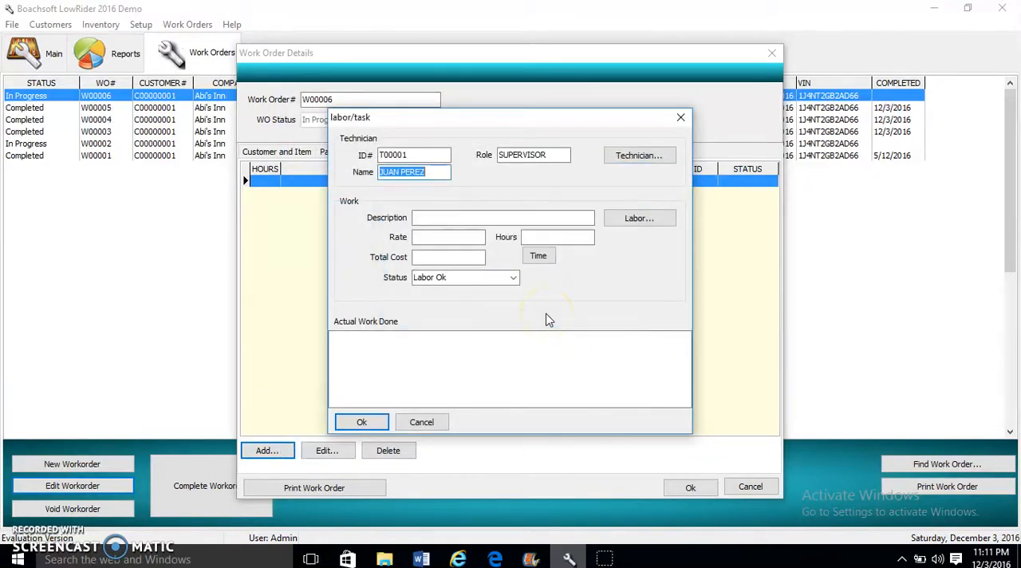
pyautogui.moveTo(456, 200)
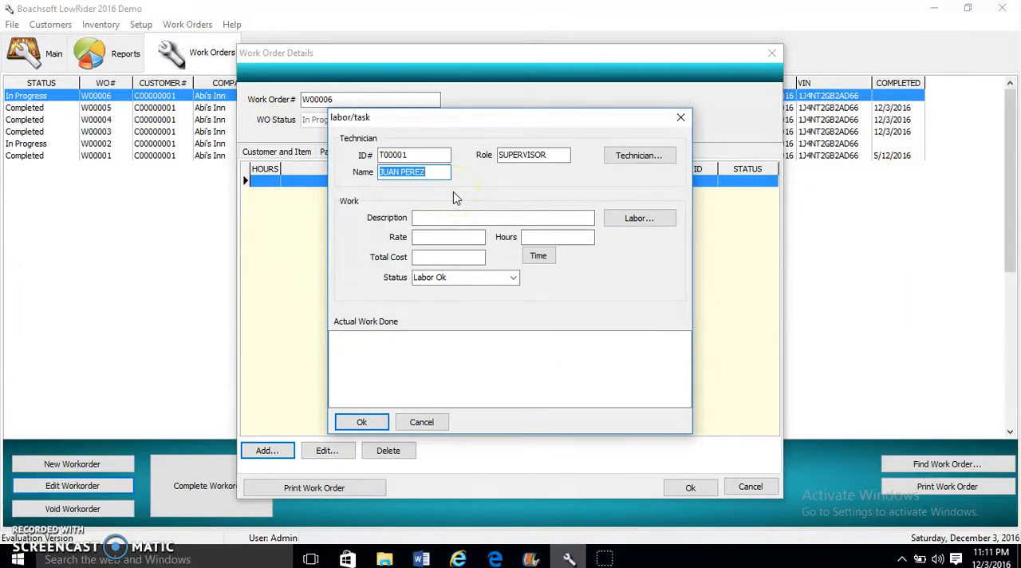
pyautogui.moveTo(641, 217)
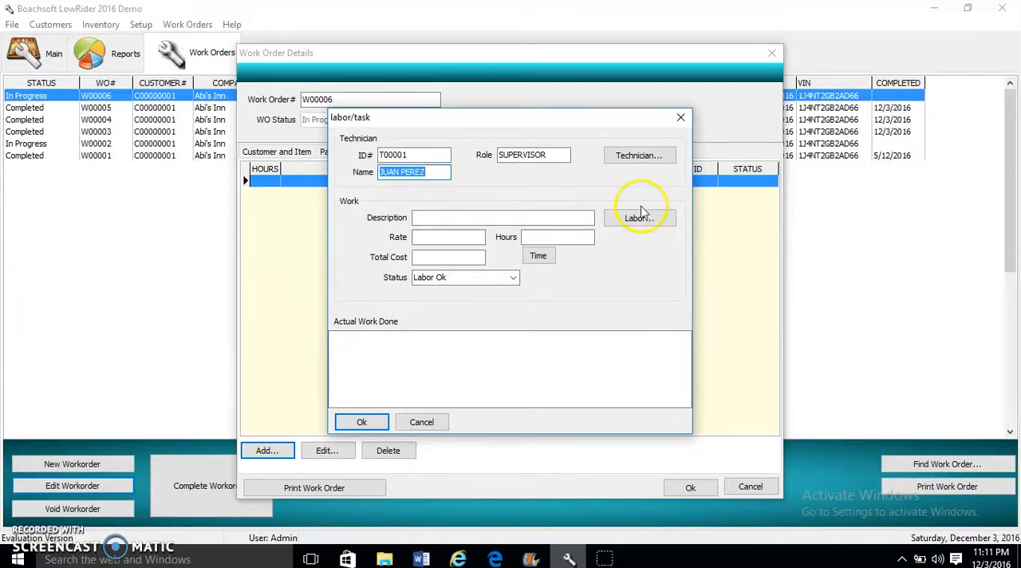
# Set the labor task to ALTERNATOR REPLACEMENT, 1 hour at 158, and save the entry.
pyautogui.click(639, 217)
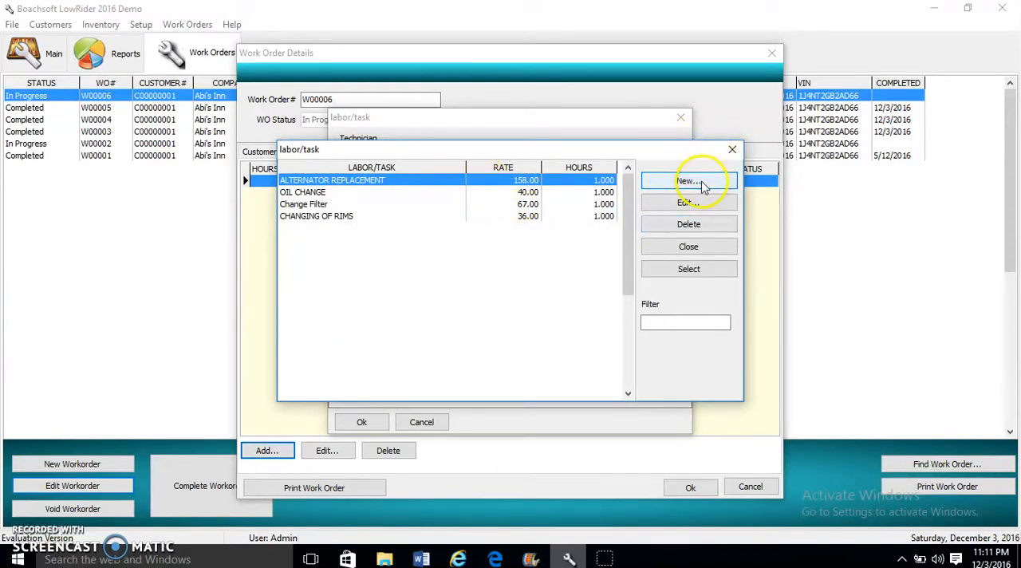
pyautogui.moveTo(391, 163)
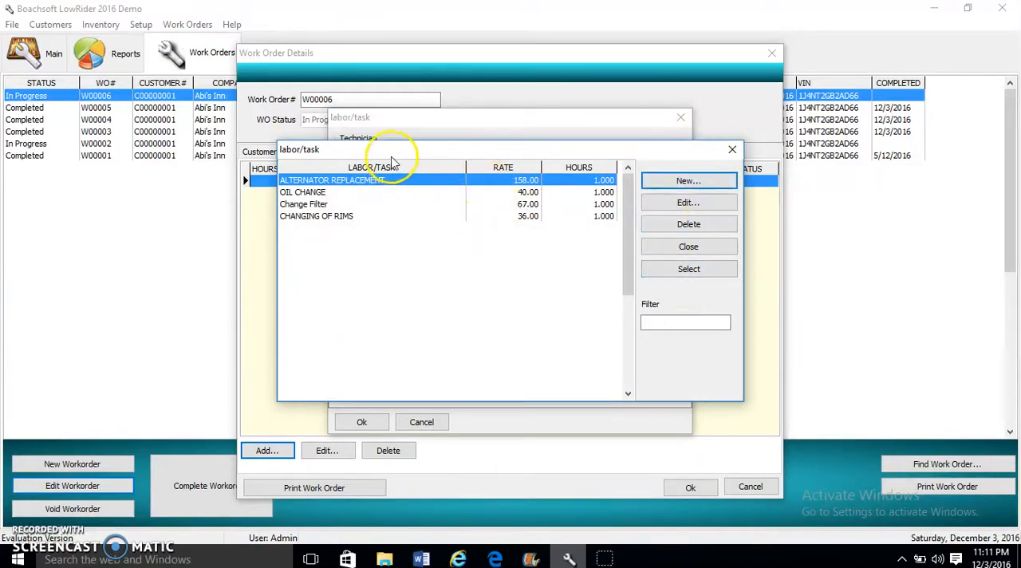
pyautogui.moveTo(510, 177)
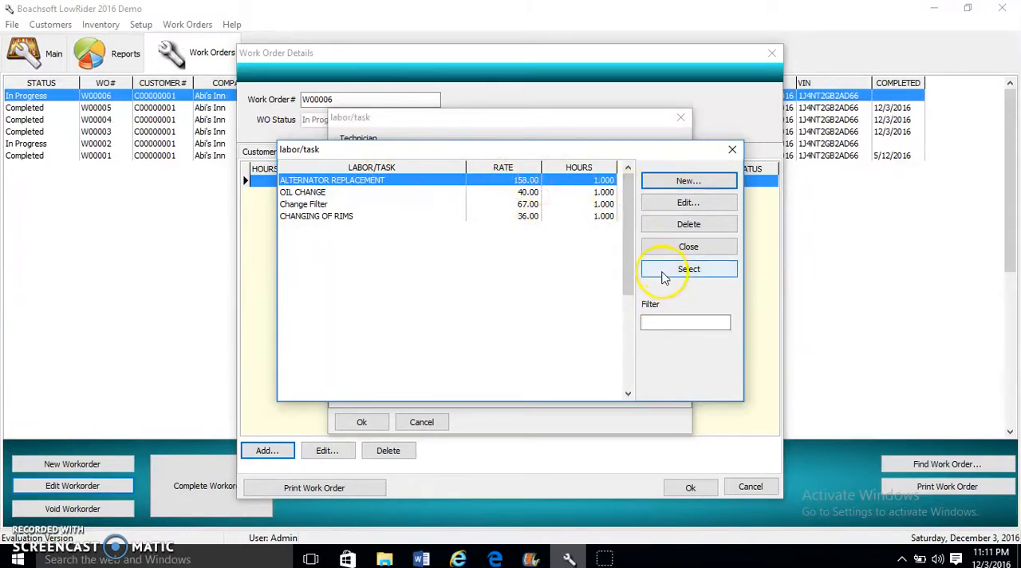
pyautogui.click(689, 268)
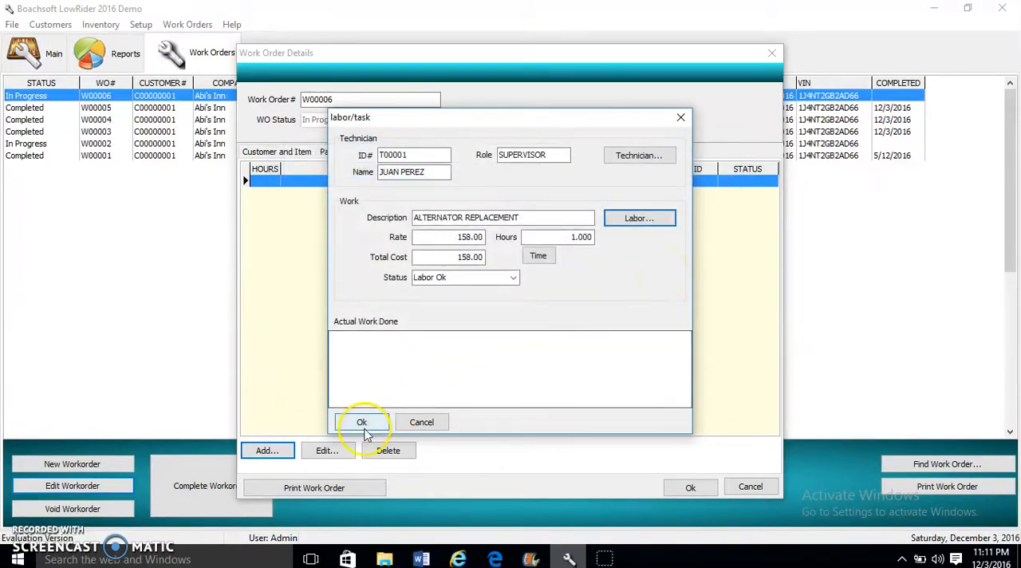
pyautogui.click(361, 422)
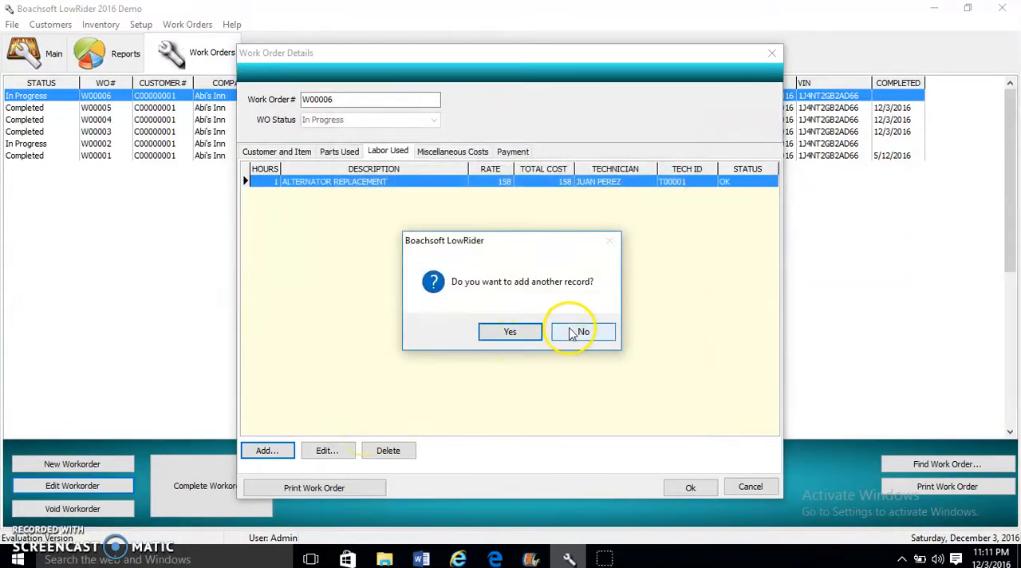
pyautogui.click(584, 330)
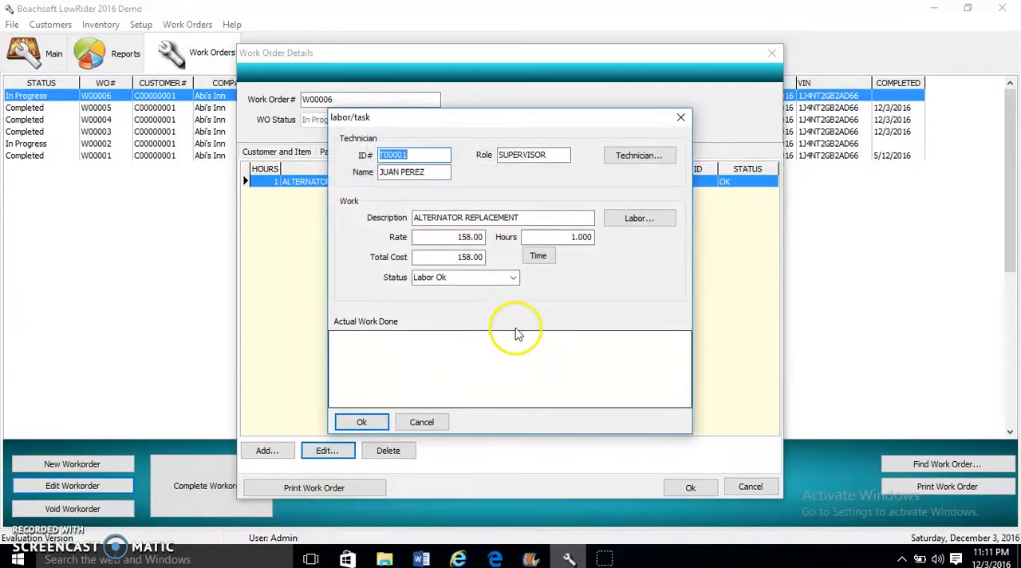
pyautogui.click(538, 256)
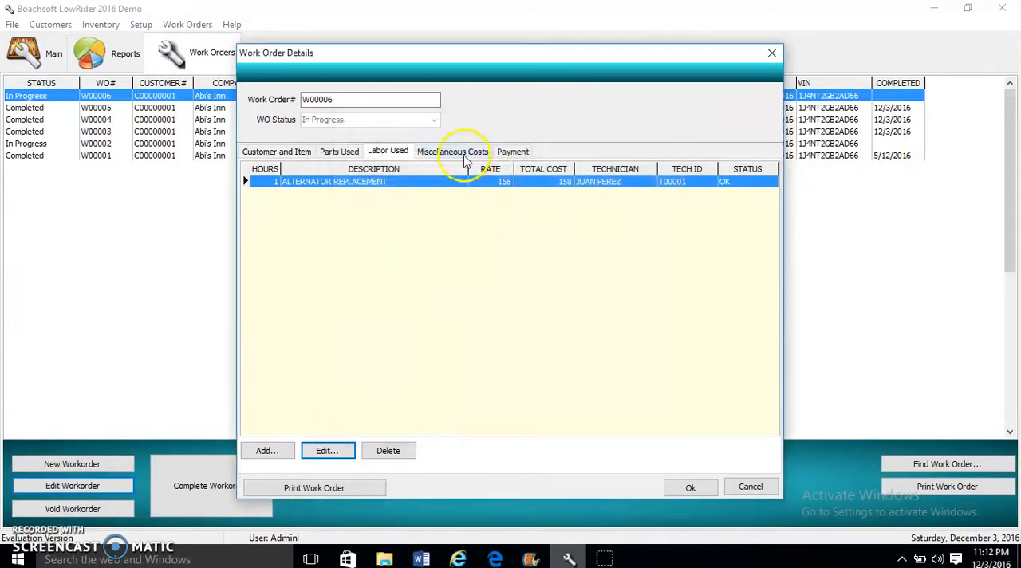
# Review the empty Miscellaneous Costs, then show W00006's payment summary totalling 579.09 in Cash.
pyautogui.click(453, 150)
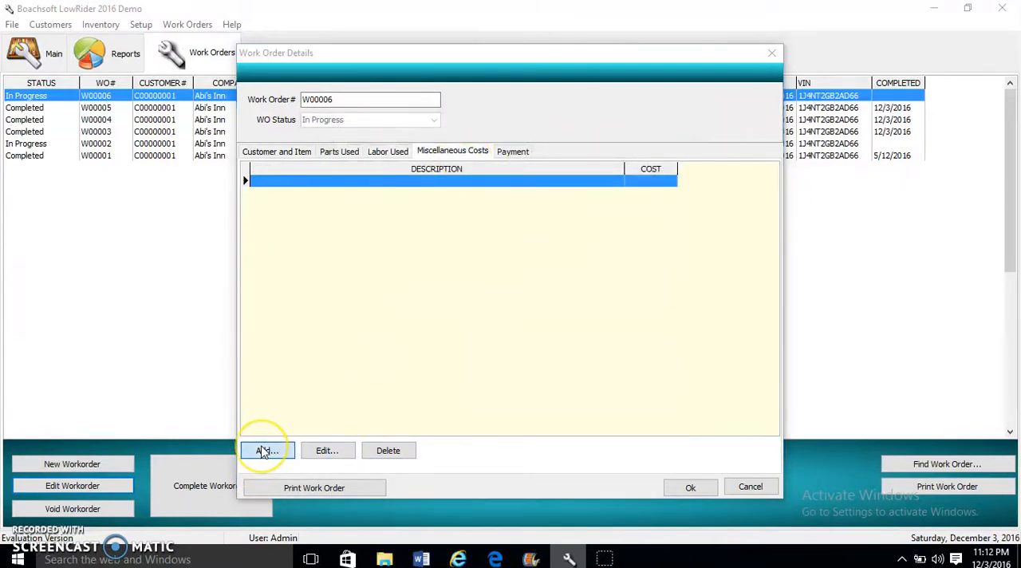
pyautogui.click(266, 450)
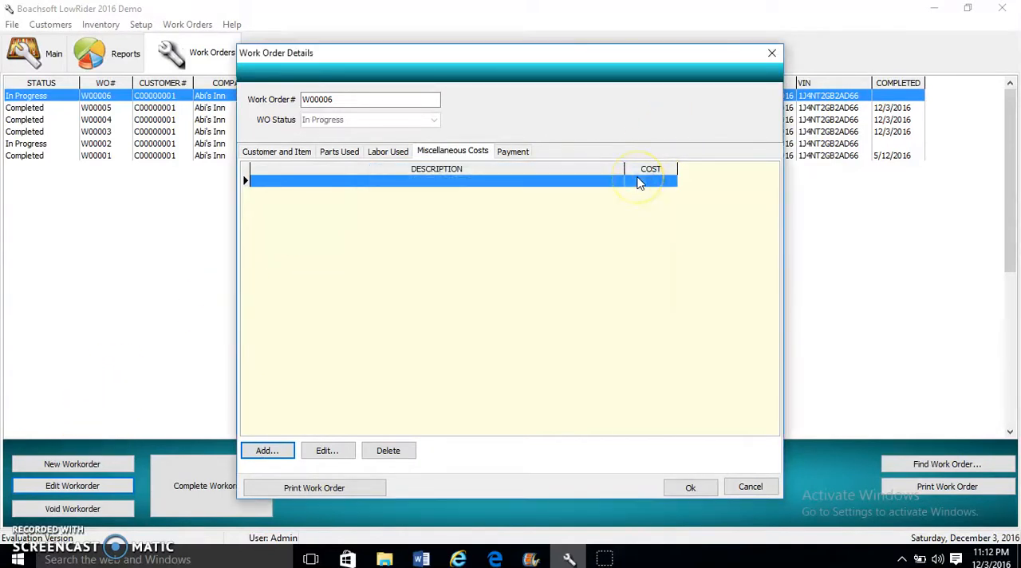
pyautogui.click(514, 150)
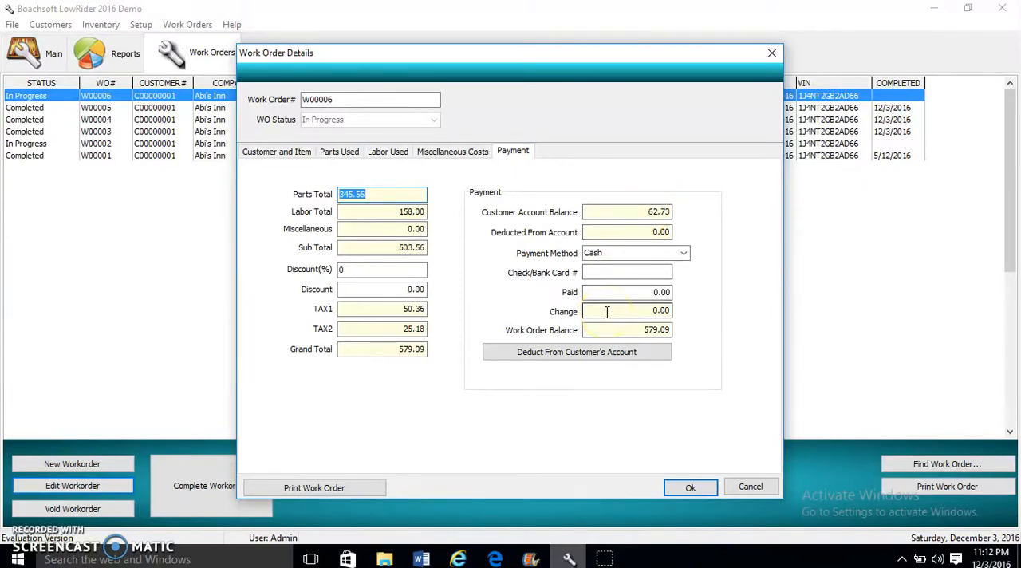
# Record 600 paid in cash and save W00006, leaving a balance of -20.91.
pyautogui.click(626, 292)
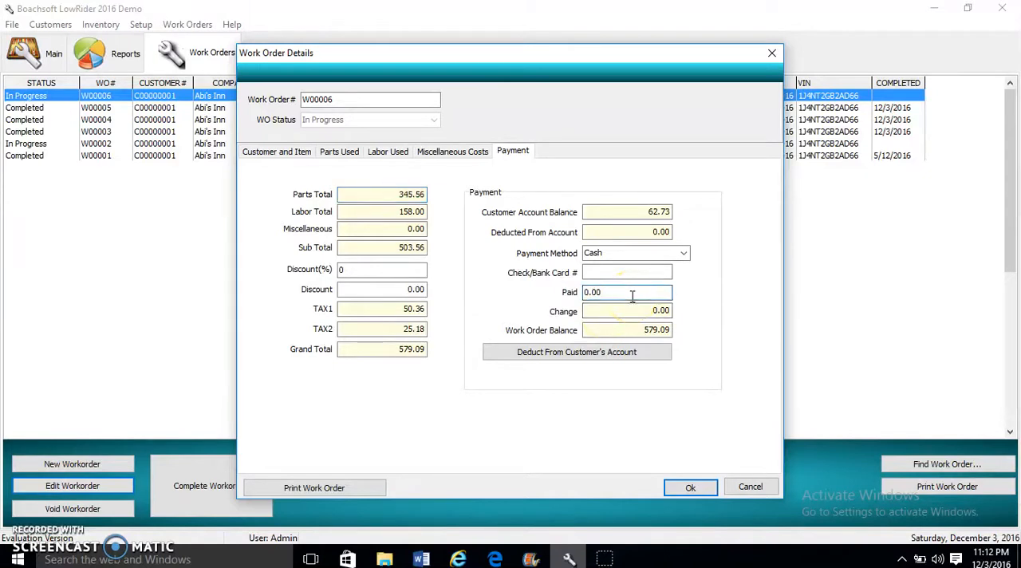
pyautogui.click(625, 292)
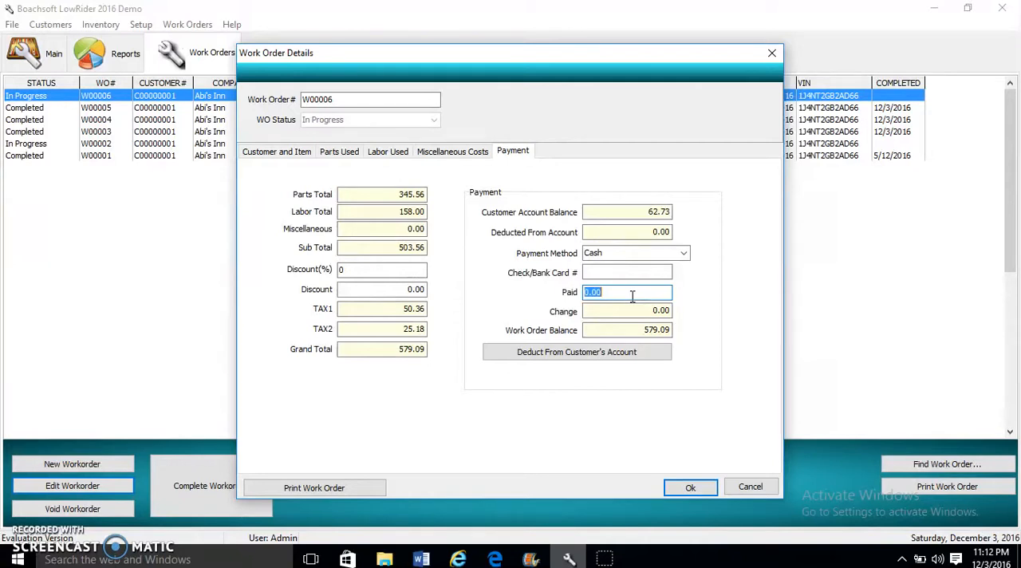
pyautogui.write('600')
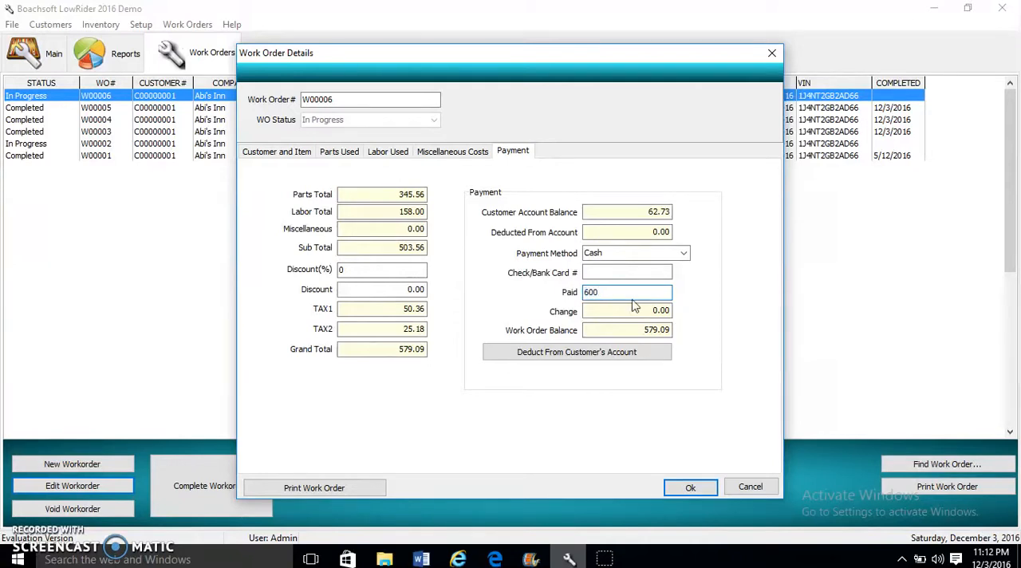
pyautogui.click(690, 488)
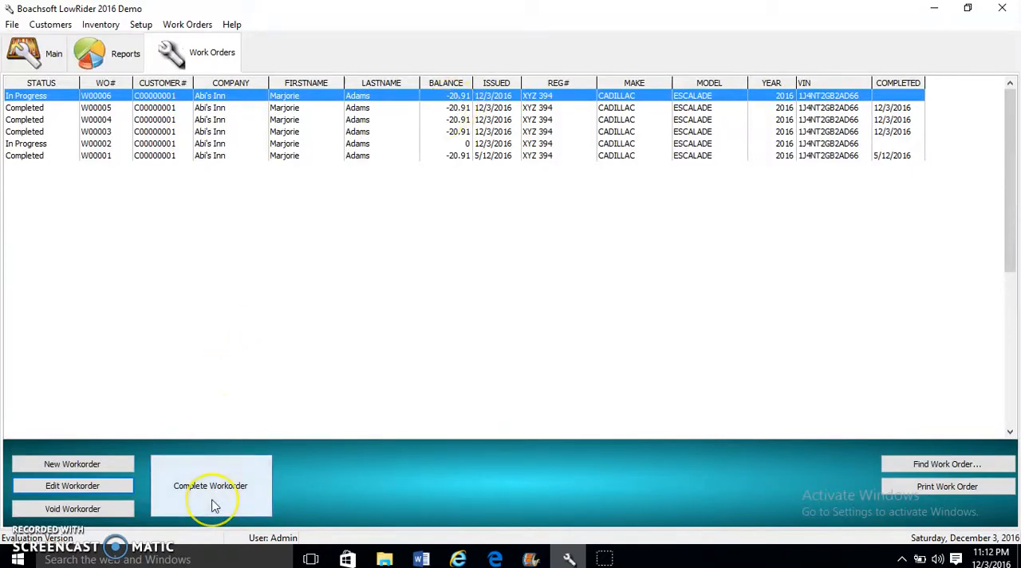
# Mark work order W00006 Completed, answering the prompt to credit the change to the customer's account.
pyautogui.click(210, 485)
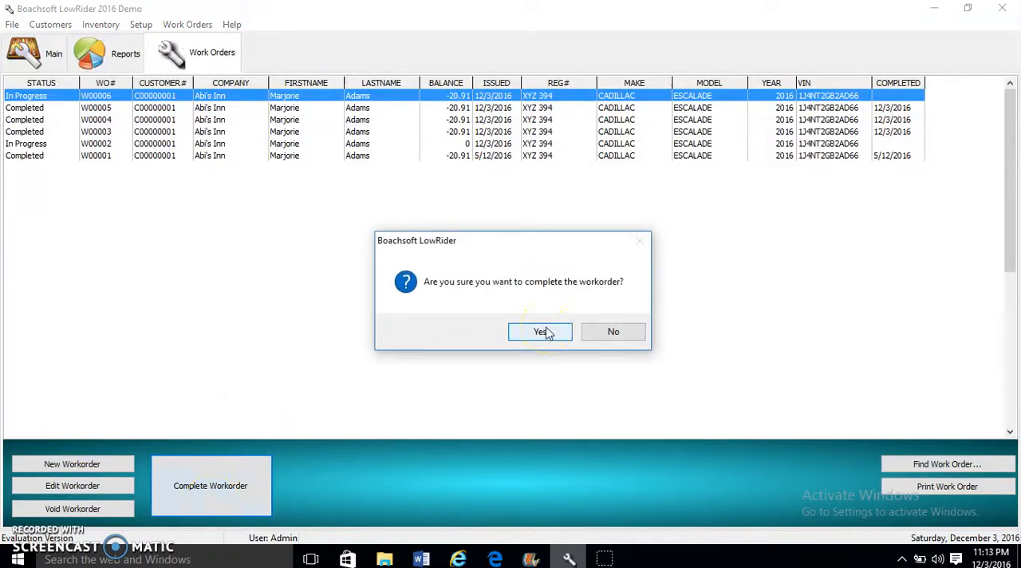
pyautogui.click(540, 332)
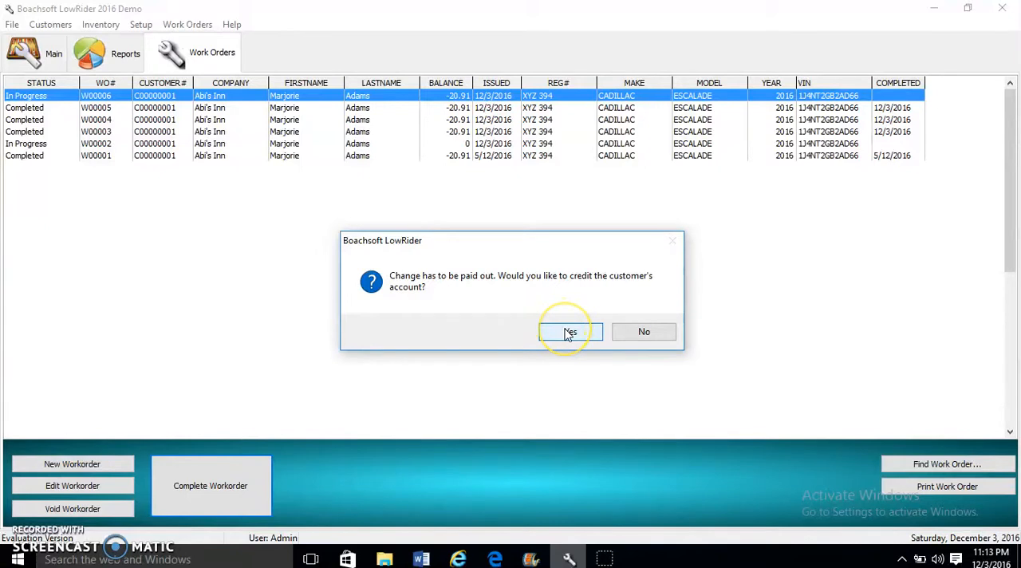
pyautogui.click(569, 331)
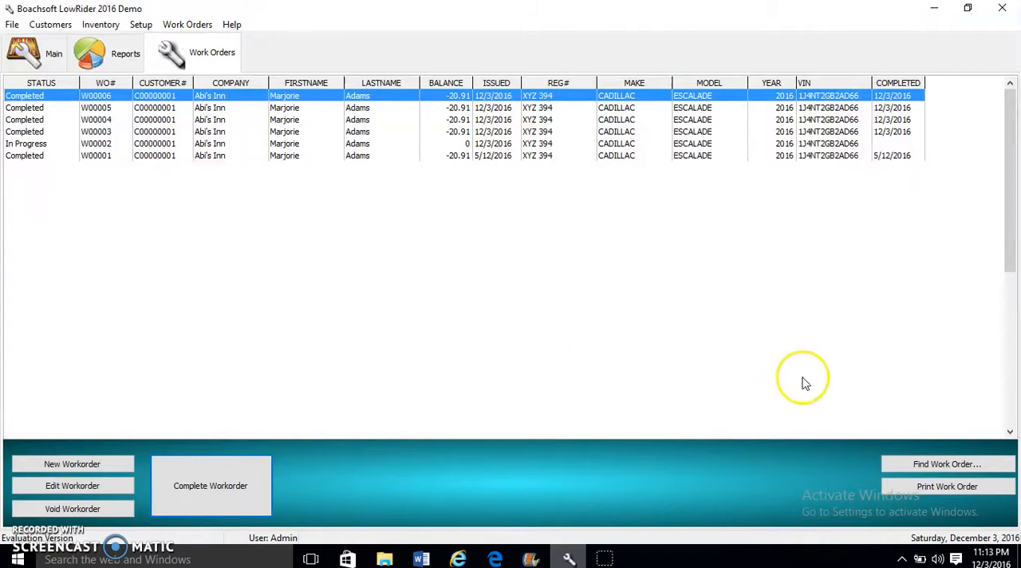
# Cancel the Select Work Order lookup without searching and list the Help menu options.
pyautogui.click(948, 463)
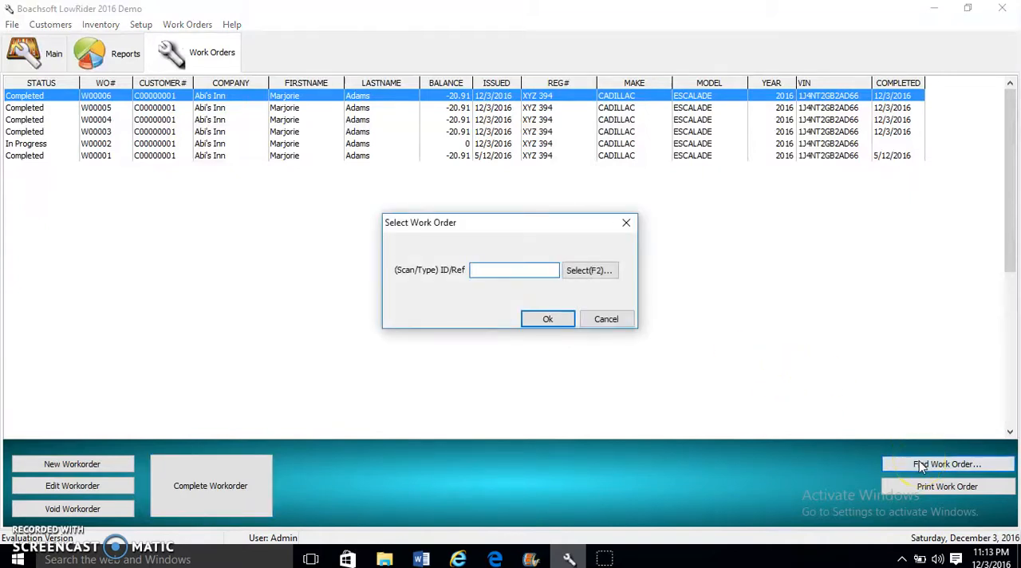
pyautogui.click(607, 319)
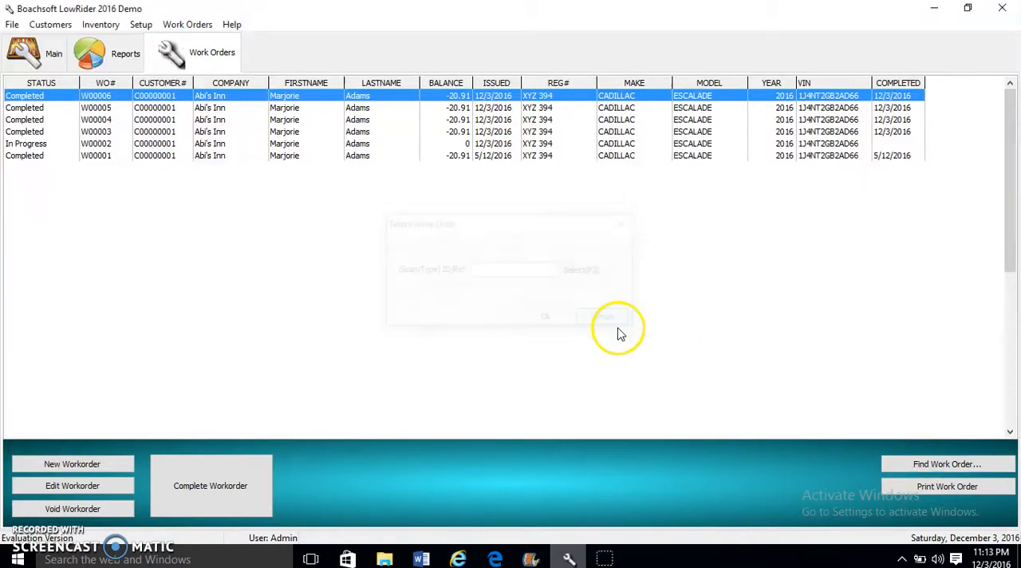
pyautogui.click(606, 316)
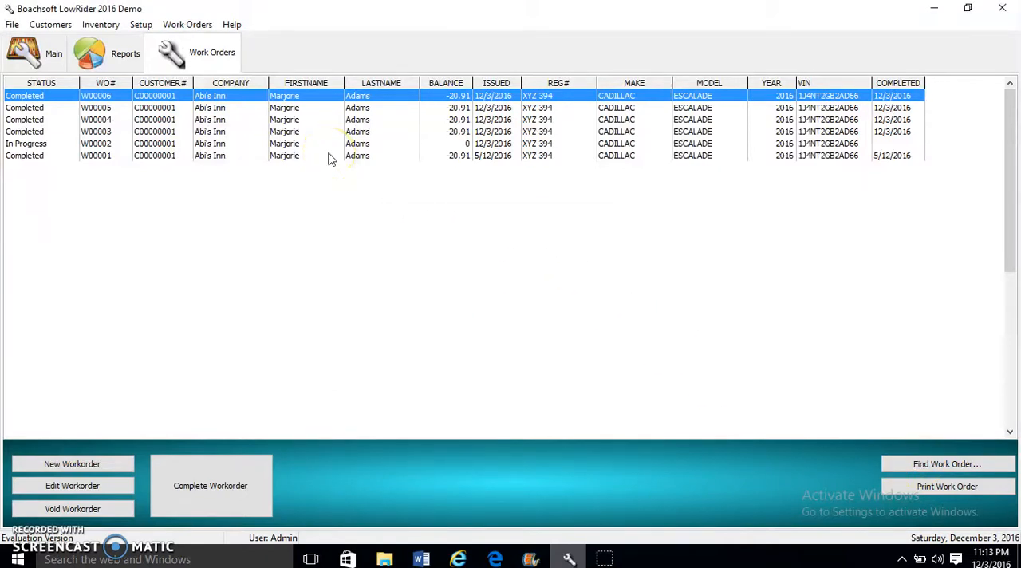
pyautogui.click(233, 24)
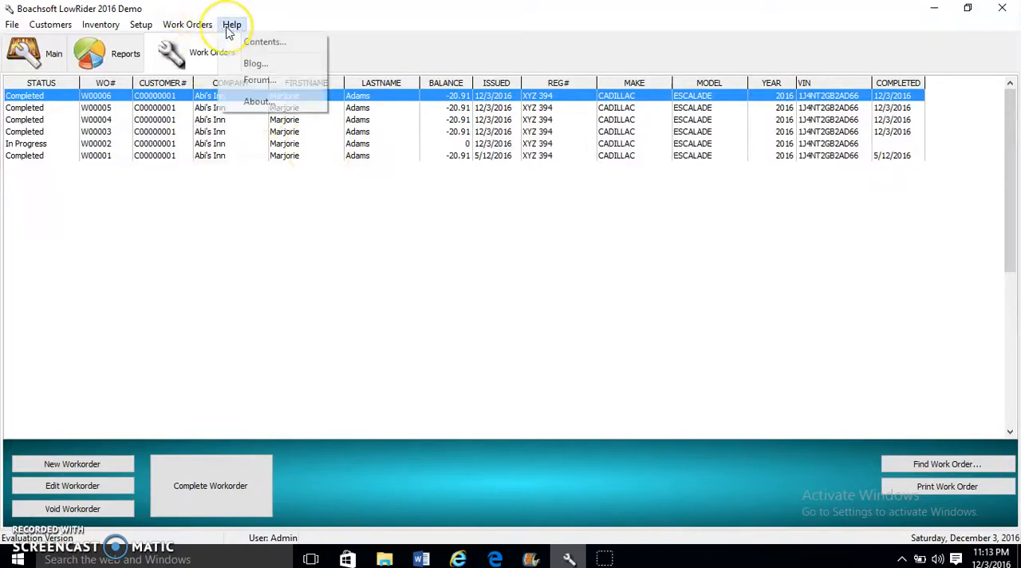
# View LowRider's About information and visit blog.boachsoft.com from it.
pyautogui.click(257, 102)
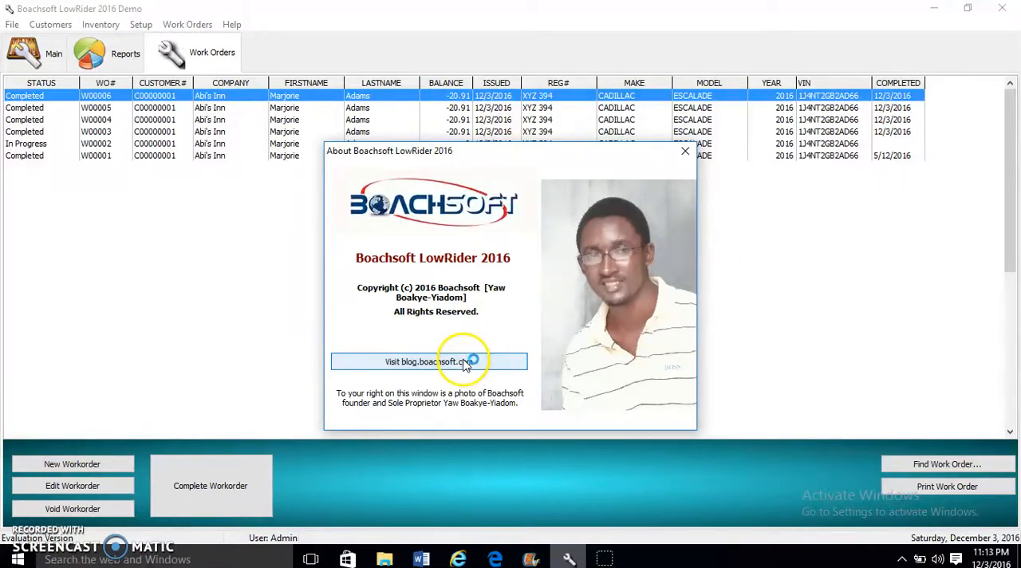
pyautogui.click(429, 361)
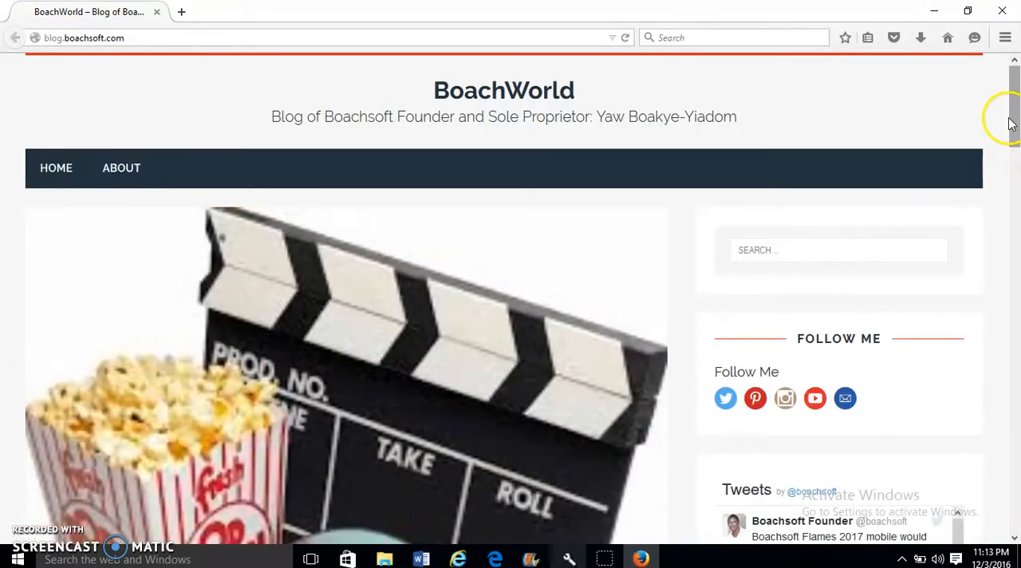
# Scroll through the BoachWorld blog home page past recent tweets and the video rental post.
pyautogui.scroll(-3)
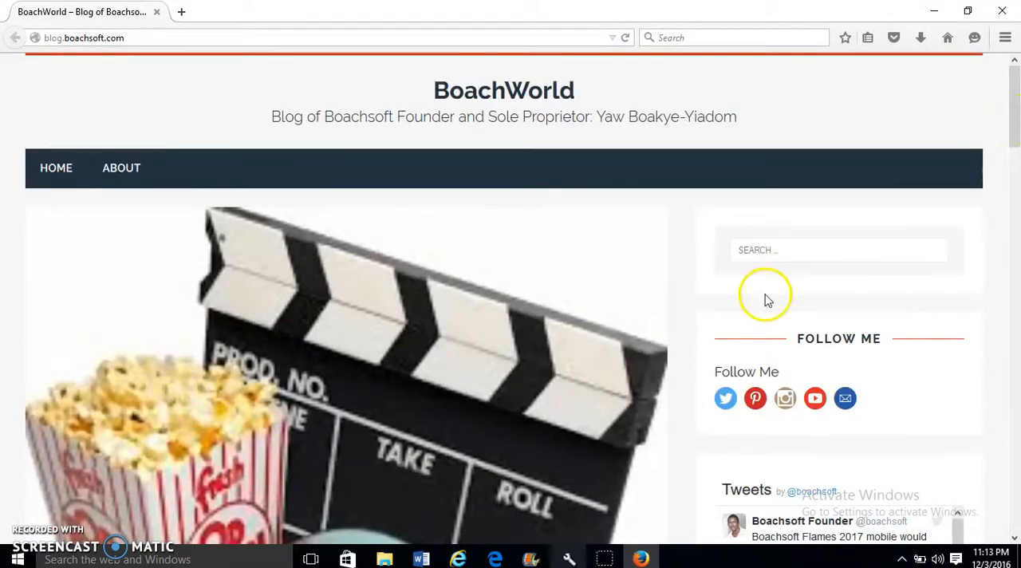
pyautogui.moveTo(725, 398)
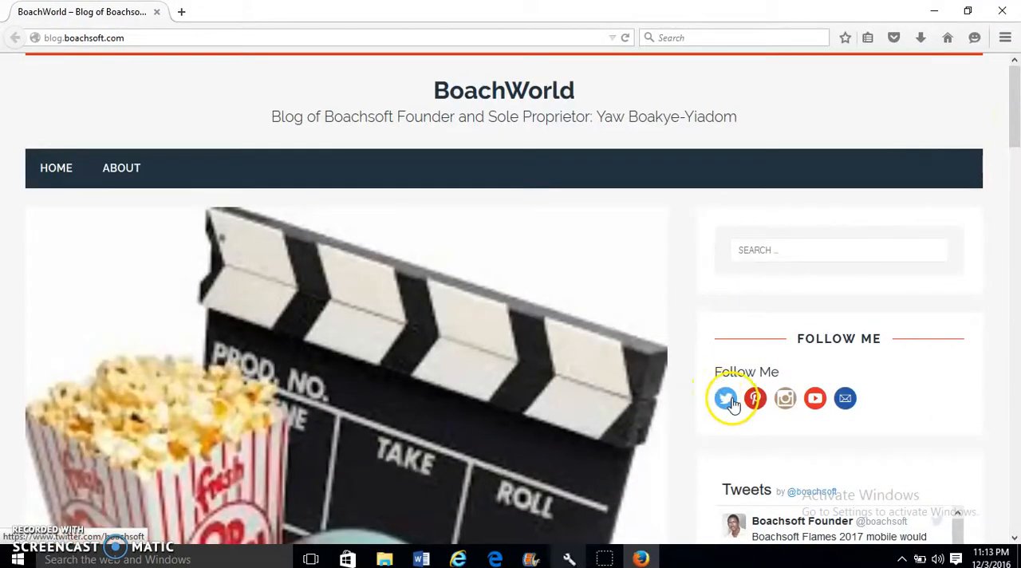
pyautogui.moveTo(814, 399)
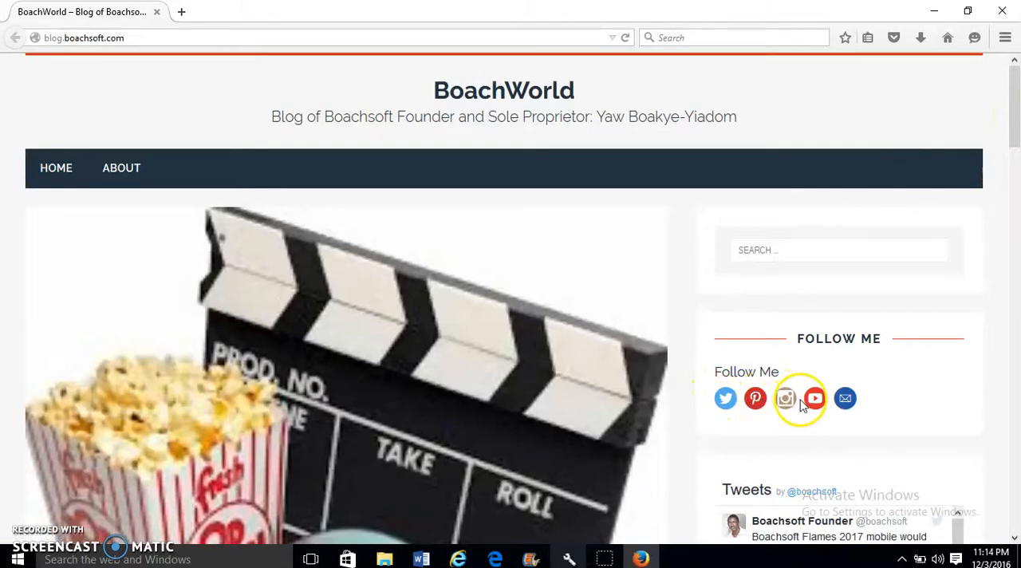
pyautogui.scroll(-3)
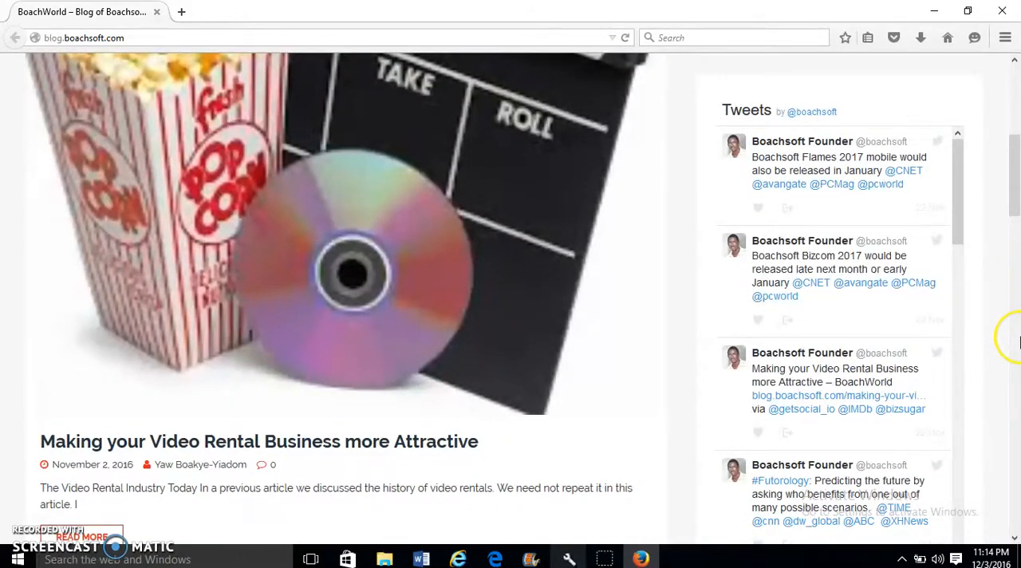
pyautogui.scroll(-3)
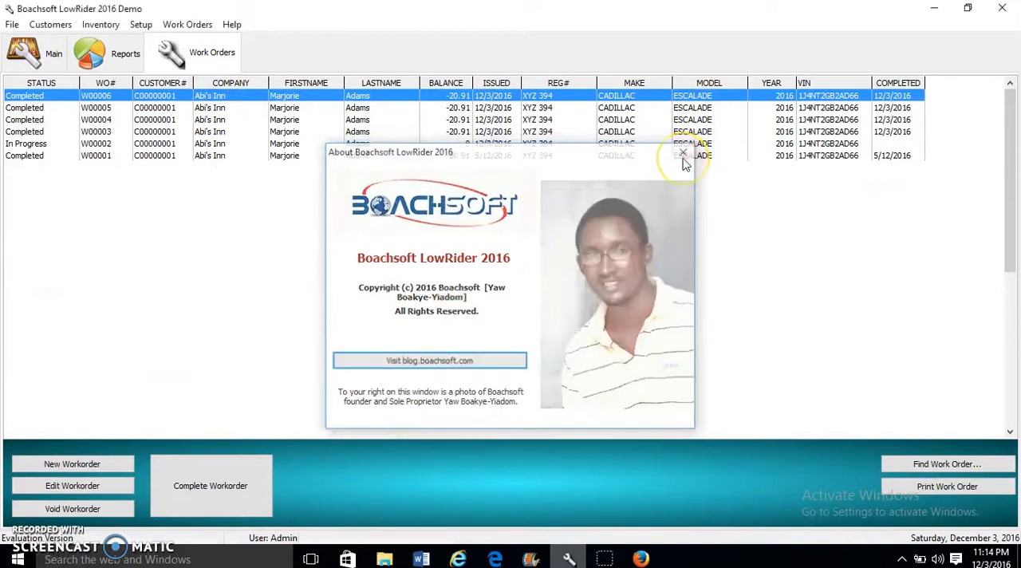
# Close the About window and open the LowRider 2016 online documentation via Help > Contents.
pyautogui.click(683, 154)
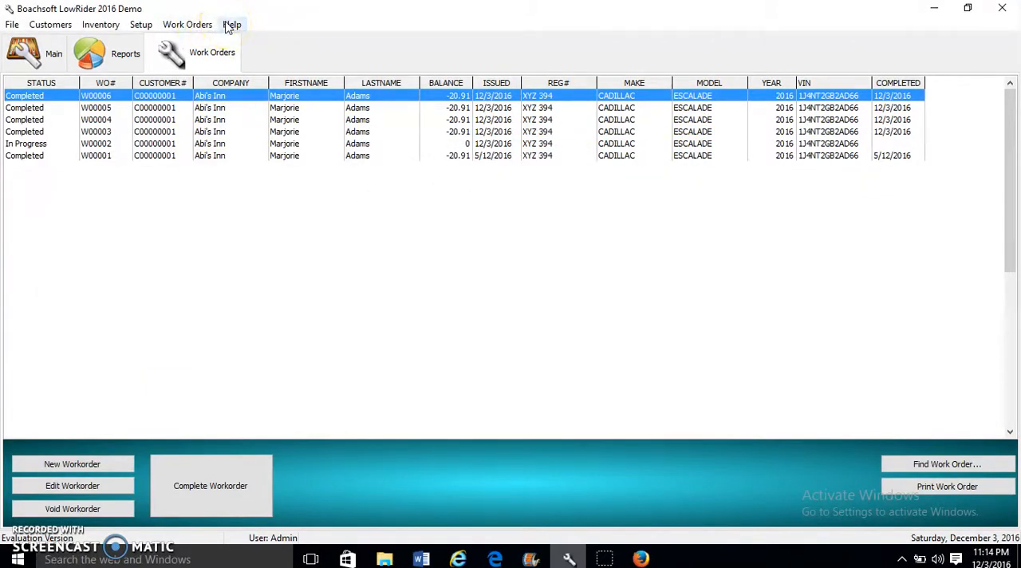
pyautogui.click(233, 24)
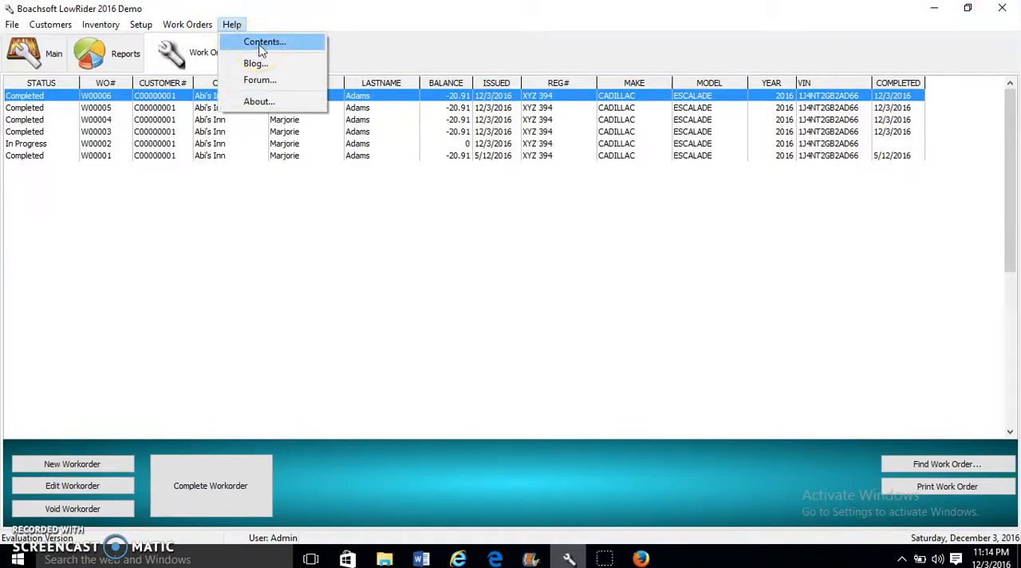
pyautogui.click(265, 42)
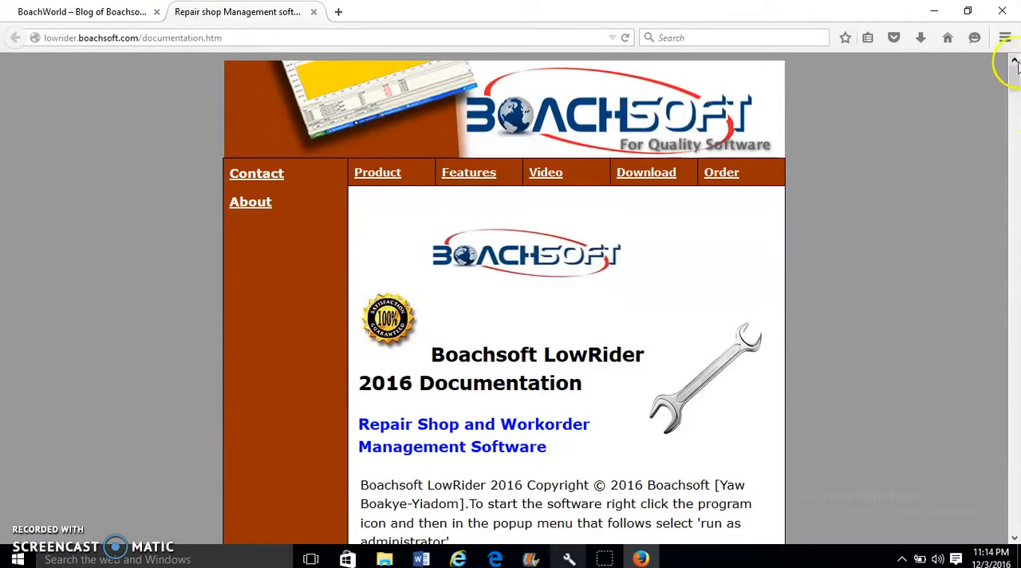
# Reach the documentation's Support Videos section and open the Boachsoft YouTube channel link.
pyautogui.scroll(-3)
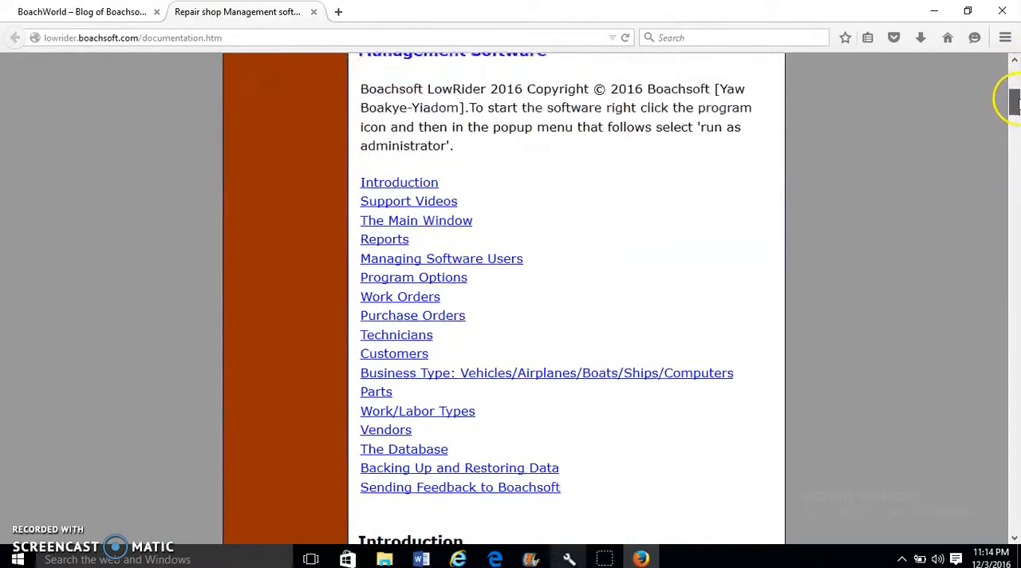
pyautogui.scroll(-3)
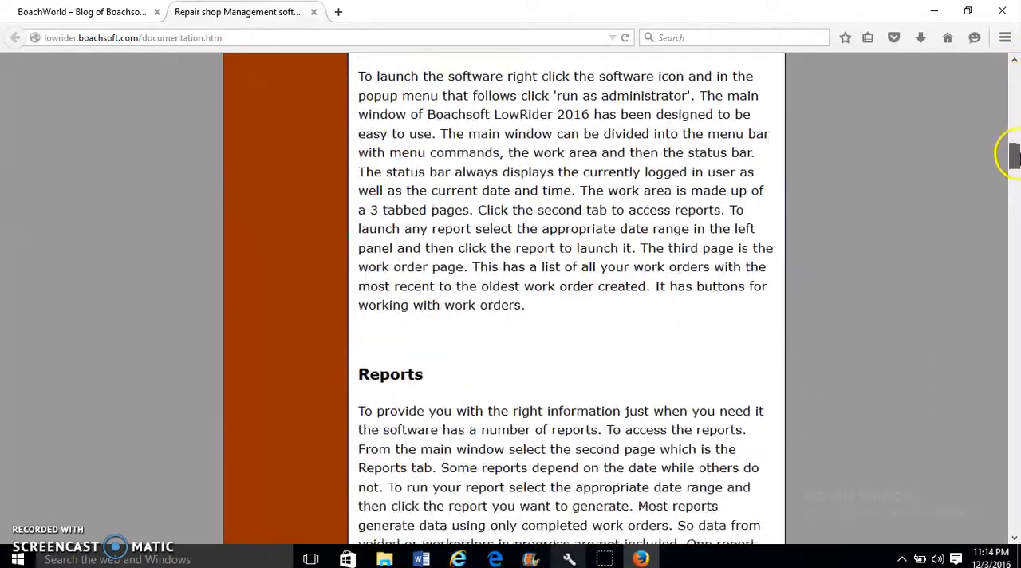
pyautogui.scroll(3)
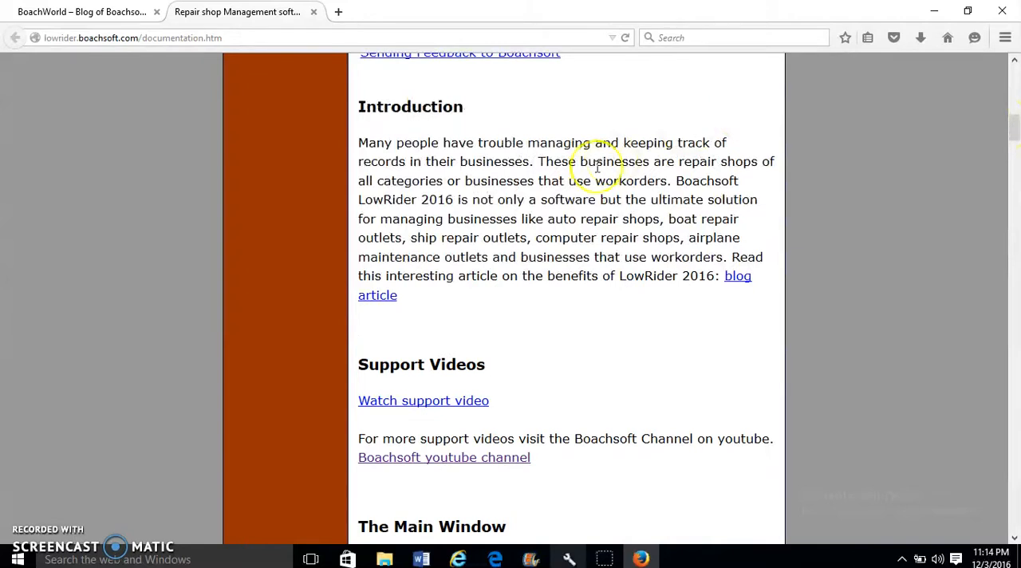
pyautogui.moveTo(450, 470)
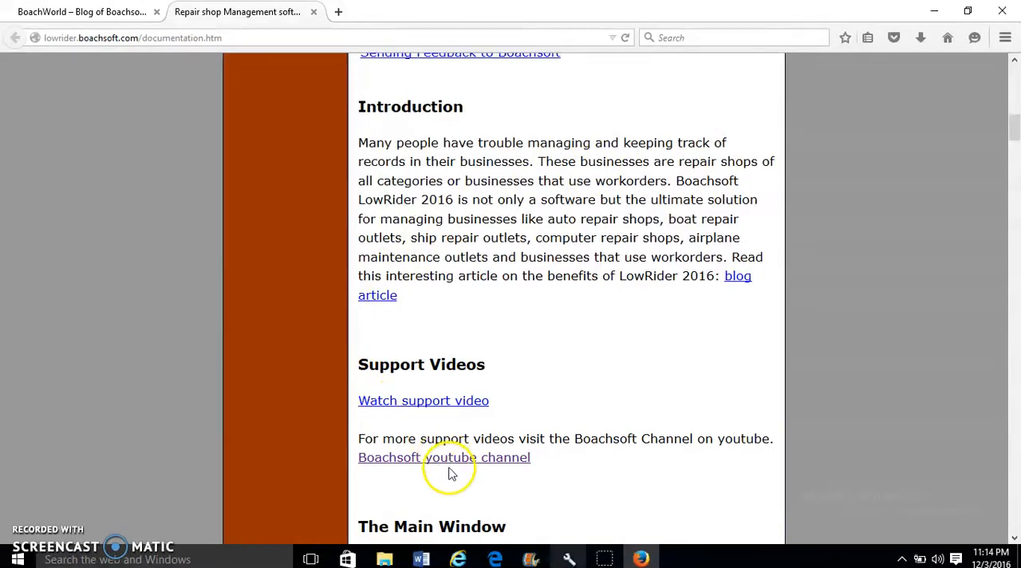
pyautogui.click(443, 456)
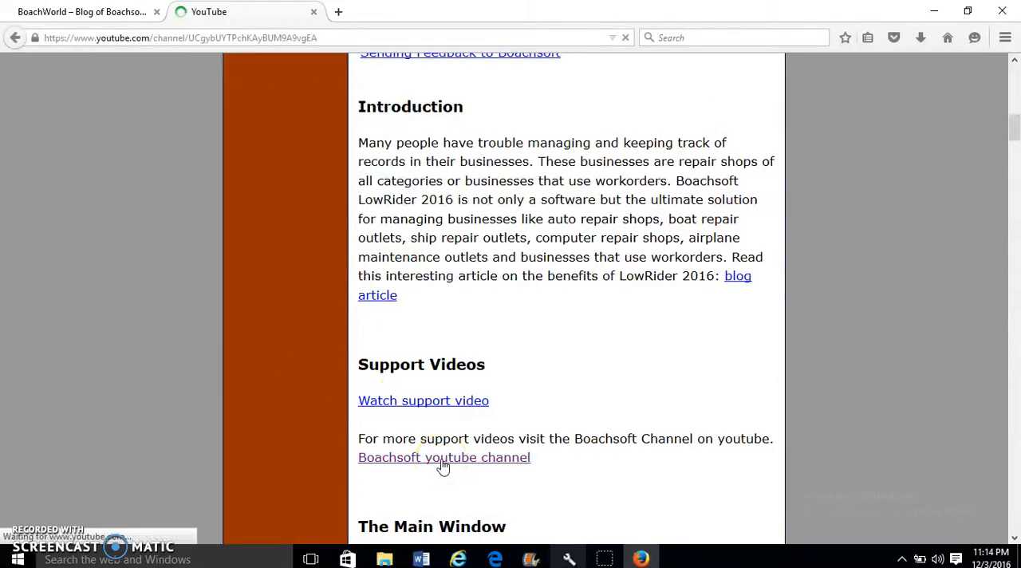
# Browse the Boachsoft YouTube channel's uploads carousel, then return to the LowRider documentation page.
pyautogui.click(444, 457)
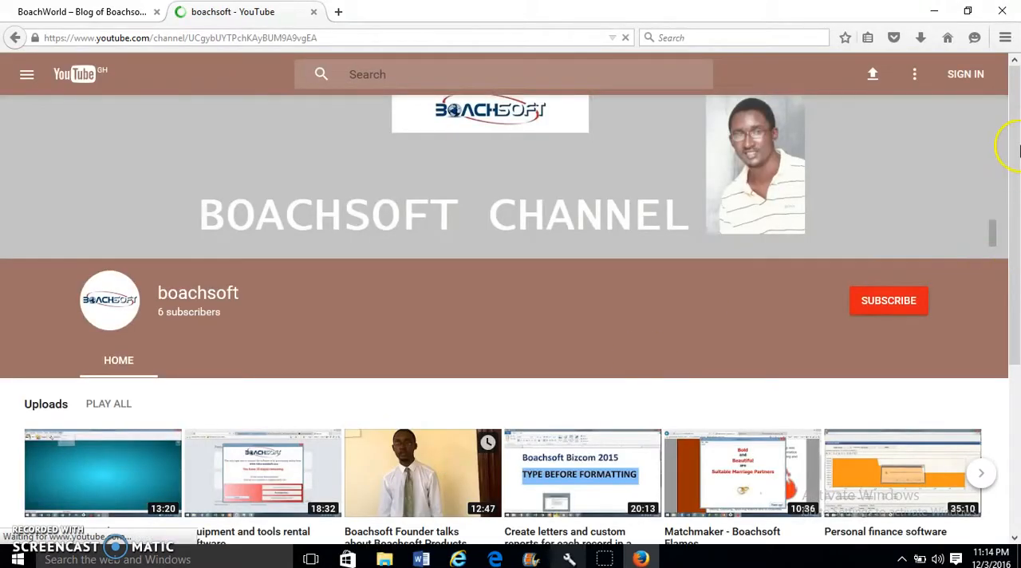
pyautogui.scroll(-3)
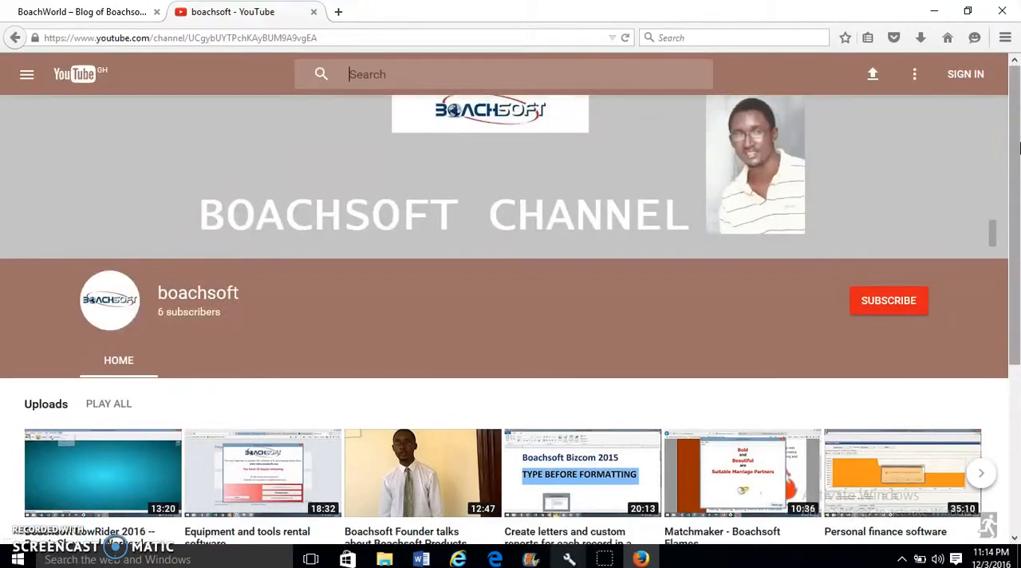
pyautogui.scroll(-3)
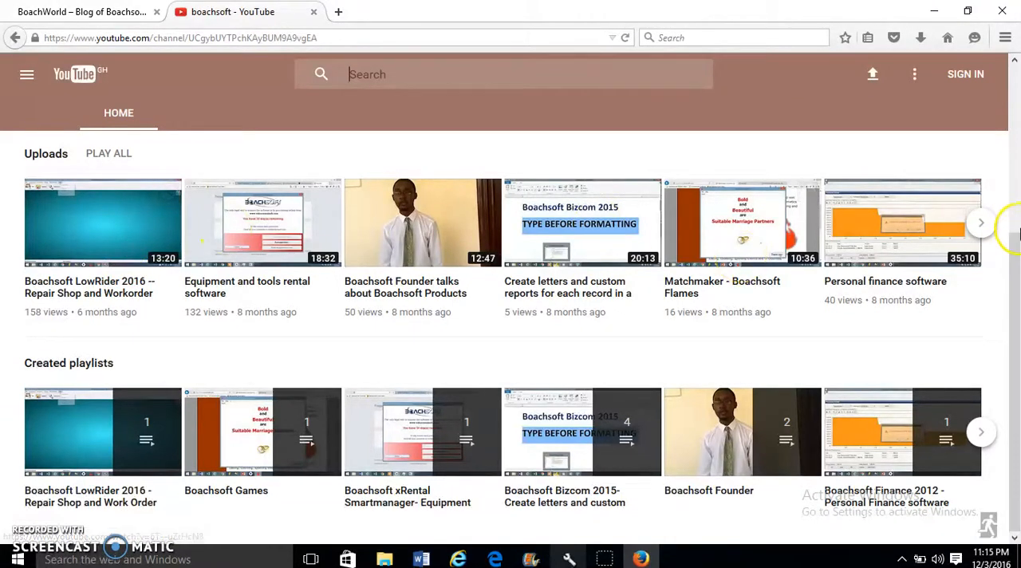
pyautogui.click(980, 224)
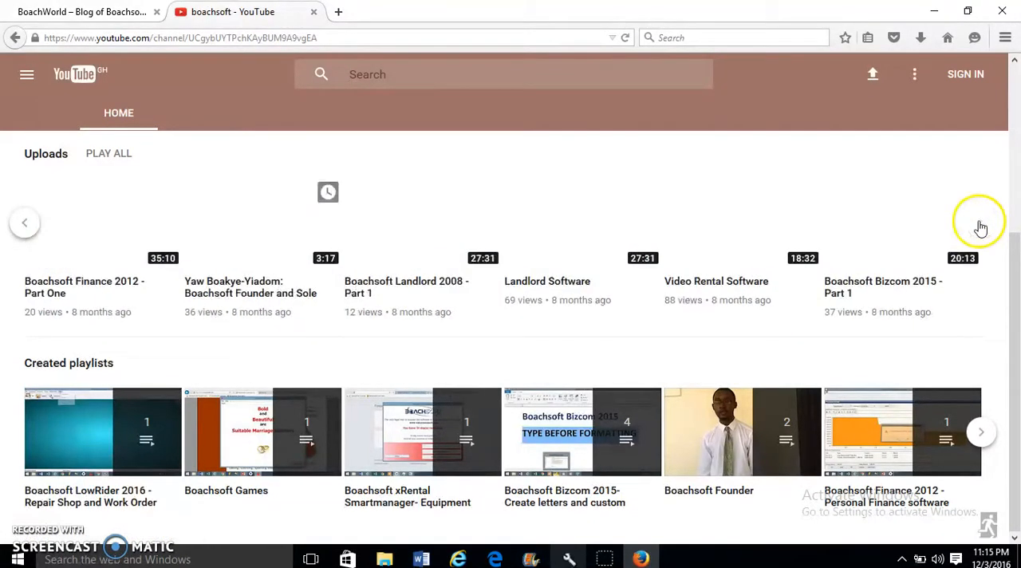
pyautogui.click(884, 215)
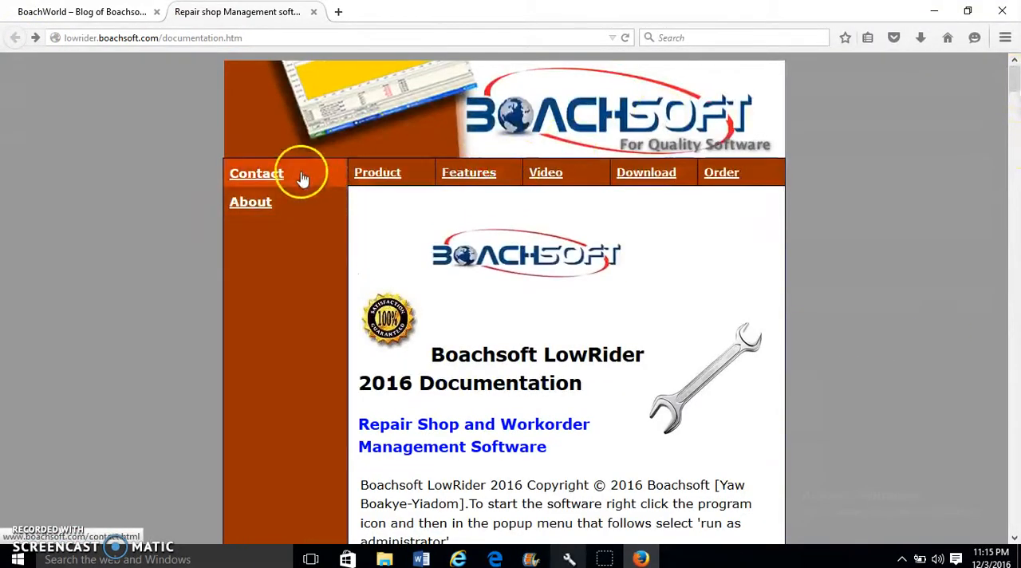
# View the Boachsoft contact page, then return to LowRider's work order list with W00006 Completed.
pyautogui.click(255, 172)
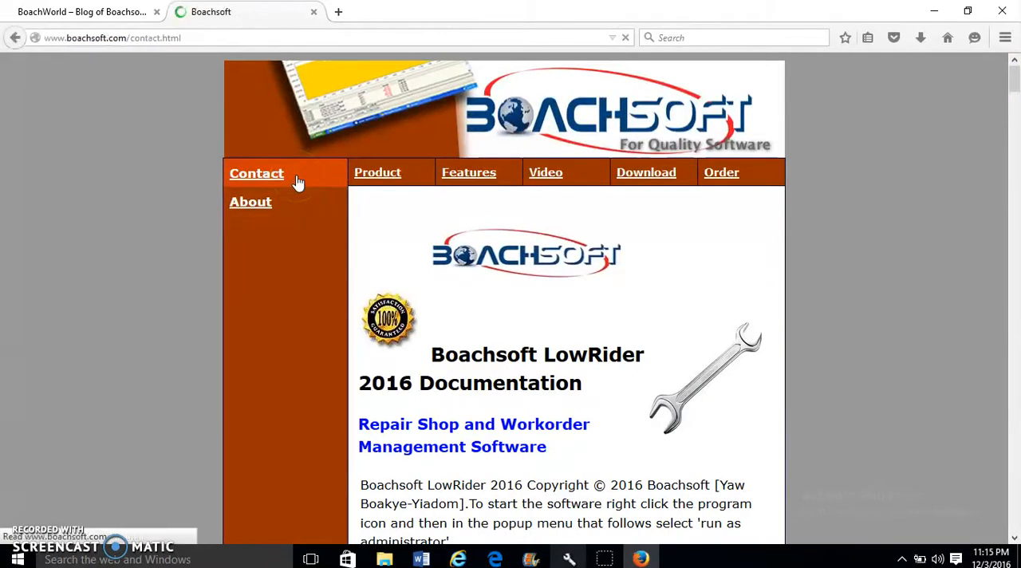
pyautogui.click(255, 172)
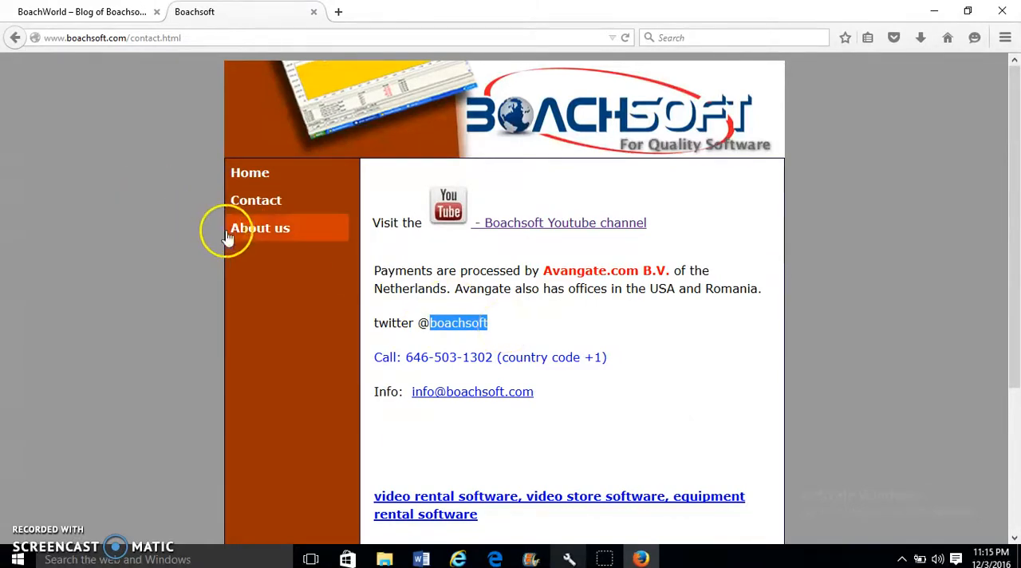
pyautogui.click(260, 228)
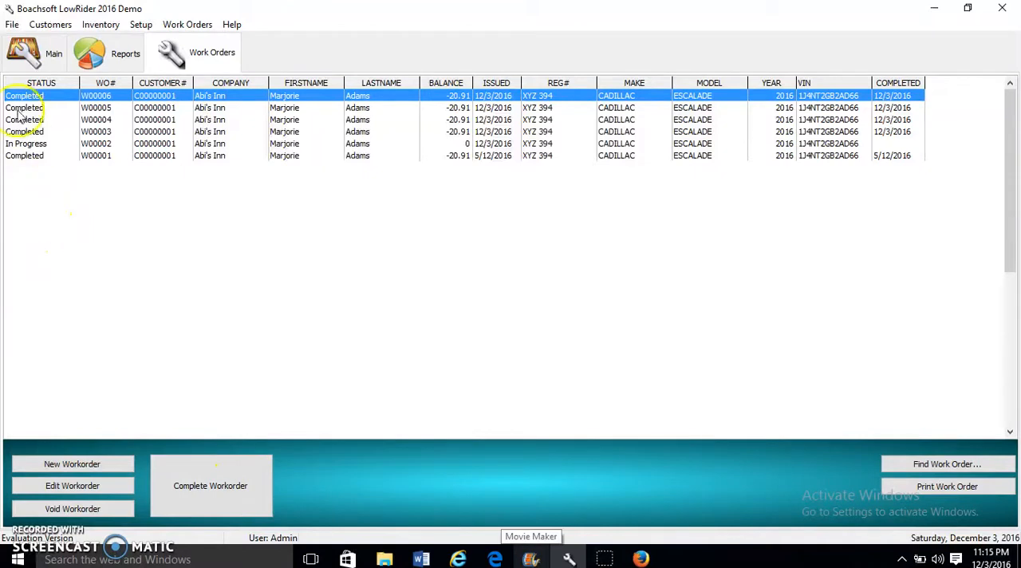
pyautogui.click(24, 55)
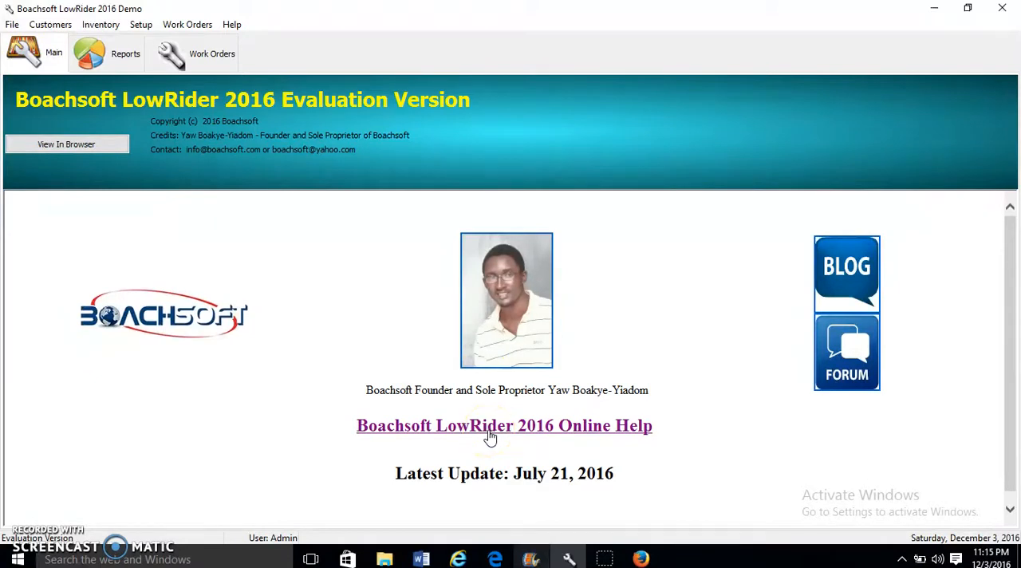
pyautogui.click(505, 425)
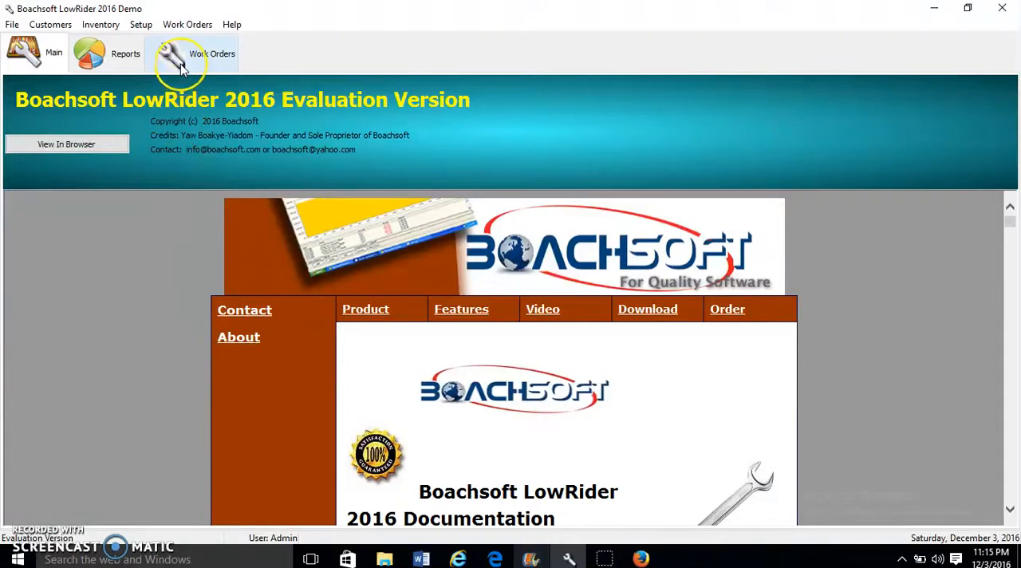
pyautogui.click(213, 55)
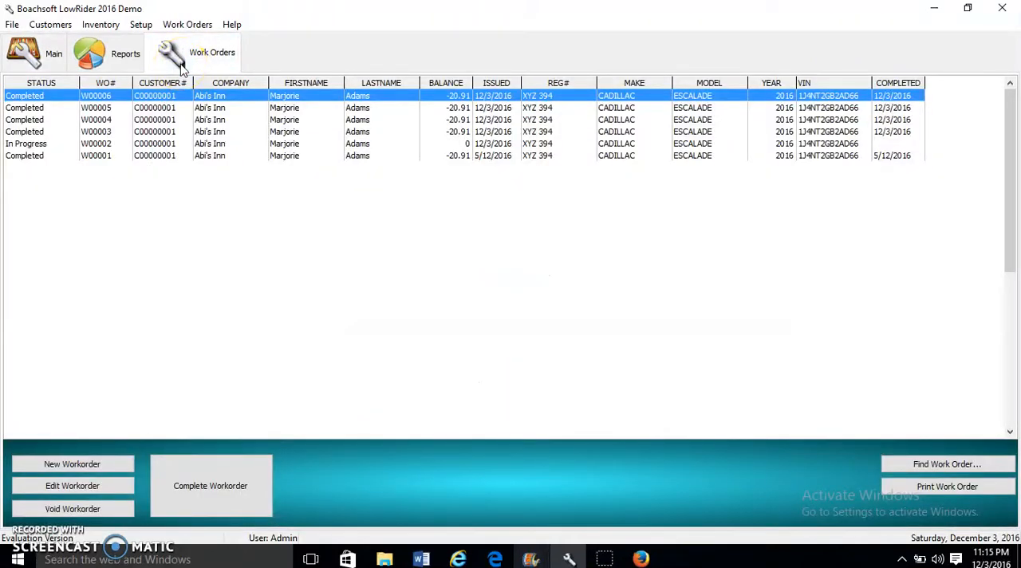